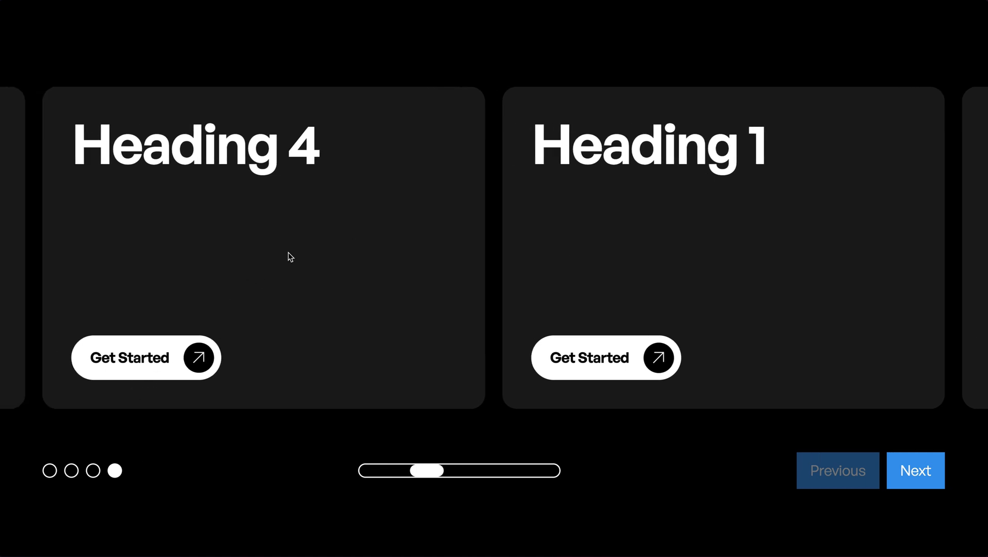
{"action": "mouse_move", "coordinate": [638, 282]}
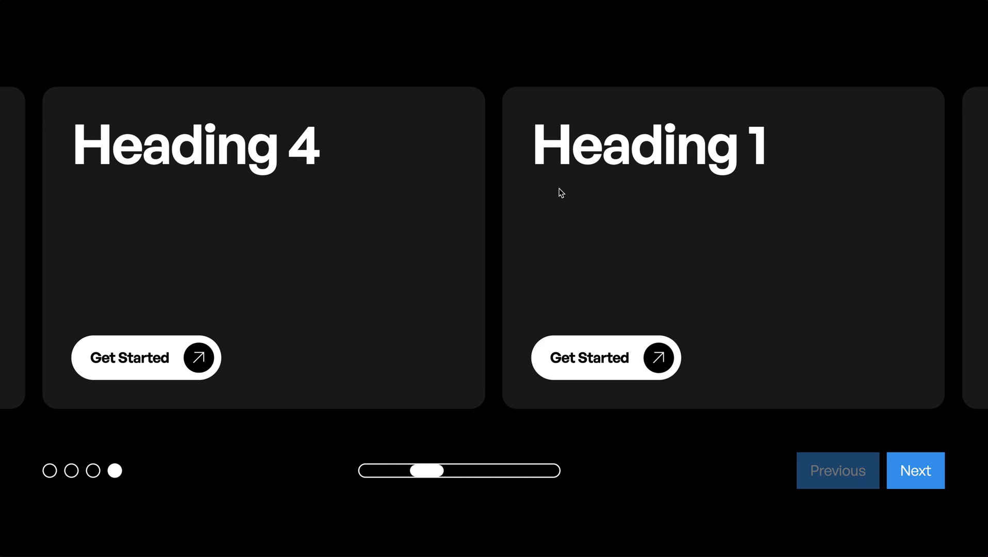
{"action": "mouse_move", "coordinate": [412, 347]}
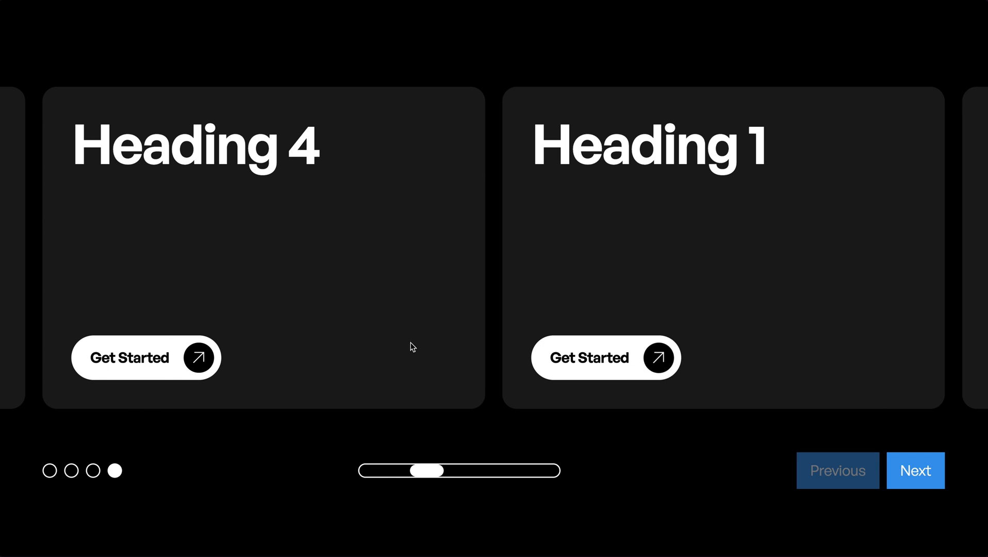
{"action": "mouse_move", "coordinate": [437, 241]}
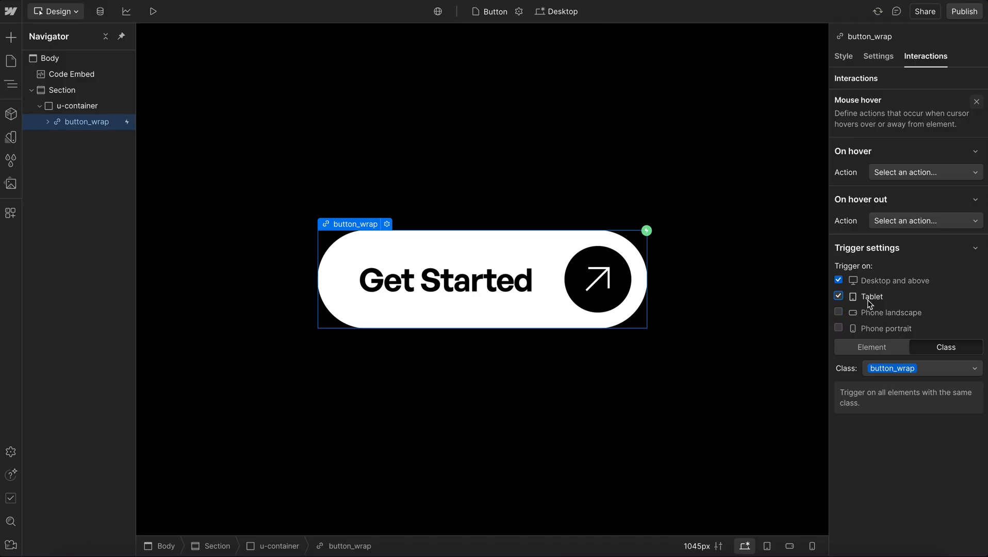
- Toggle the hover trigger's Tablet checkbox off and back on, then view W3Schools CSS Pseudo-classes
{"action": "left_click", "coordinate": [838, 296]}
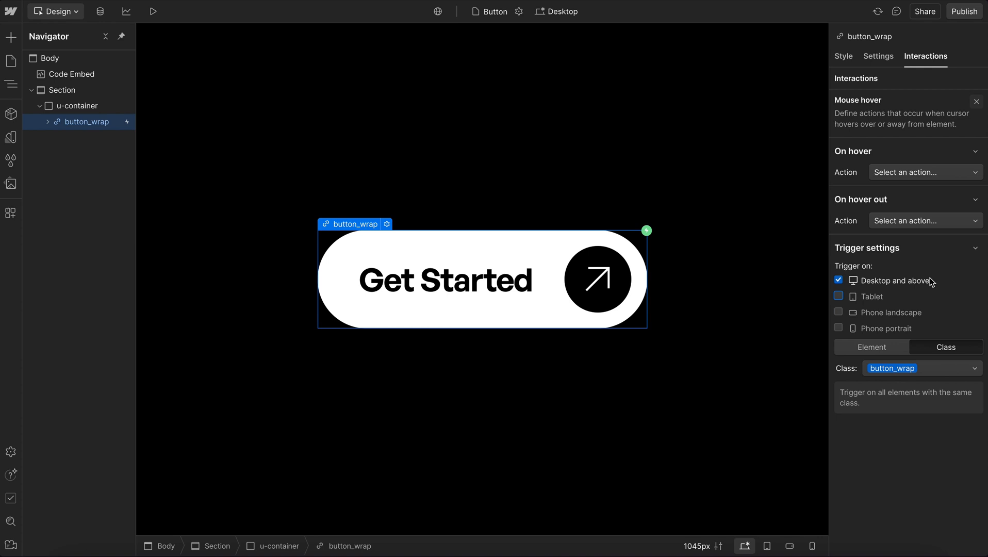
{"action": "left_click", "coordinate": [838, 296]}
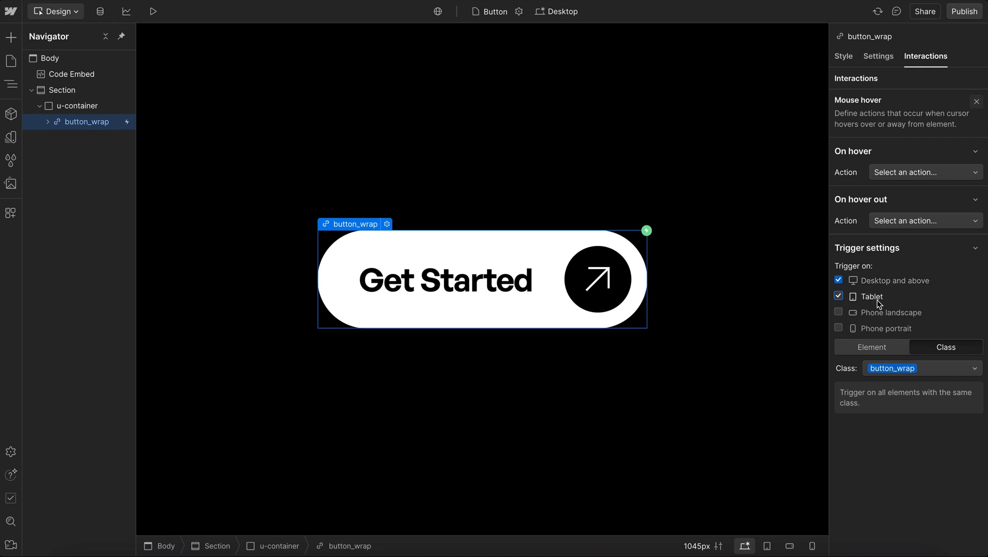
{"action": "left_click", "coordinate": [838, 296]}
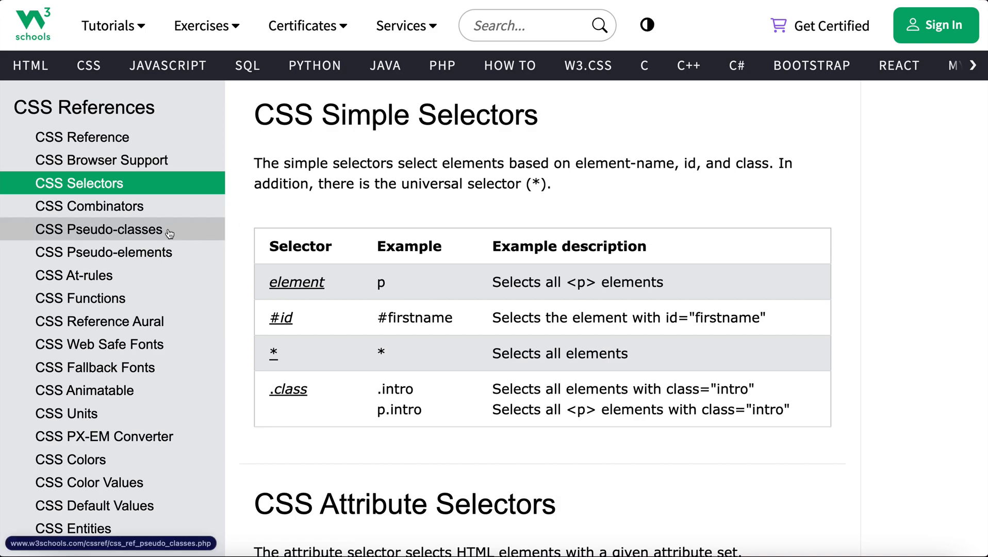
{"action": "left_click", "coordinate": [99, 229]}
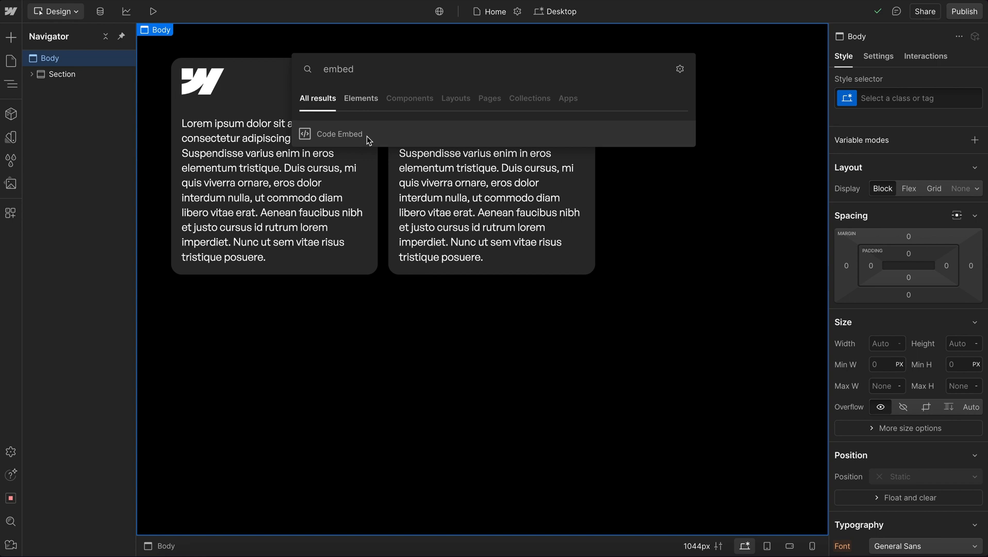
- Add a Code Embed to the page containing an empty <style></style> block
{"action": "left_click", "coordinate": [339, 133]}
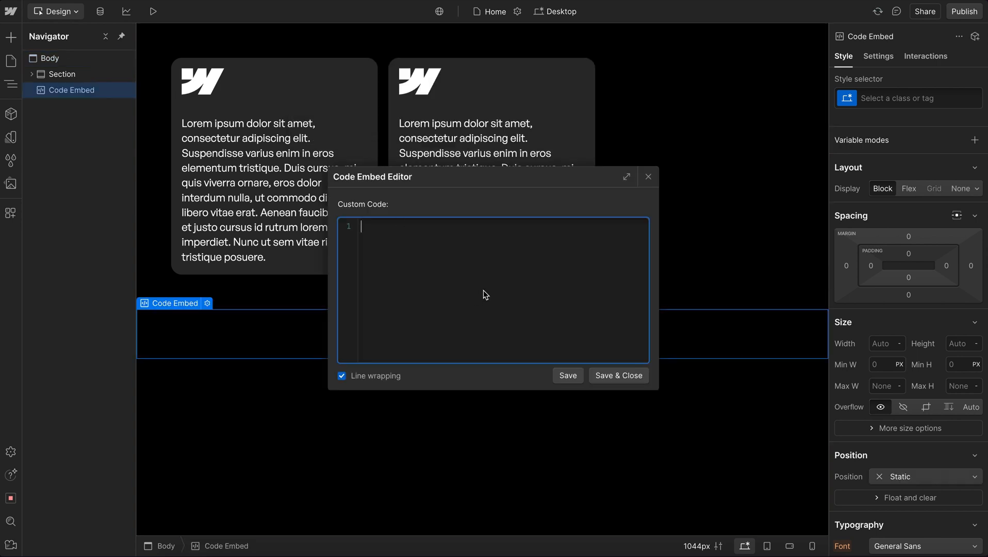
{"action": "type", "text": "<style>"}
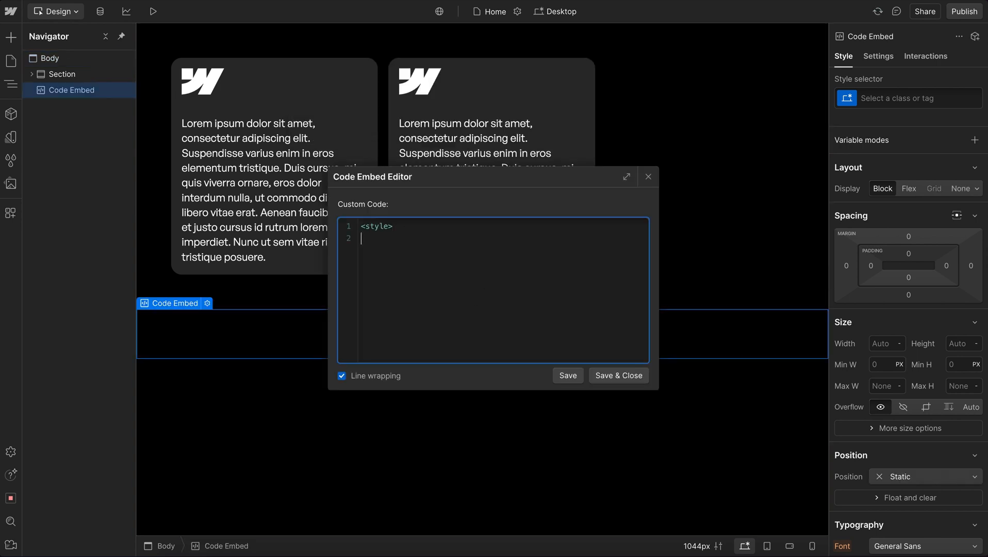
{"action": "type", "text": "</sstyle>"}
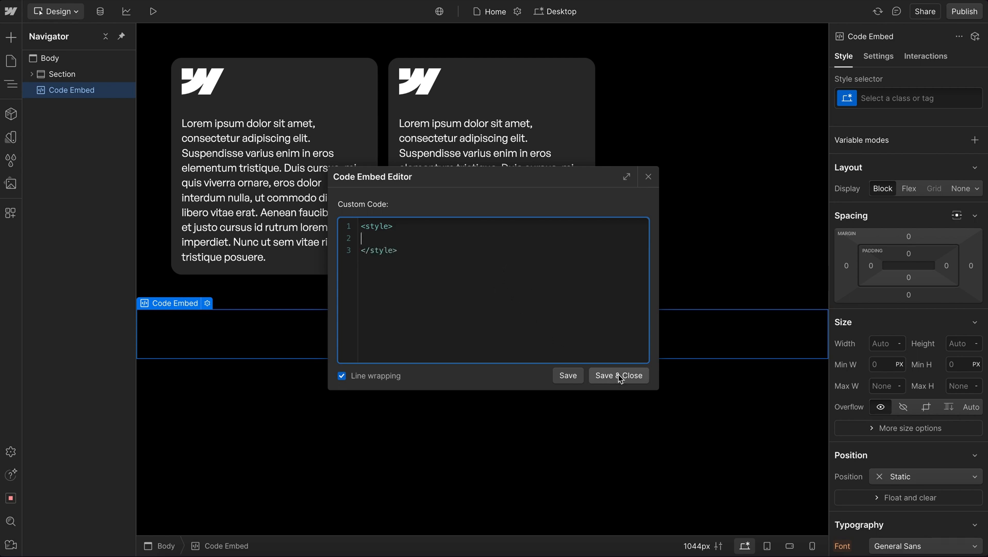
- Turn the code embed into a component named 'Global CSS' and return to Home
{"action": "right_click", "coordinate": [70, 89]}
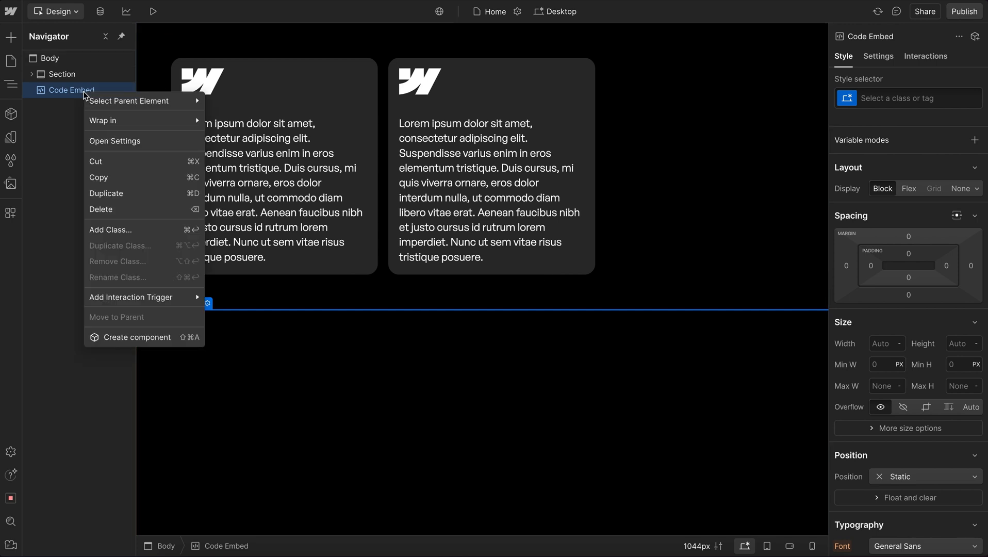
{"action": "left_click", "coordinate": [136, 336]}
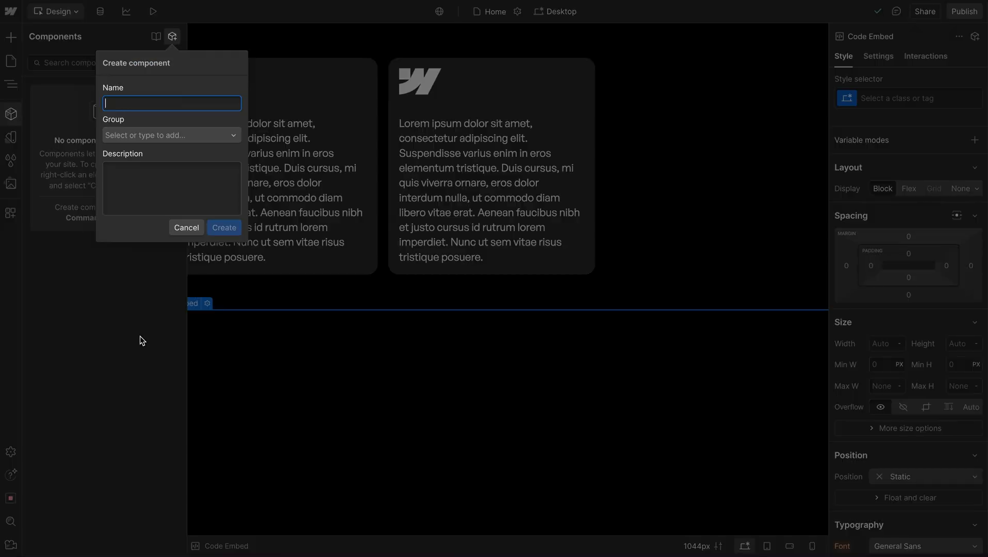
{"action": "type", "text": "Global CS"}
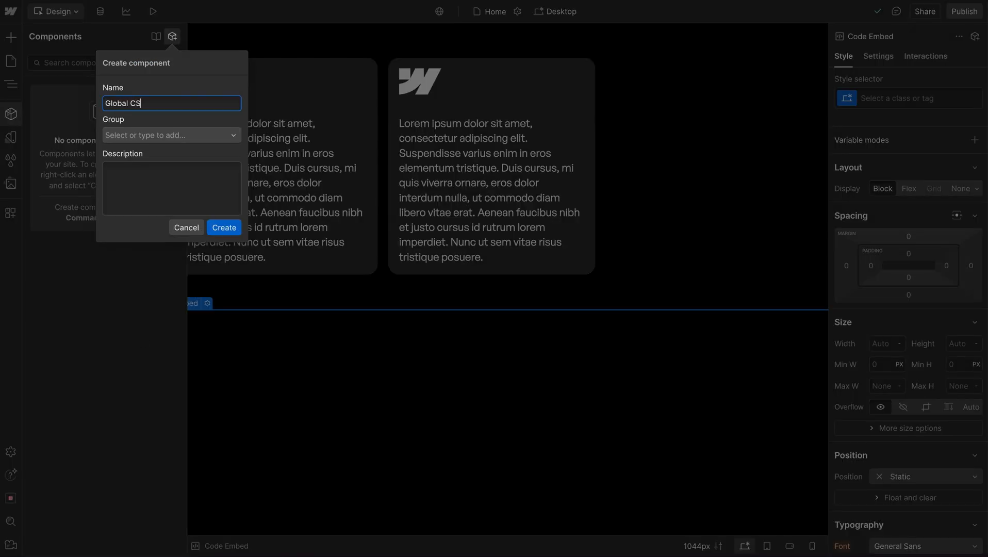
{"action": "left_click", "coordinate": [224, 227]}
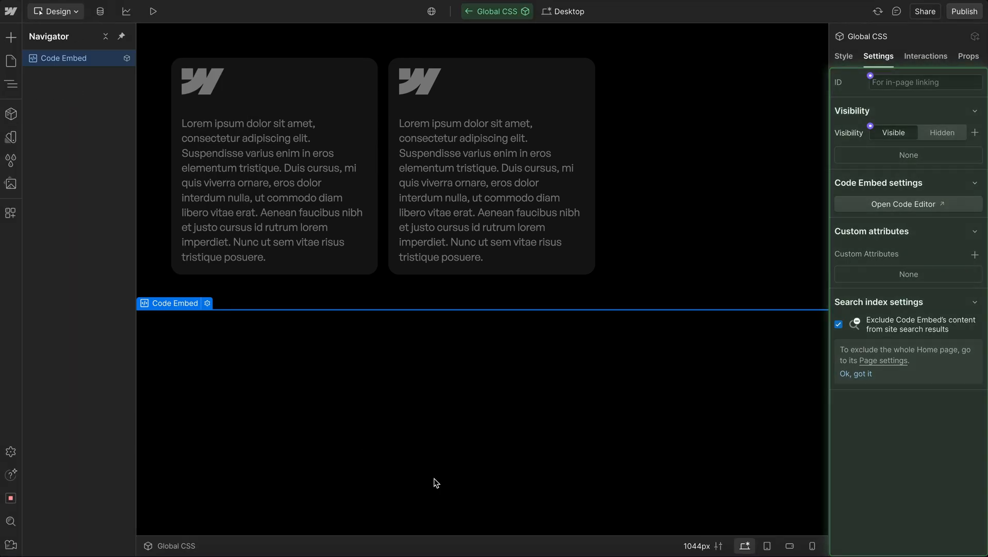
{"action": "left_click", "coordinate": [69, 90]}
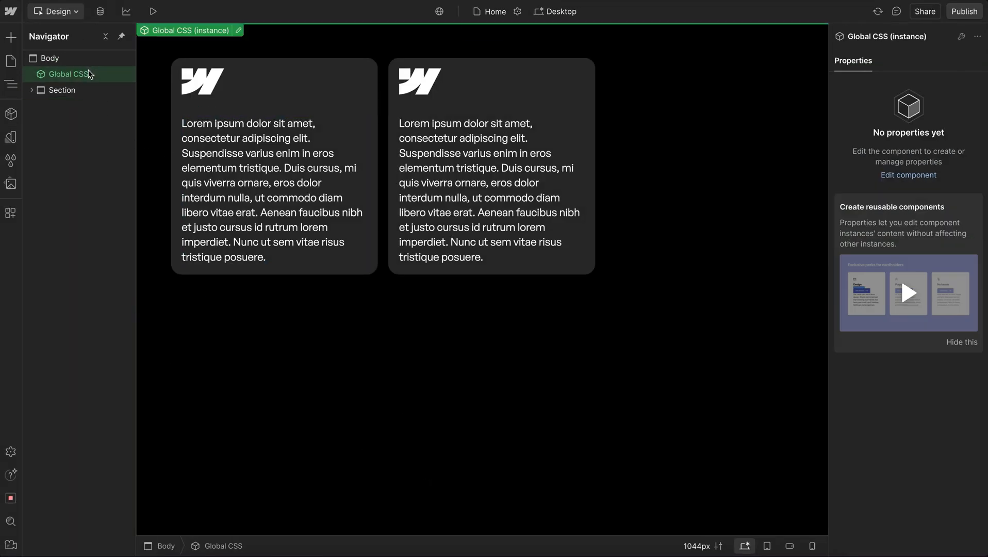
{"action": "left_click", "coordinate": [69, 73]}
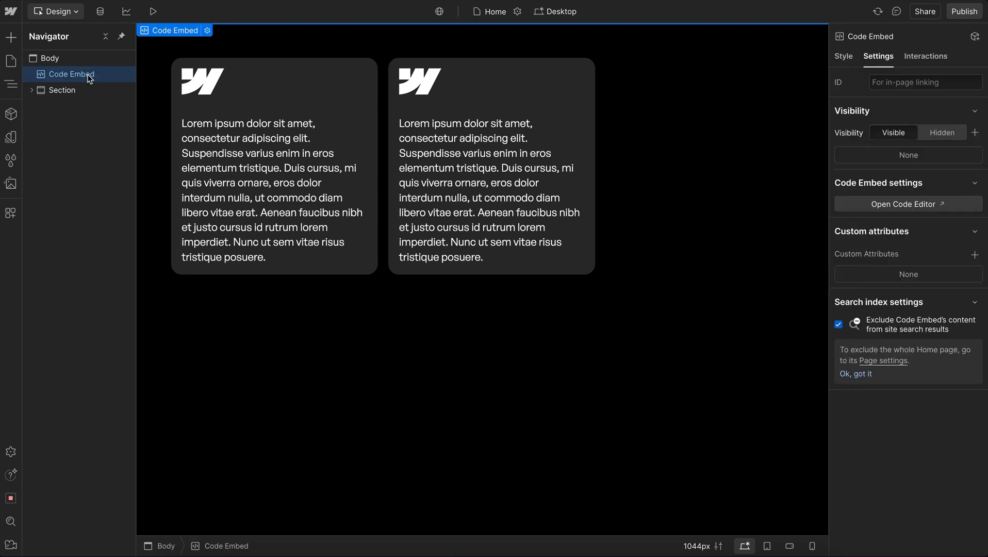
- Write a .class-name rule with background-color blue and color white inside the style tags, and save
{"action": "left_click", "coordinate": [906, 204]}
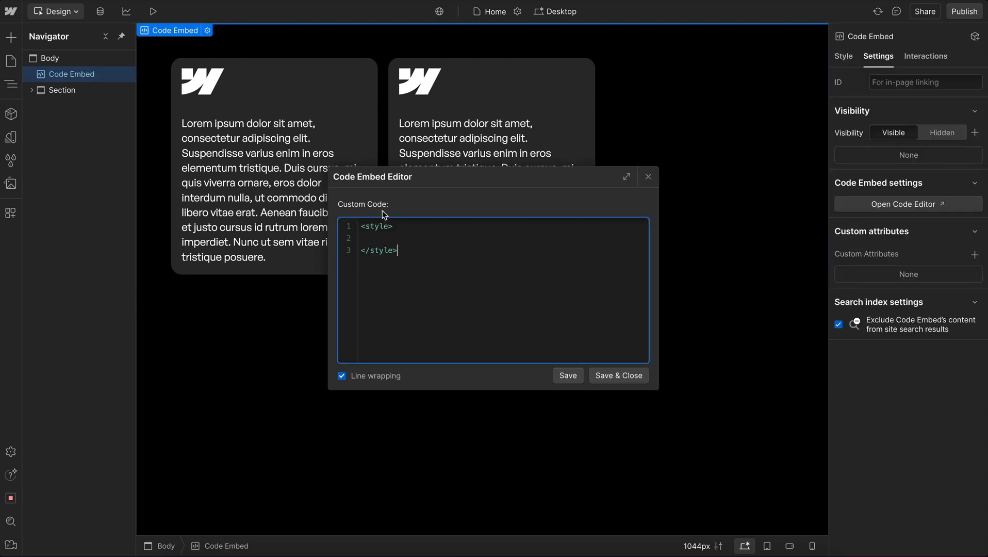
{"action": "type", "text": ".class-nam"}
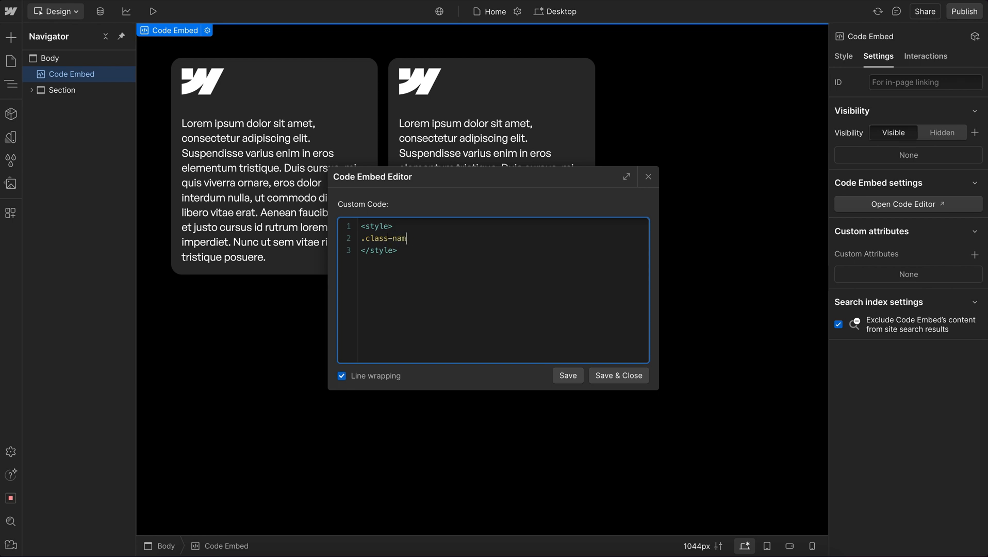
{"action": "type", "text": "e"}
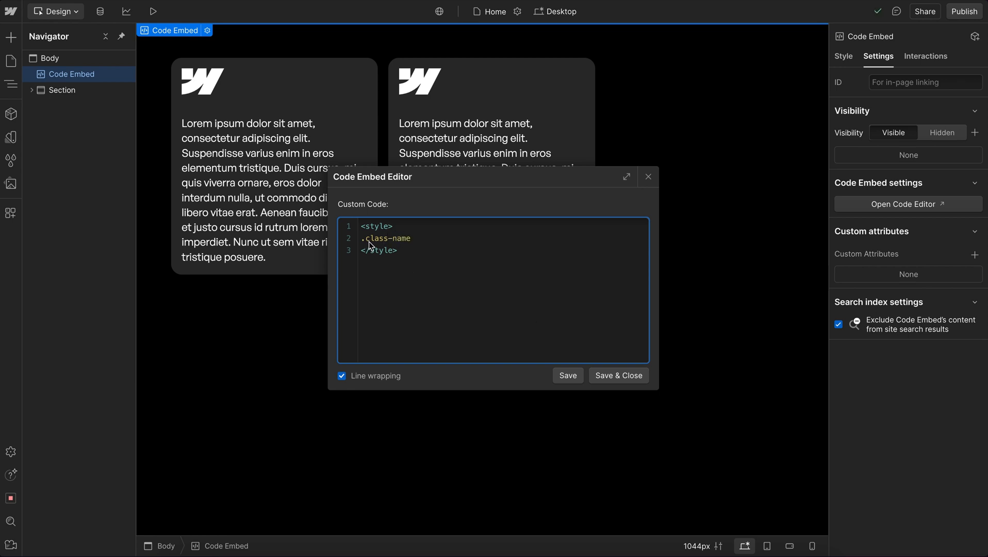
{"action": "type", "text": "{"}
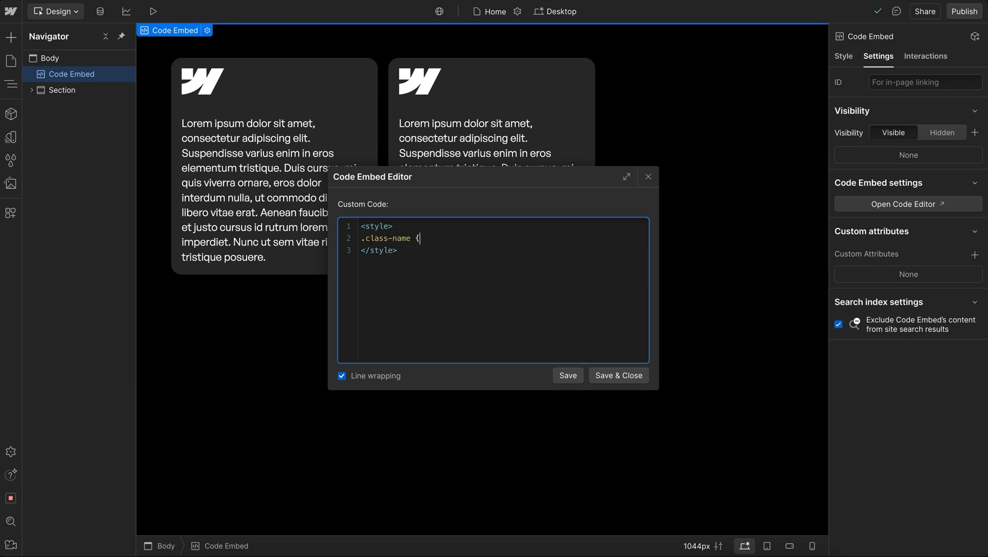
{"action": "type", "text": "bac"}
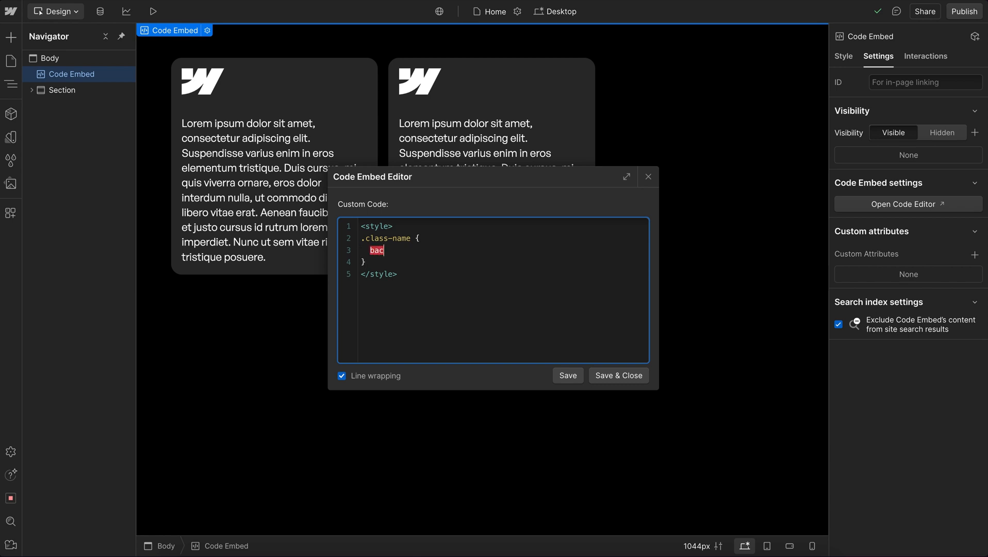
{"action": "type", "text": "kground-colo"}
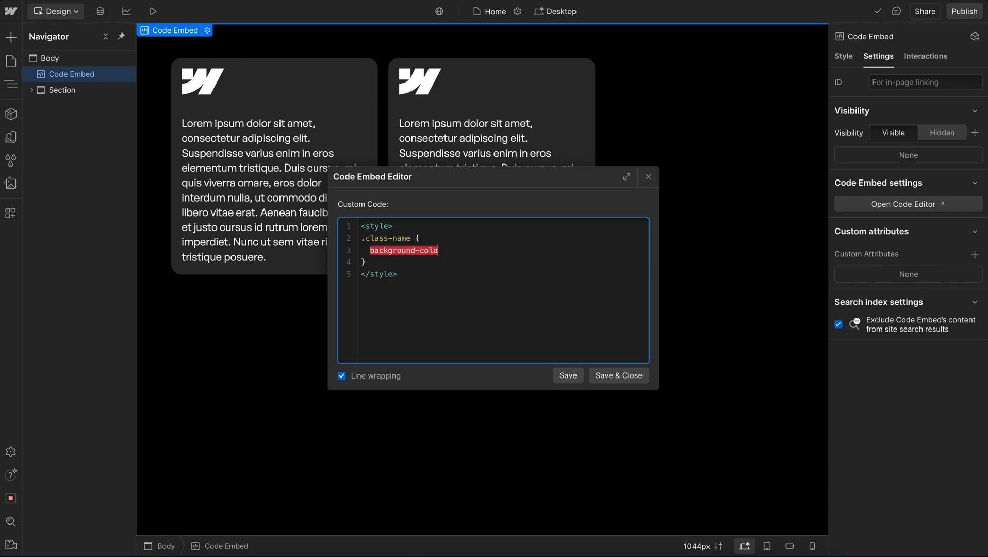
{"action": "type", "text": "r: bluel"}
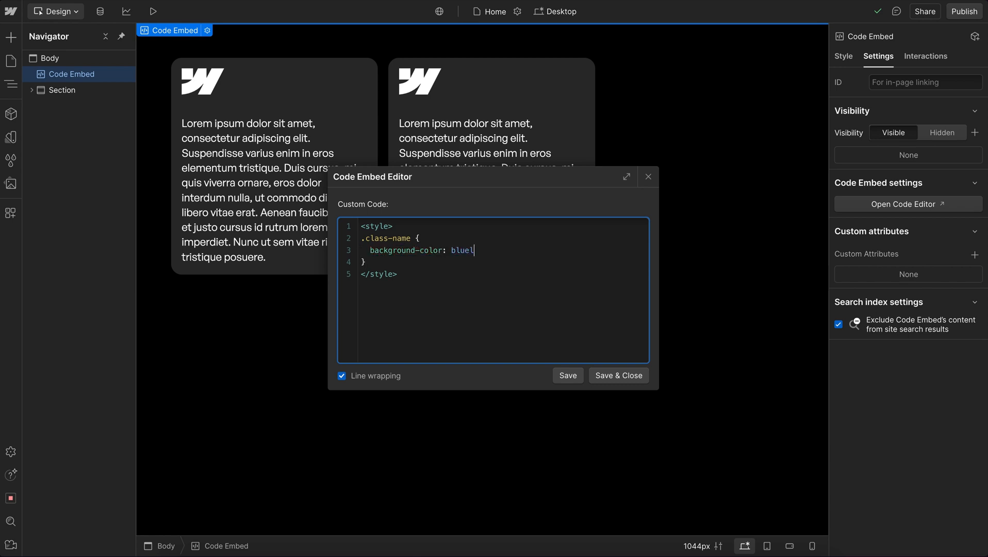
{"action": "type", "text": ";"}
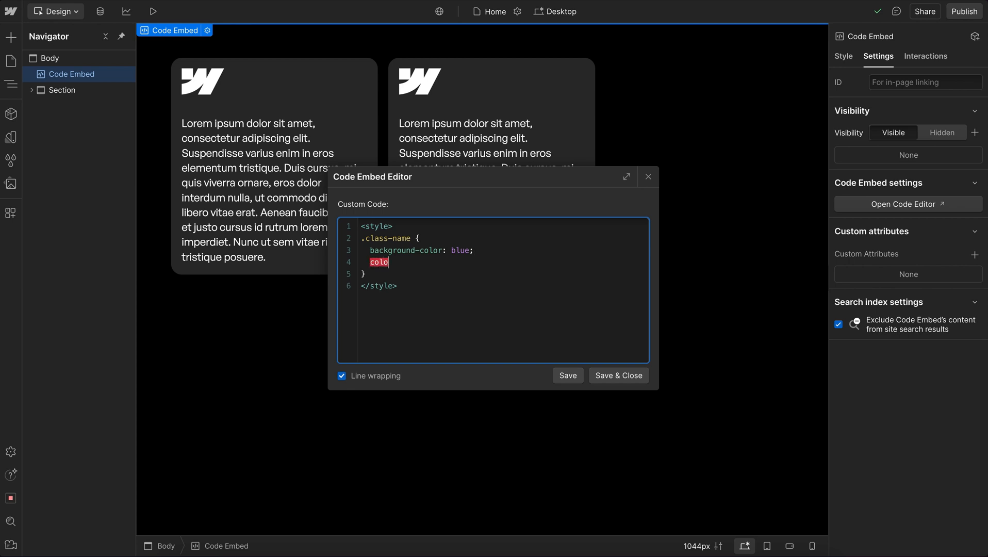
{"action": "type", "text": "r: white;"}
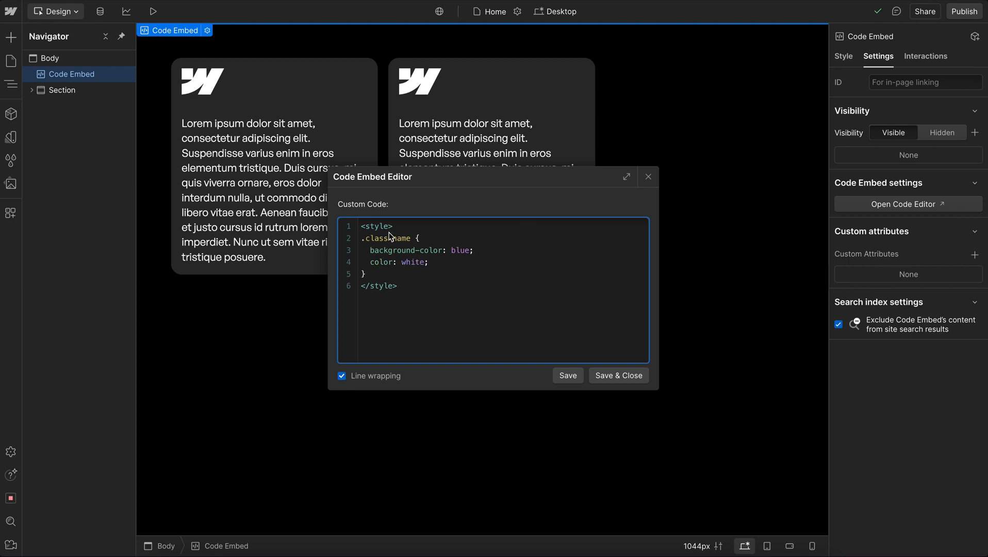
{"action": "left_click", "coordinate": [619, 375]}
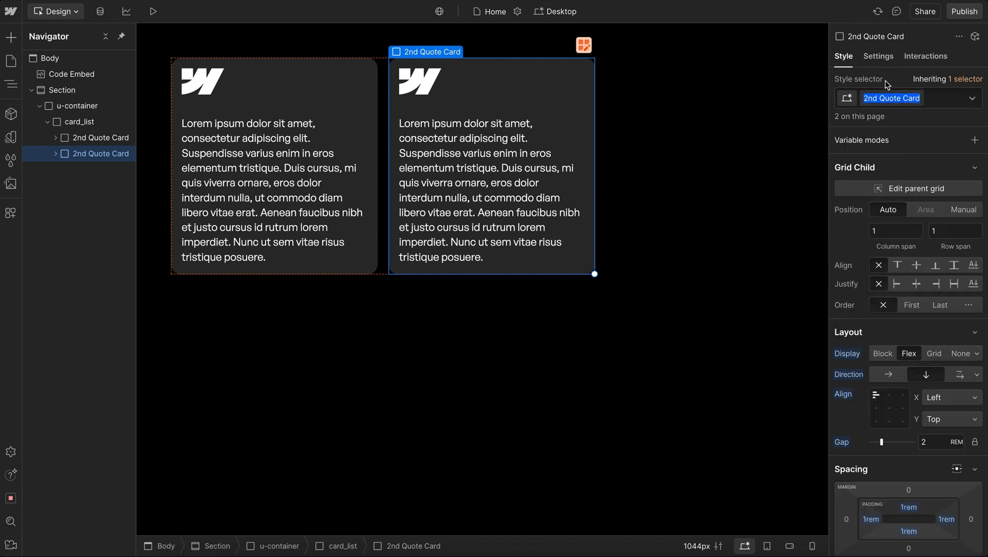
- Rename both quote cards' class to 'card' and change the embed selector to .card
{"action": "left_click", "coordinate": [71, 73]}
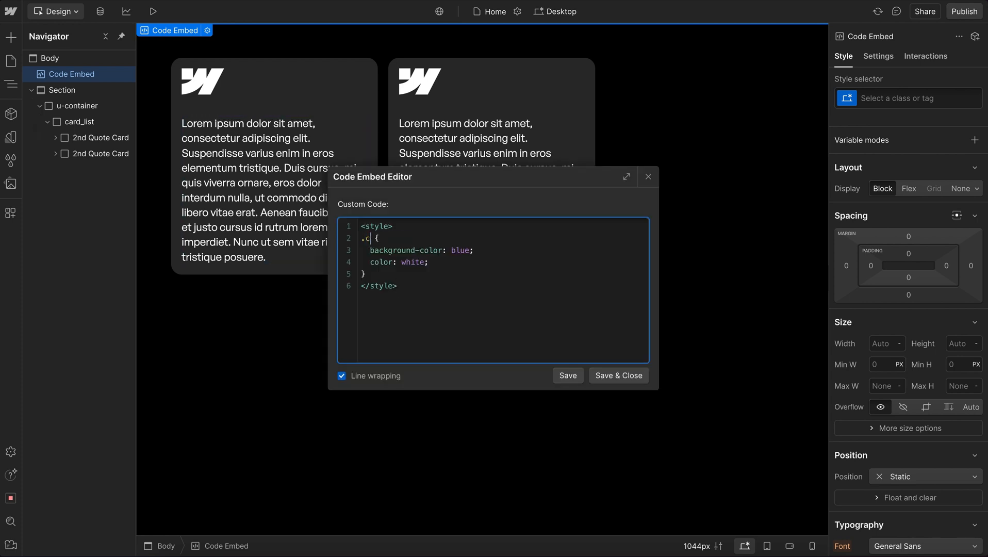
{"action": "type", "text": "2nd Quote Card"}
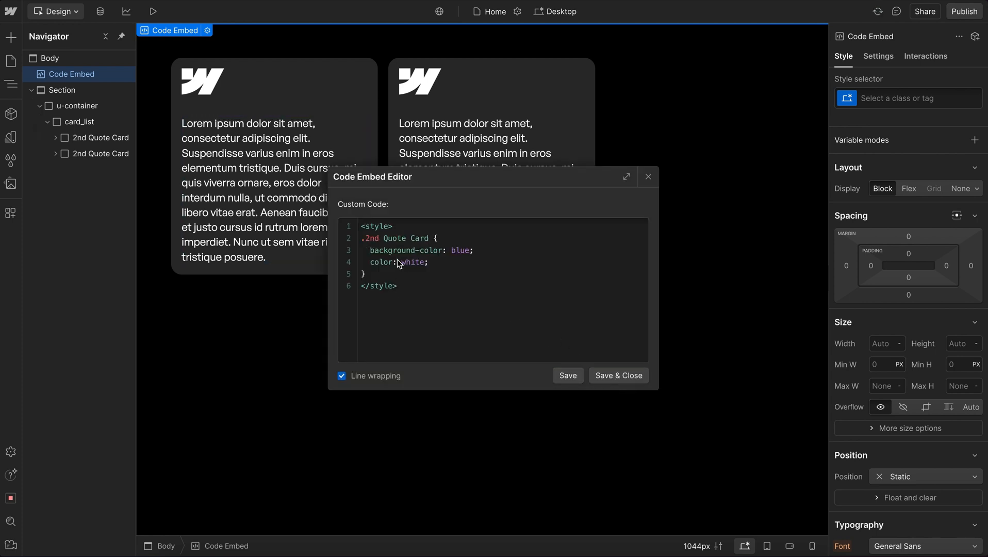
{"action": "left_click", "coordinate": [382, 238]}
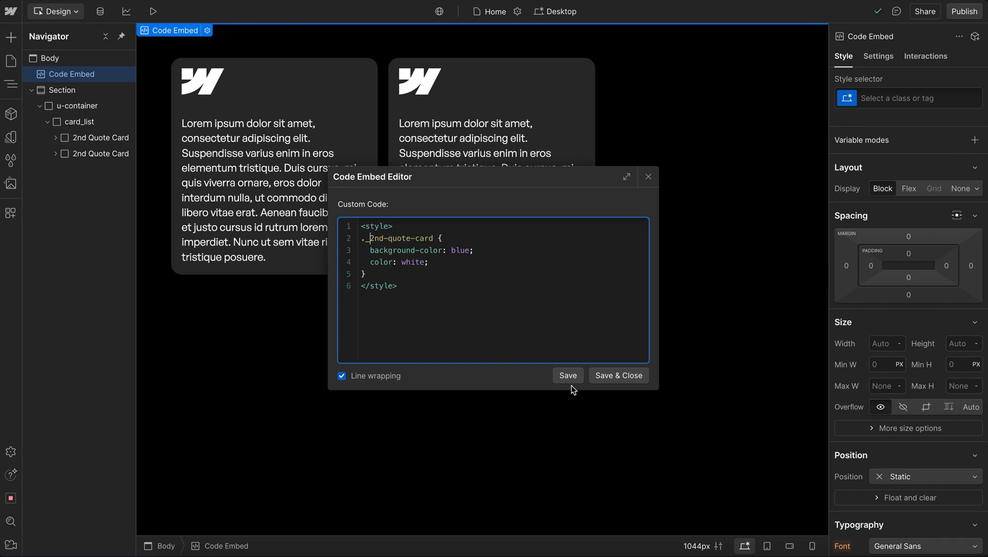
{"action": "left_click", "coordinate": [567, 375]}
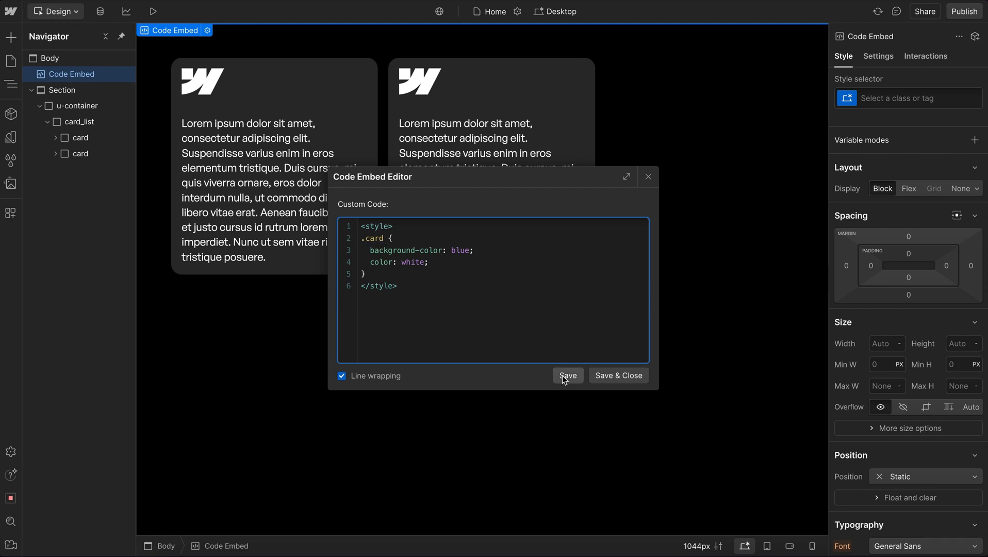
- Give the second card an is-active combo class and target .card.is-active in the embed
{"action": "left_click", "coordinate": [567, 375]}
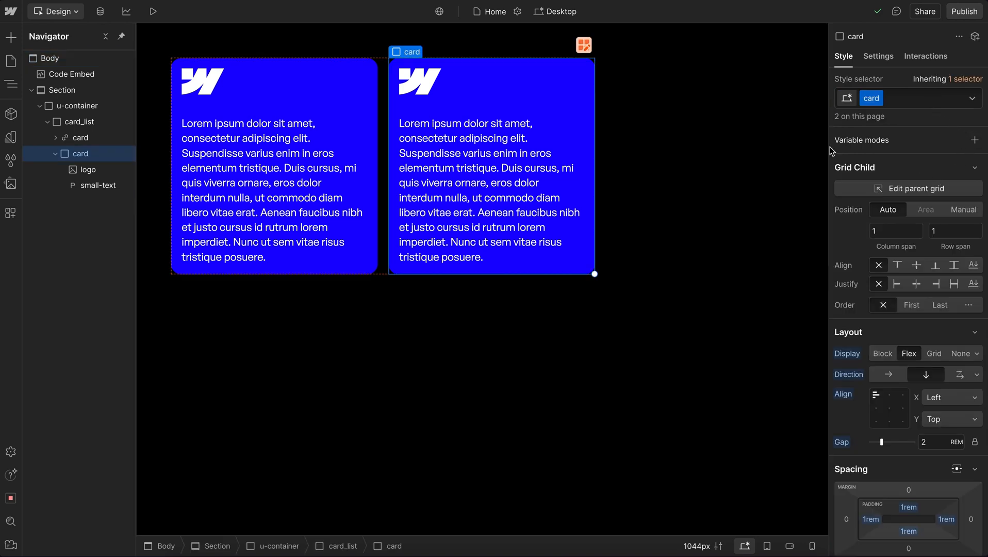
{"action": "type", "text": "is-active"}
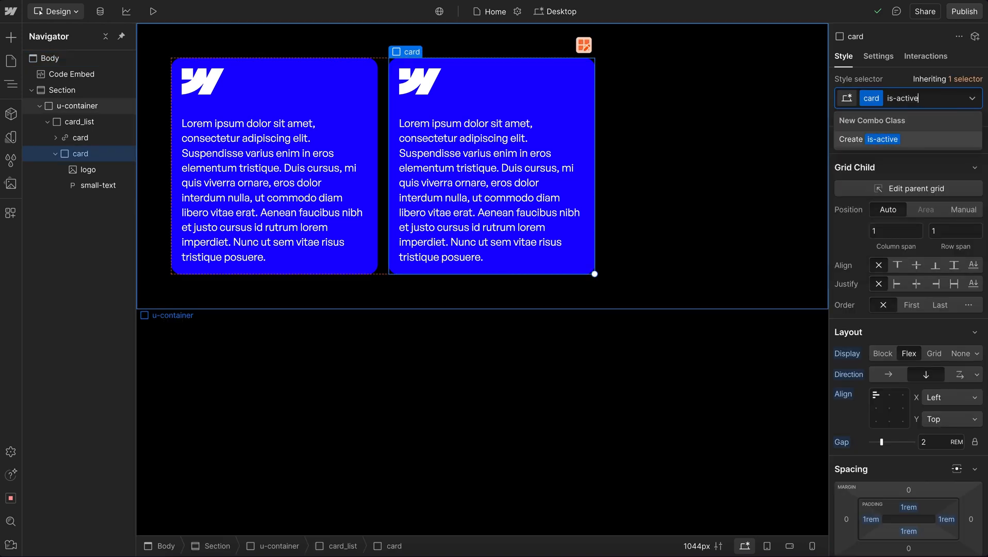
{"action": "left_click", "coordinate": [868, 140]}
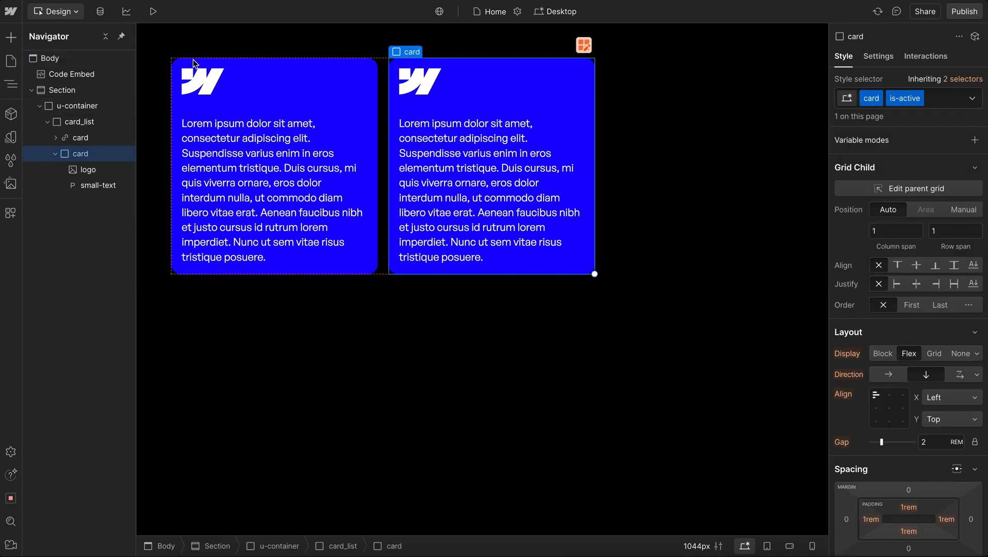
{"action": "left_click", "coordinate": [72, 75]}
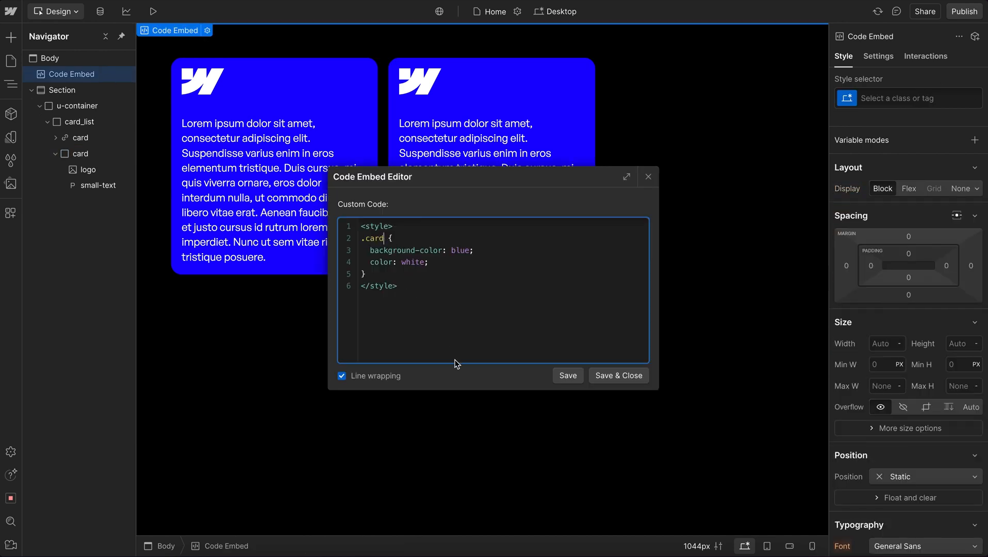
{"action": "type", "text": ".is-act"}
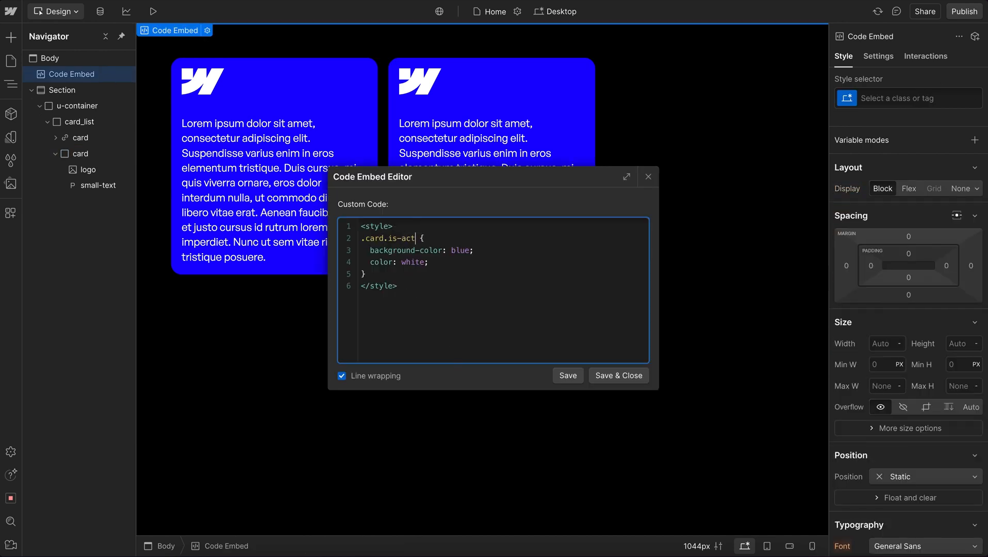
{"action": "left_click", "coordinate": [566, 375]}
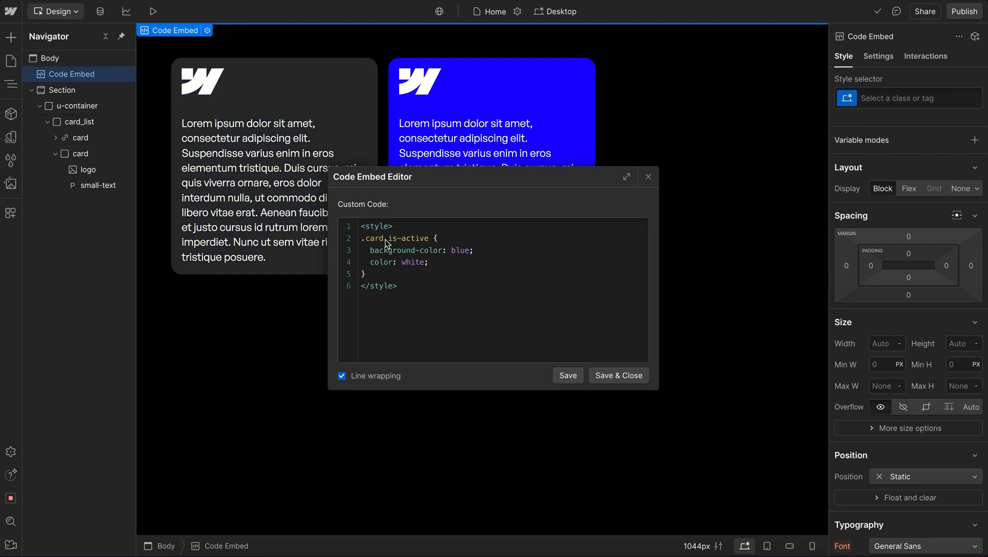
- Change the embed selector to .card.is-active .small-text so only that card's text is blue
{"action": "double_click", "coordinate": [410, 238]}
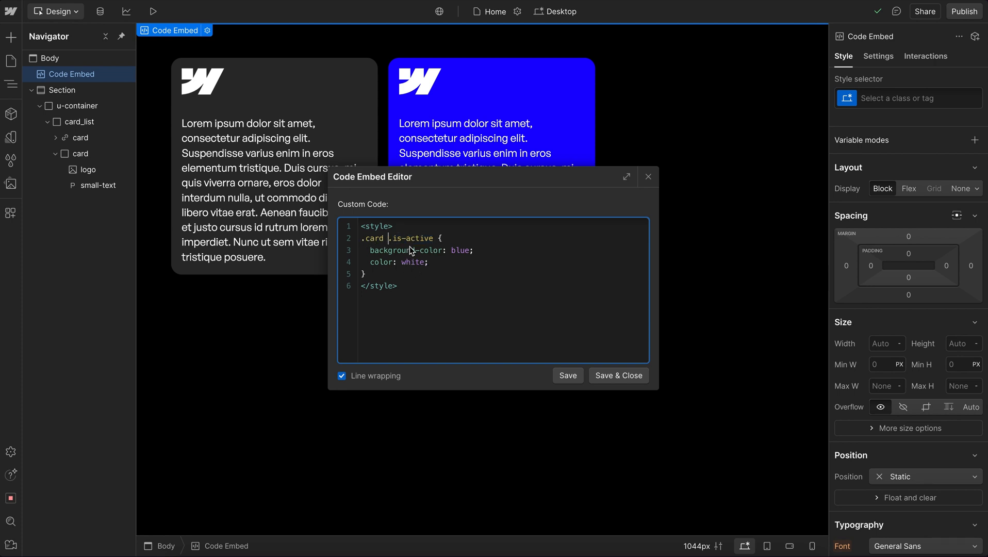
{"action": "double_click", "coordinate": [411, 238]}
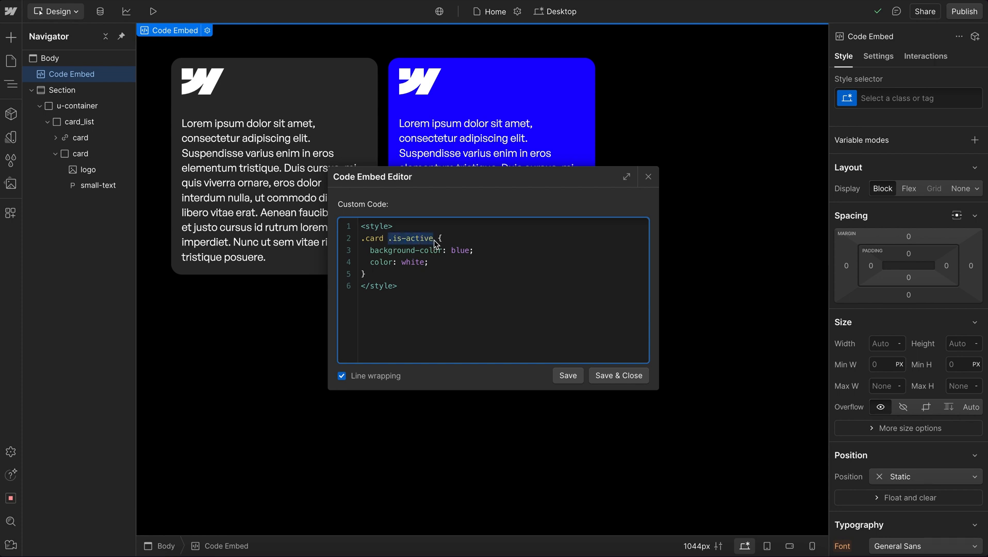
{"action": "type", "text": ".small"}
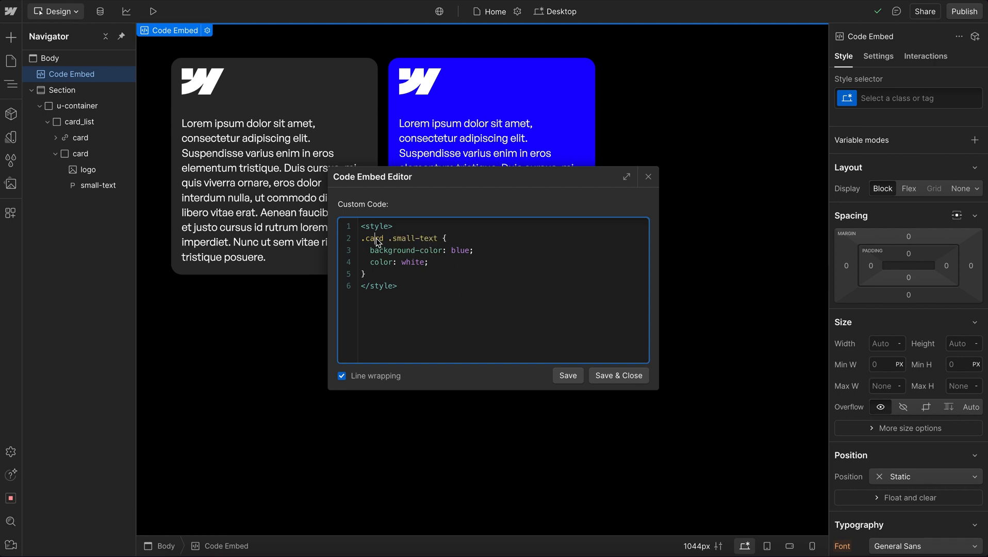
{"action": "left_click", "coordinate": [619, 375]}
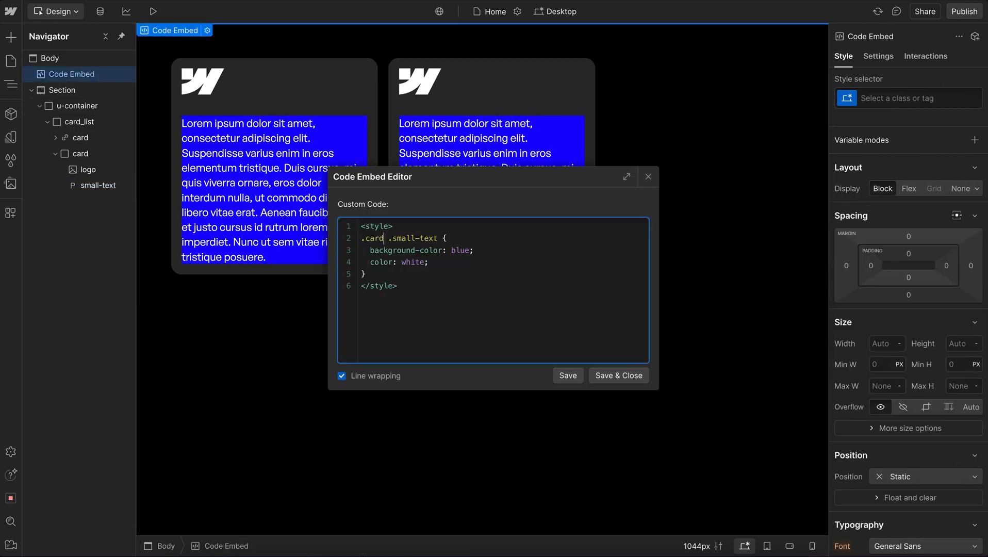
{"action": "type", "text": ".is-active"}
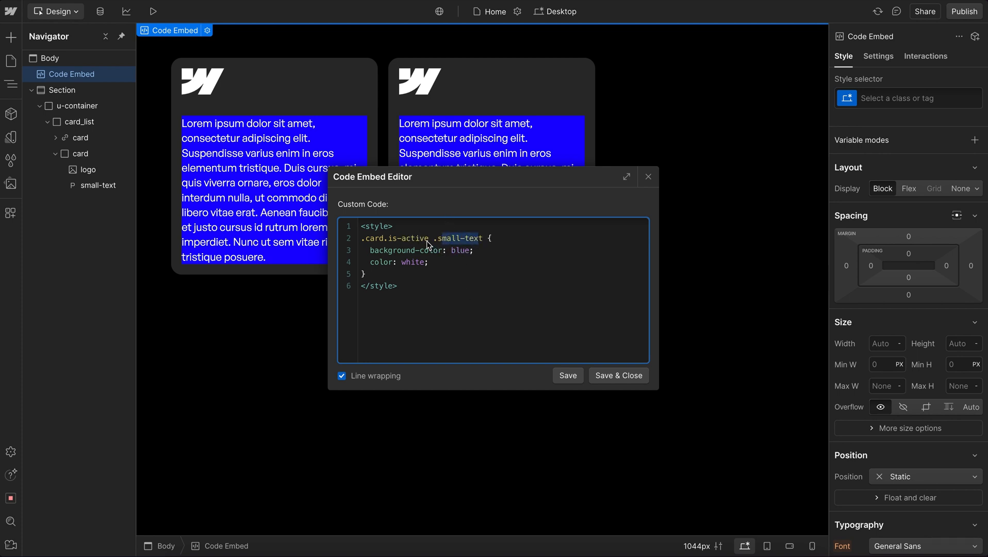
{"action": "left_click", "coordinate": [567, 375]}
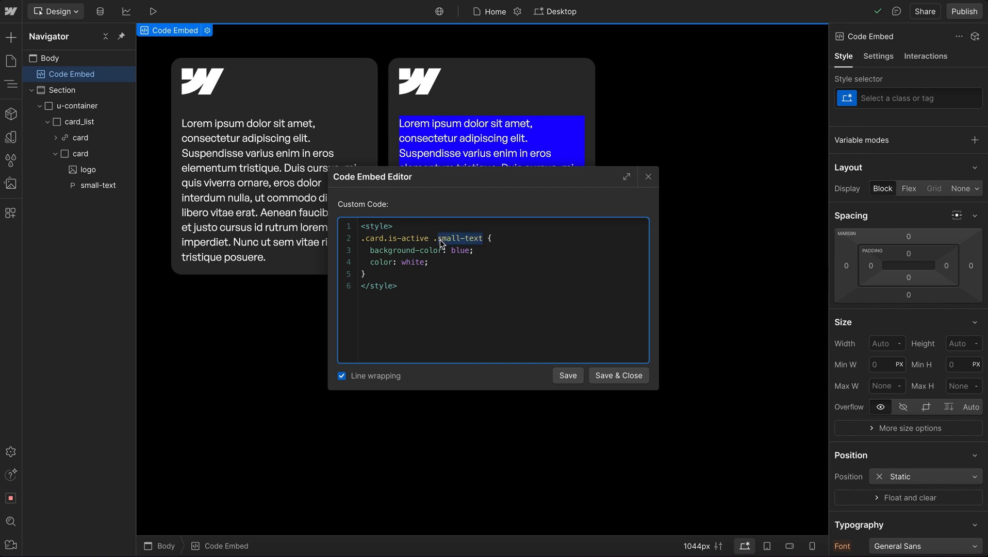
{"action": "mouse_move", "coordinate": [410, 247]}
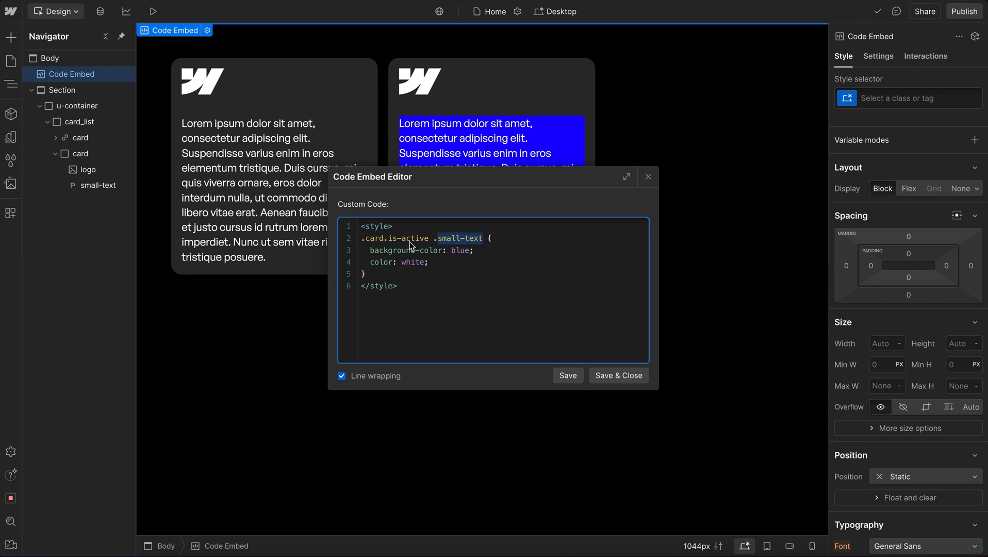
- Wrap the active card's second paragraph in a div block, then reselect the card and reopen the embed
{"action": "left_click", "coordinate": [618, 375]}
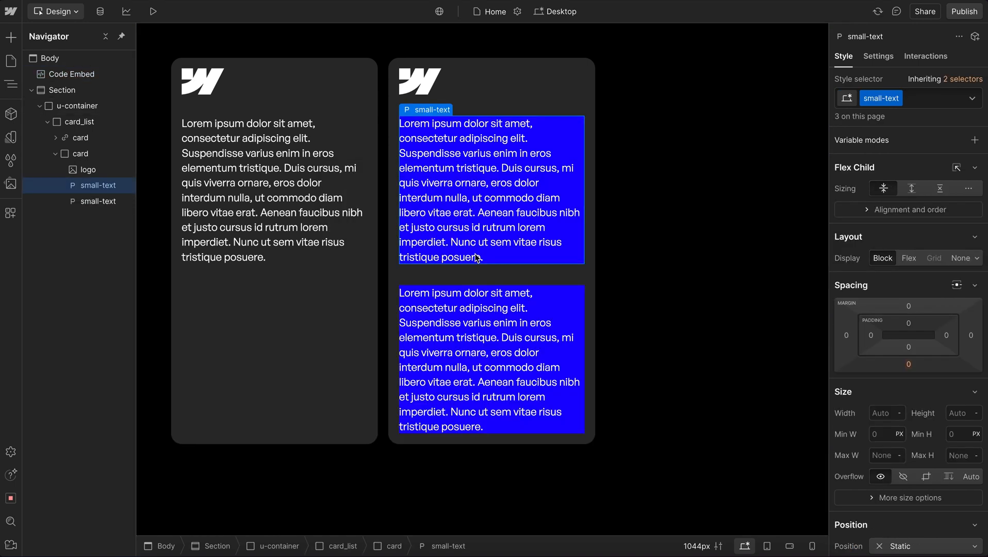
{"action": "right_click", "coordinate": [490, 359]}
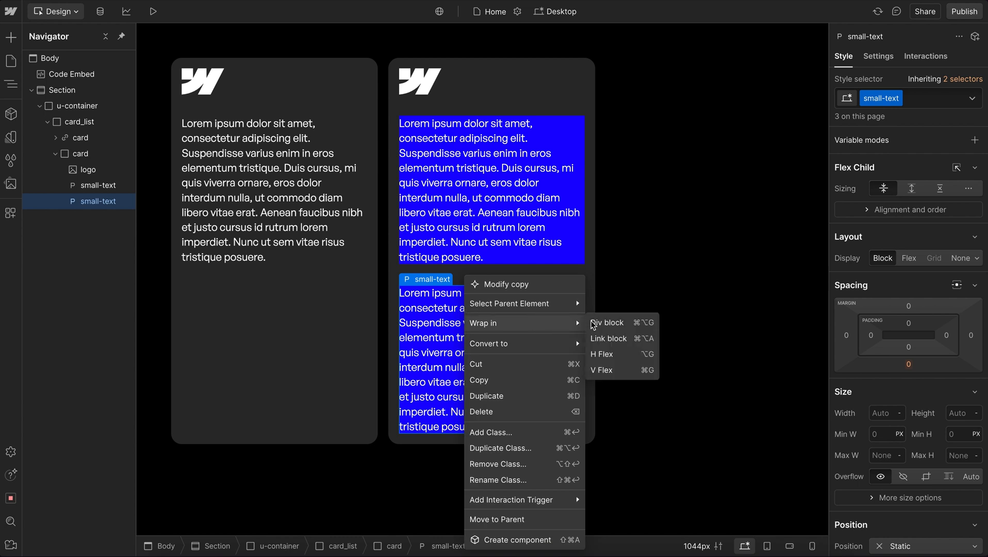
{"action": "left_click", "coordinate": [607, 323]}
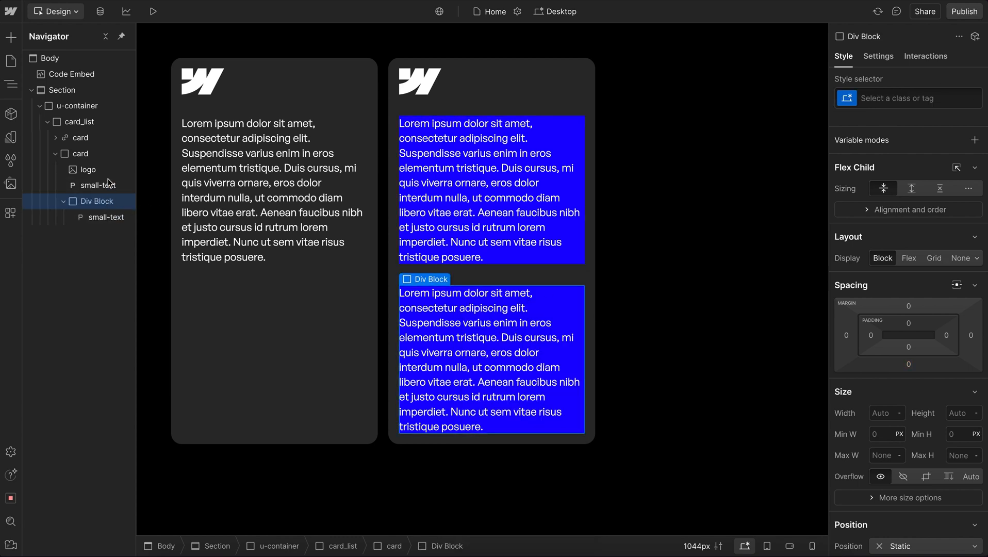
{"action": "left_click", "coordinate": [80, 153]}
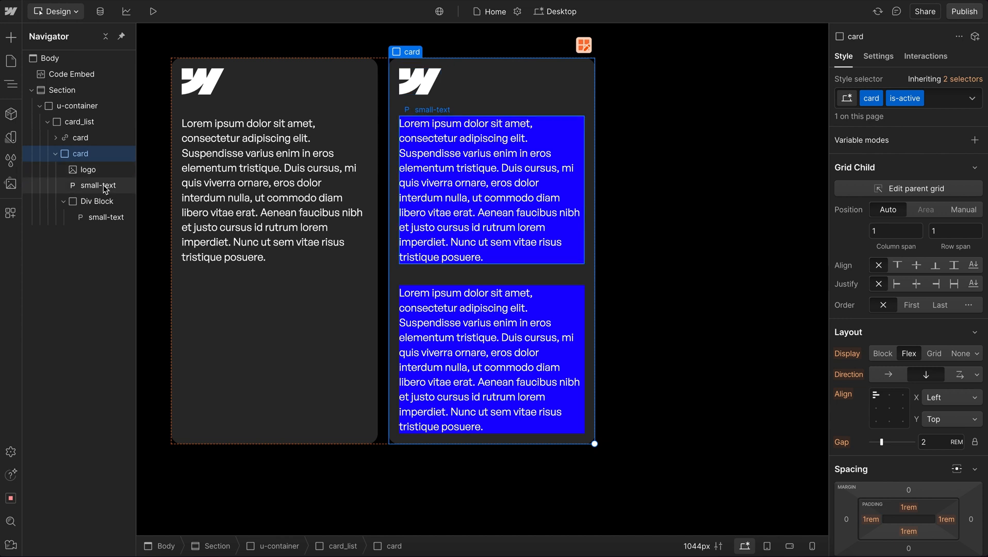
{"action": "left_click", "coordinate": [71, 74]}
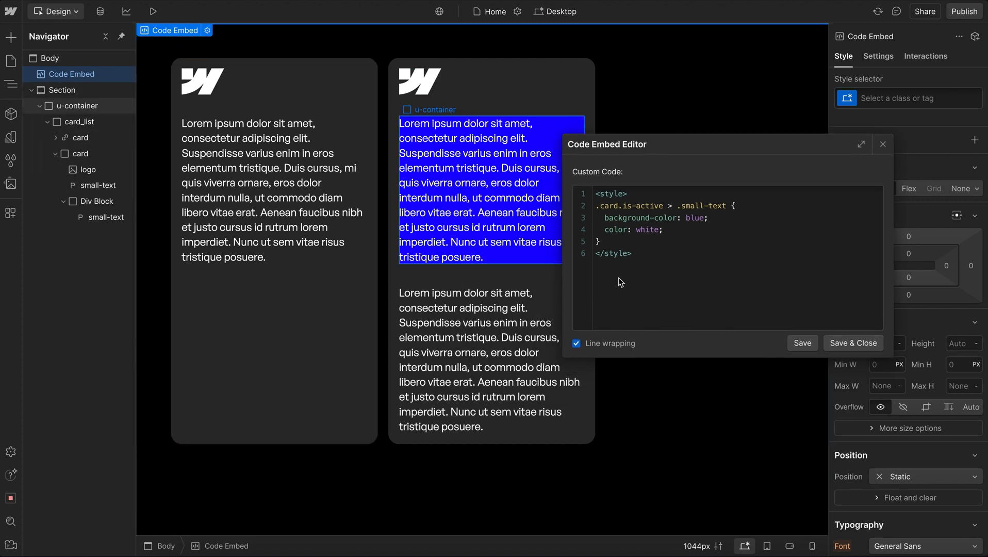
- Change the selector to .logo + .small-text, targeting the paragraph right after the logo
{"action": "double_click", "coordinate": [632, 205]}
{"action": "type", "text": "logo"}
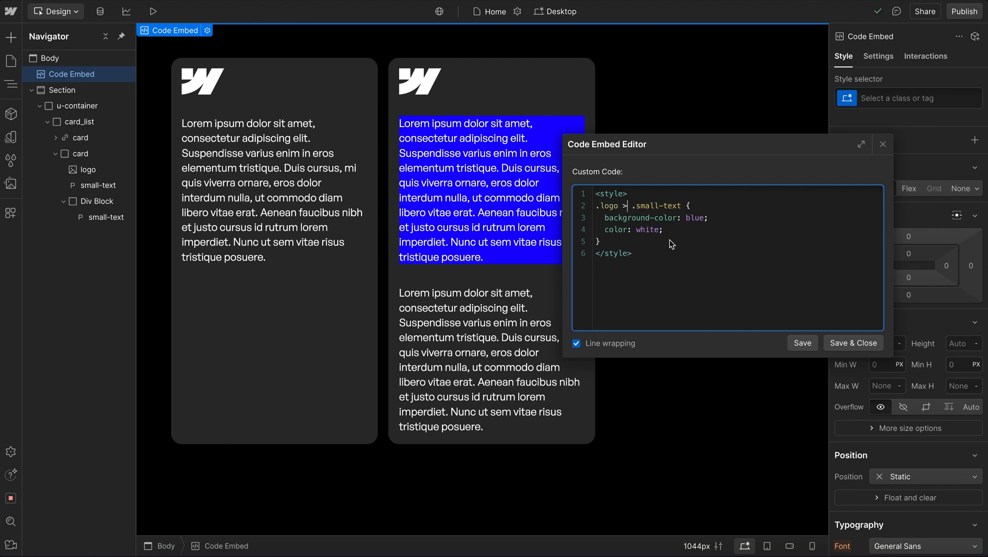
{"action": "type", "text": "+"}
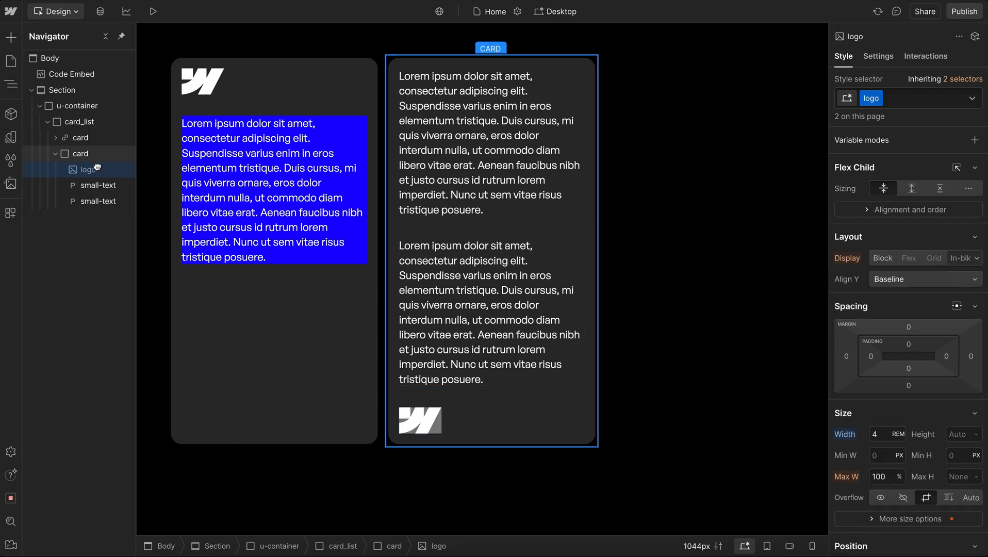
- Switch the combinator to ~ for .logo ~ .small-text, save, and select the extra paragraph
{"action": "left_click", "coordinate": [71, 74]}
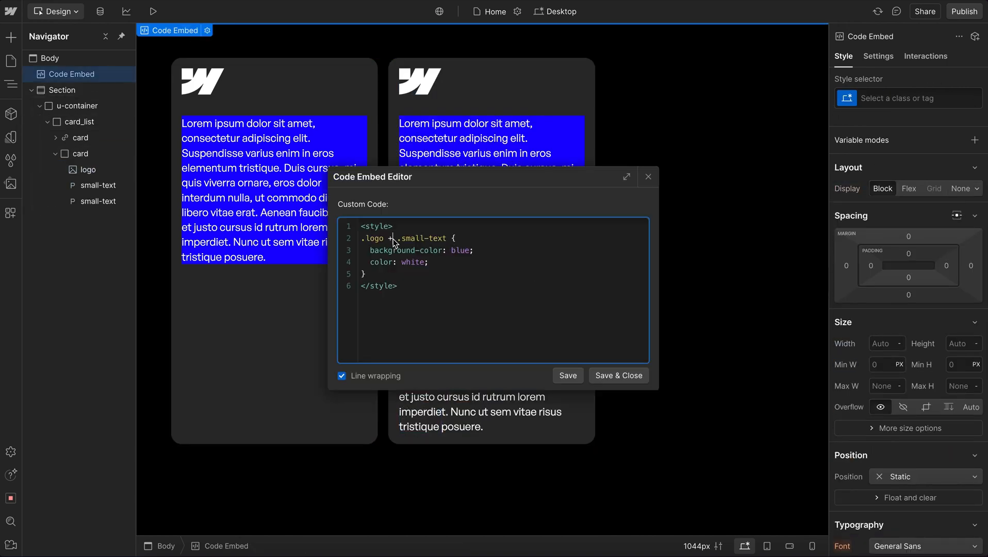
{"action": "type", "text": "~"}
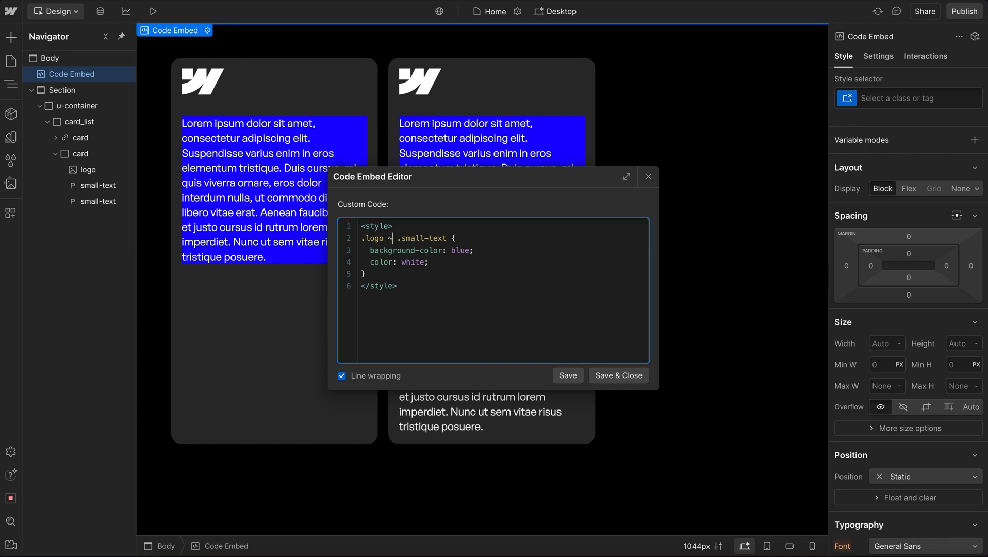
{"action": "double_click", "coordinate": [428, 239]}
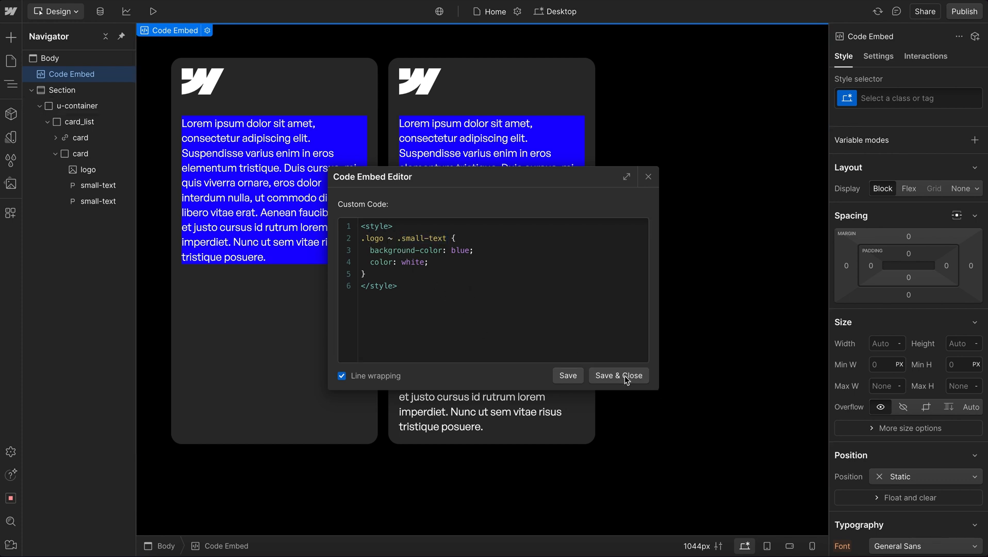
{"action": "left_click", "coordinate": [618, 375]}
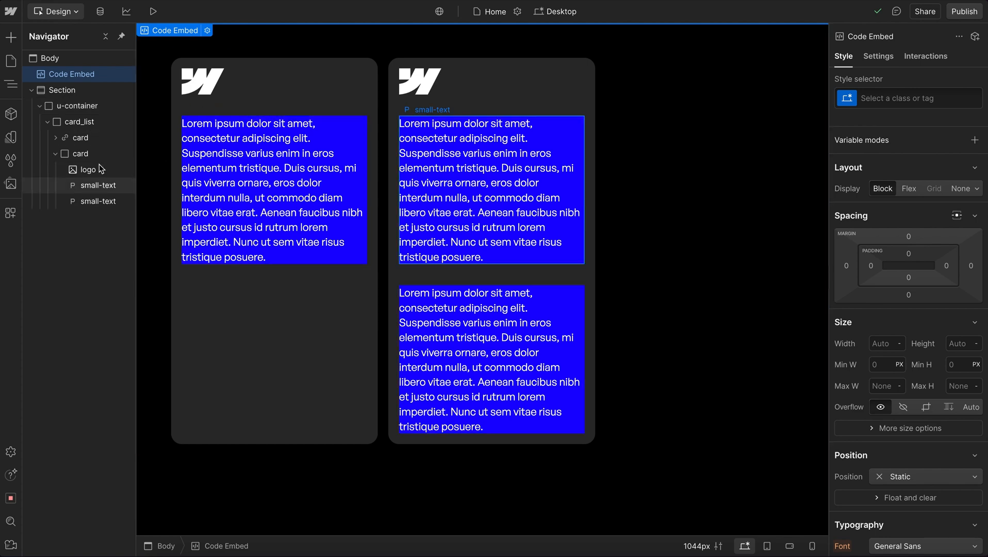
{"action": "left_click", "coordinate": [101, 184]}
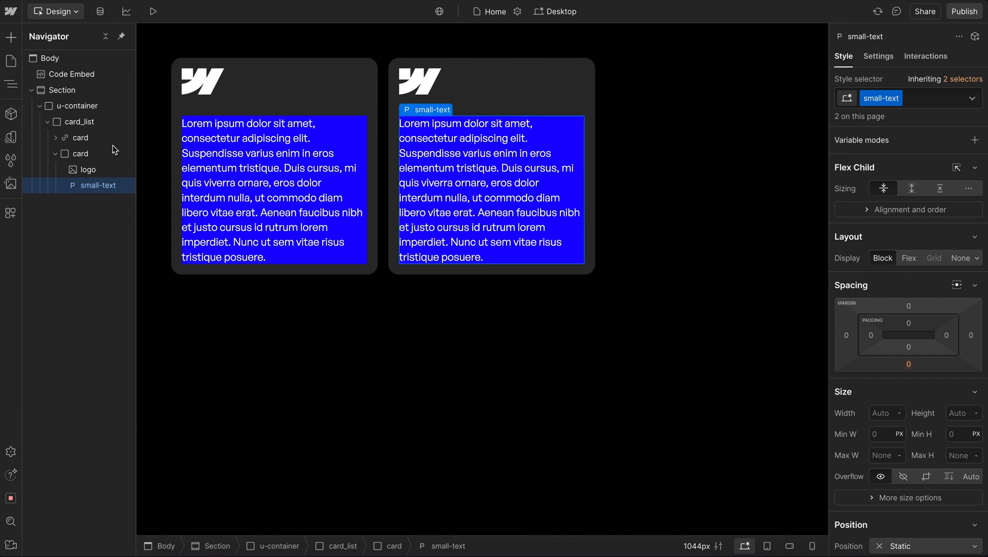
- Prefix both selectors to read .card.is-active .logo and .card.is-active .small-text, then save
{"action": "left_click", "coordinate": [71, 74]}
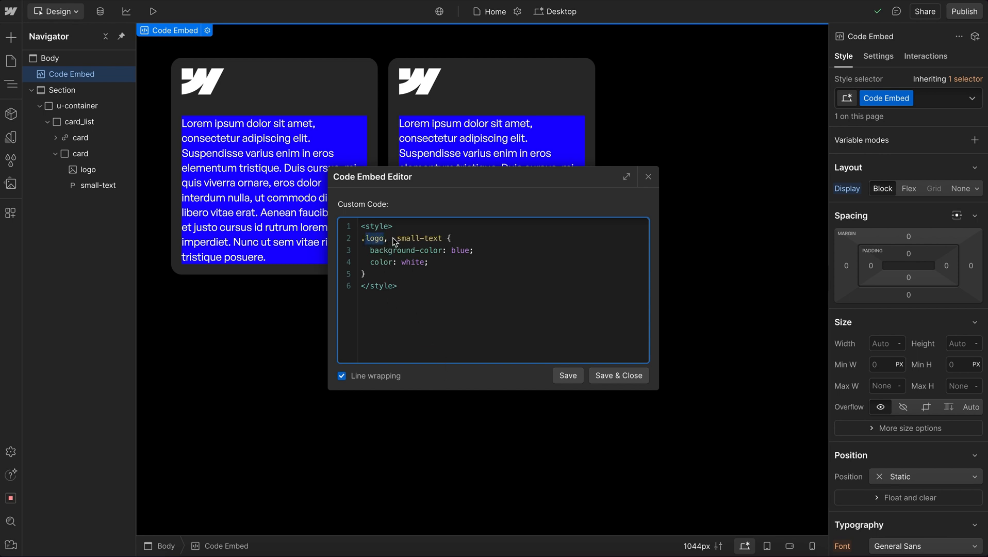
{"action": "left_click", "coordinate": [566, 375]}
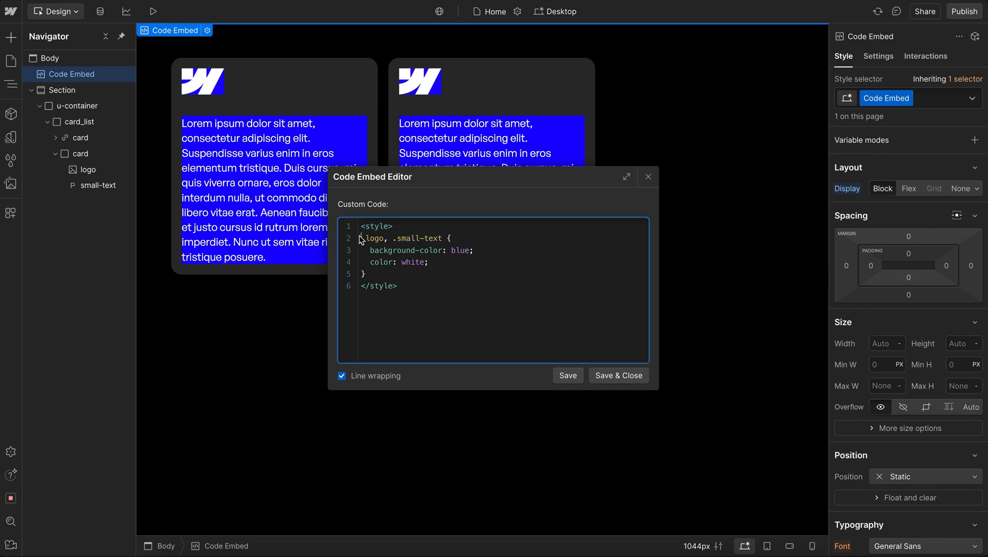
{"action": "type", "text": "."}
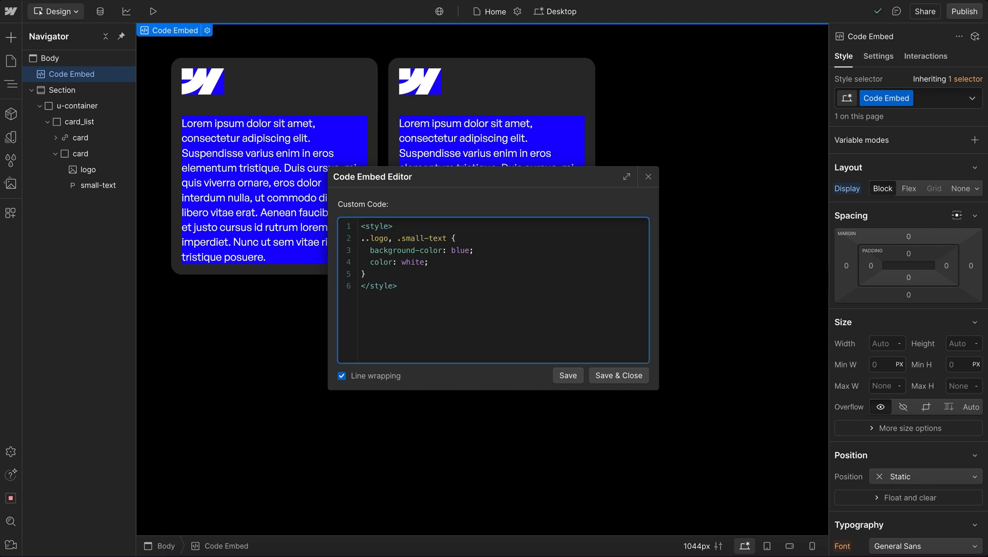
{"action": "type", "text": "card.is-active .logo,"}
{"action": "type", "text": ".card.is-active .small-text {"}
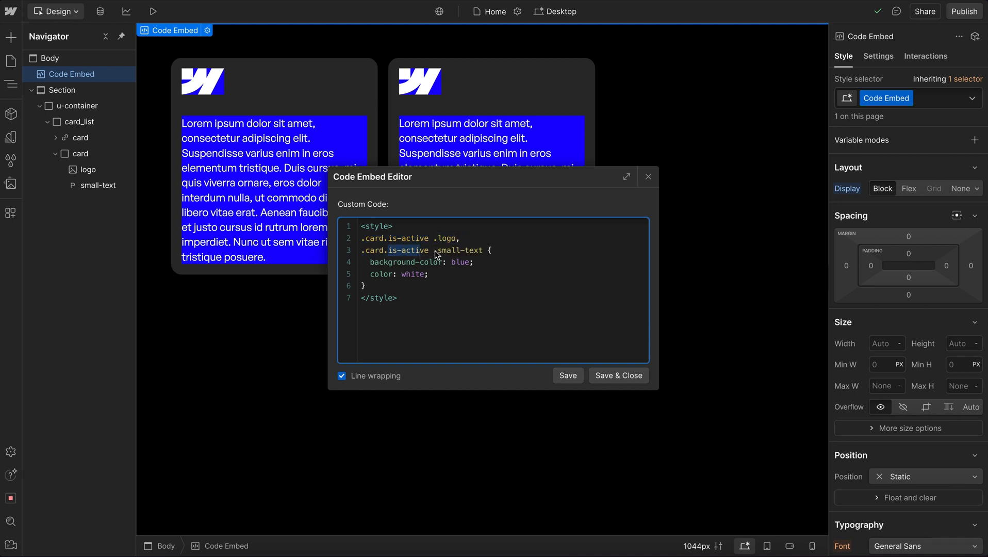
{"action": "left_click", "coordinate": [567, 375]}
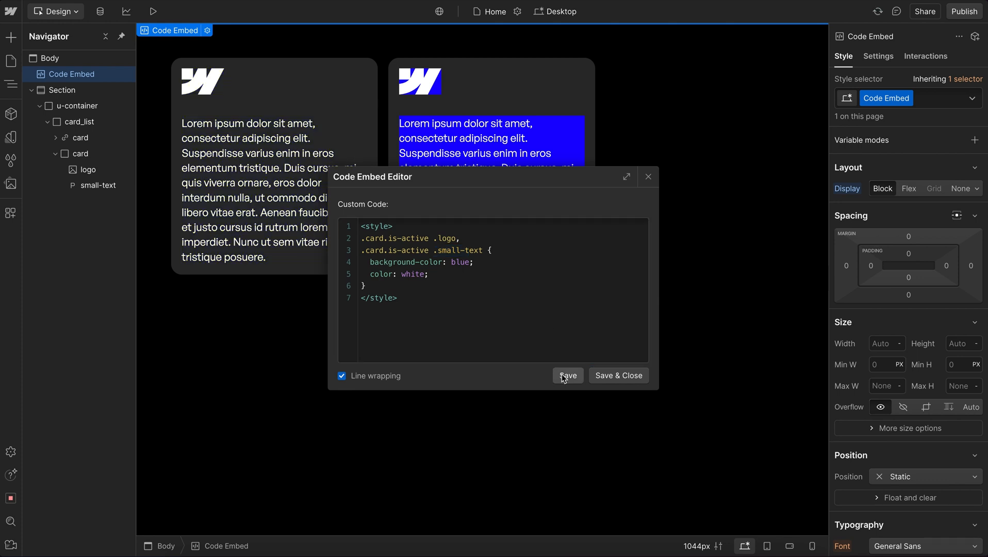
{"action": "mouse_move", "coordinate": [466, 182]}
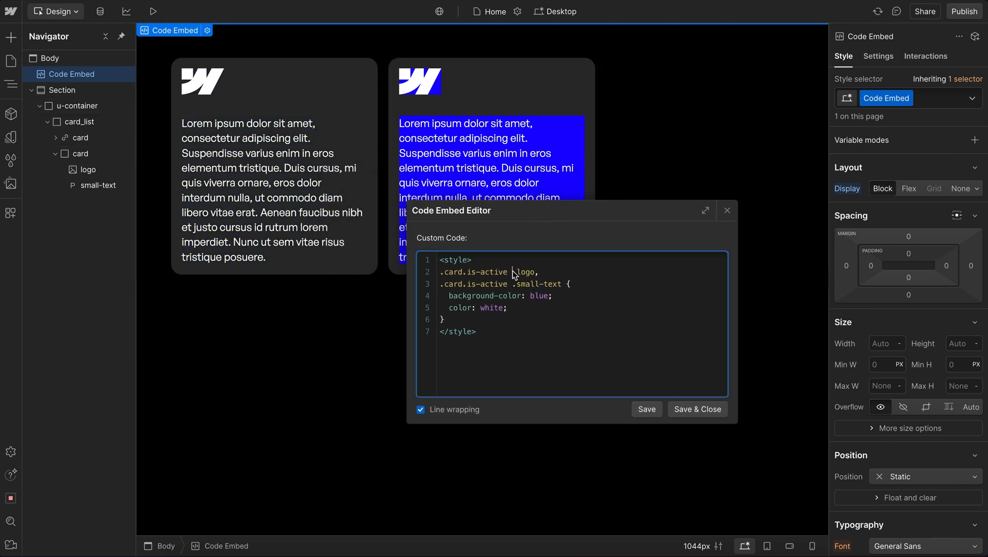
- Merge the selectors into .card.is-active :is(.logo, .small-text)
{"action": "type", "text": ":is("}
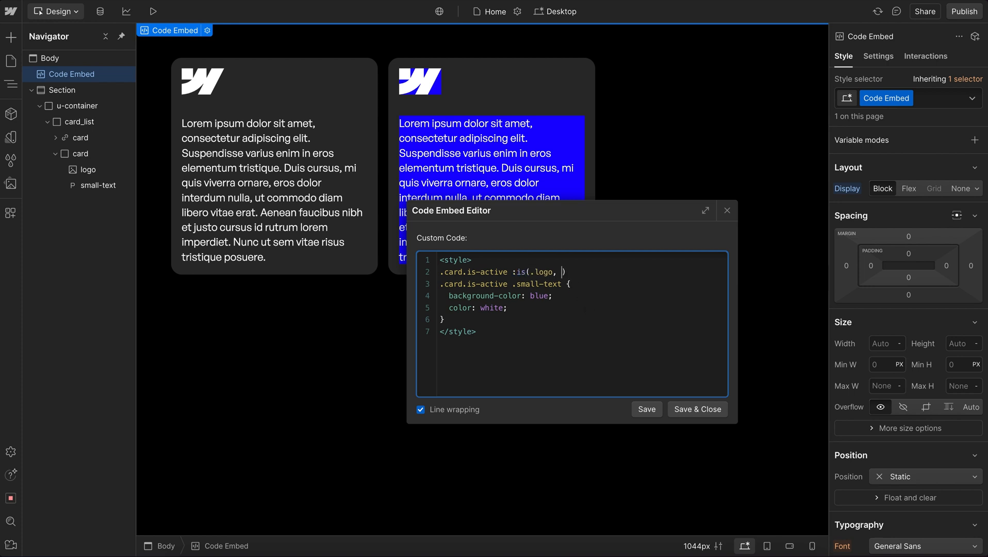
{"action": "type", "text": ".smallte"}
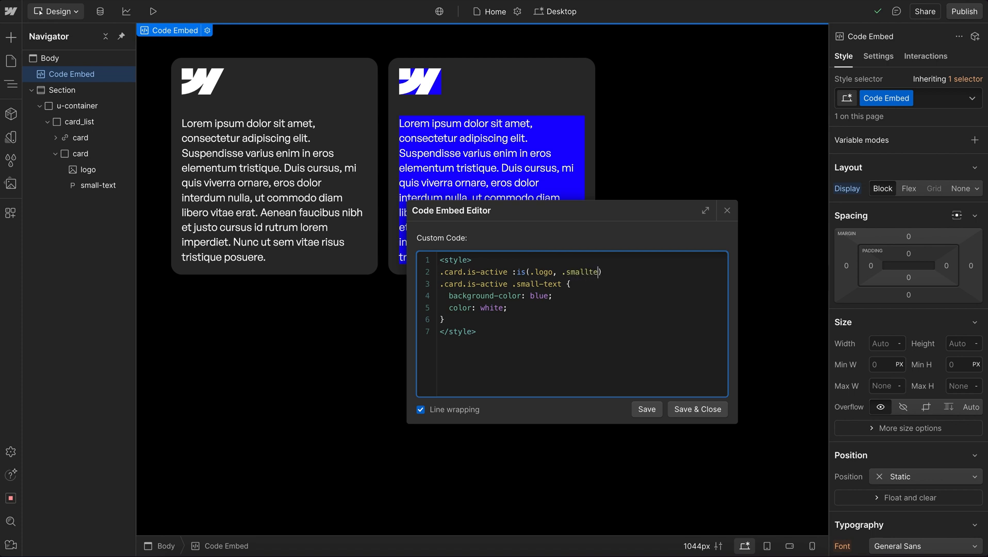
{"action": "type", "text": "-text"}
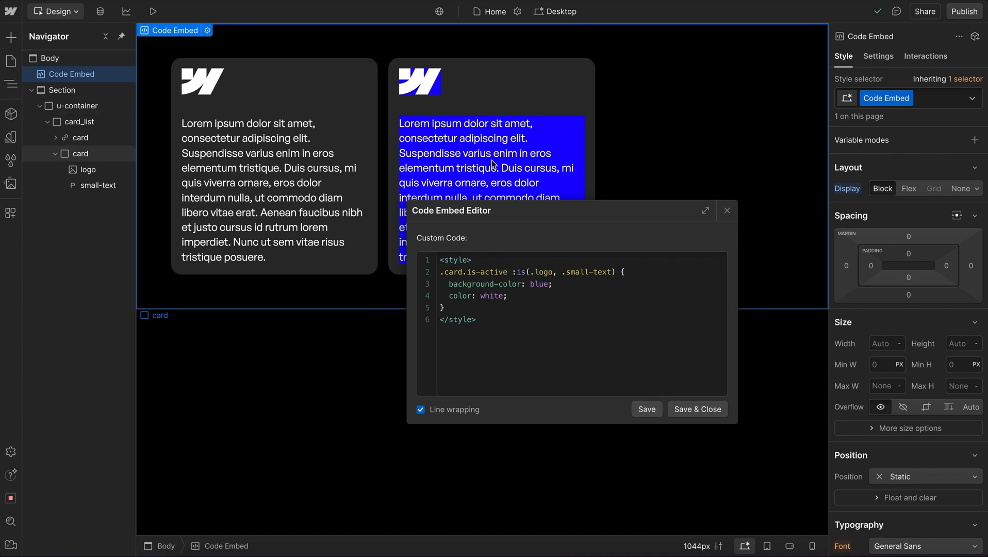
{"action": "mouse_move", "coordinate": [618, 281]}
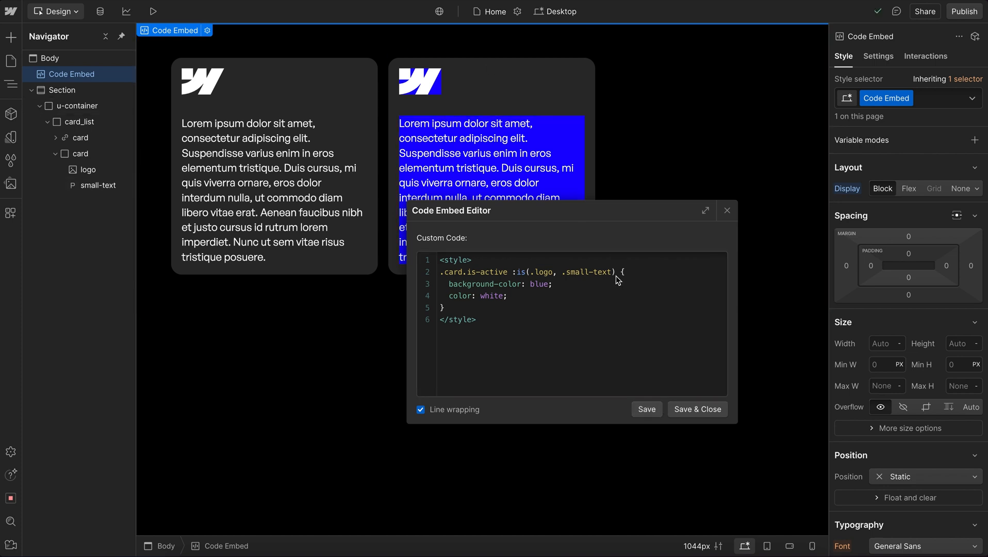
- Replace the :is() list with the * wildcard and save the embed
{"action": "left_click_drag", "start_coordinate": [510, 272], "coordinate": [616, 272]}
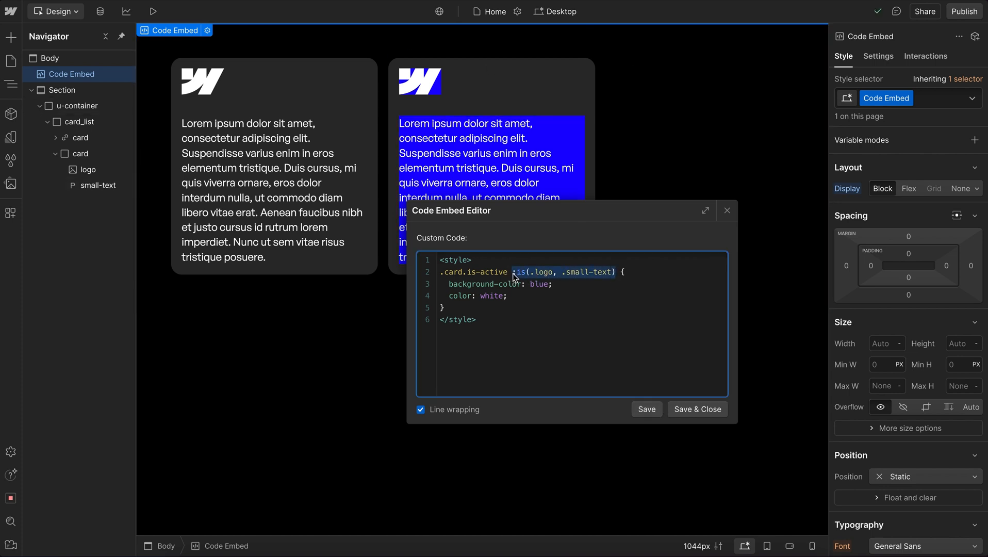
{"action": "type", "text": "*"}
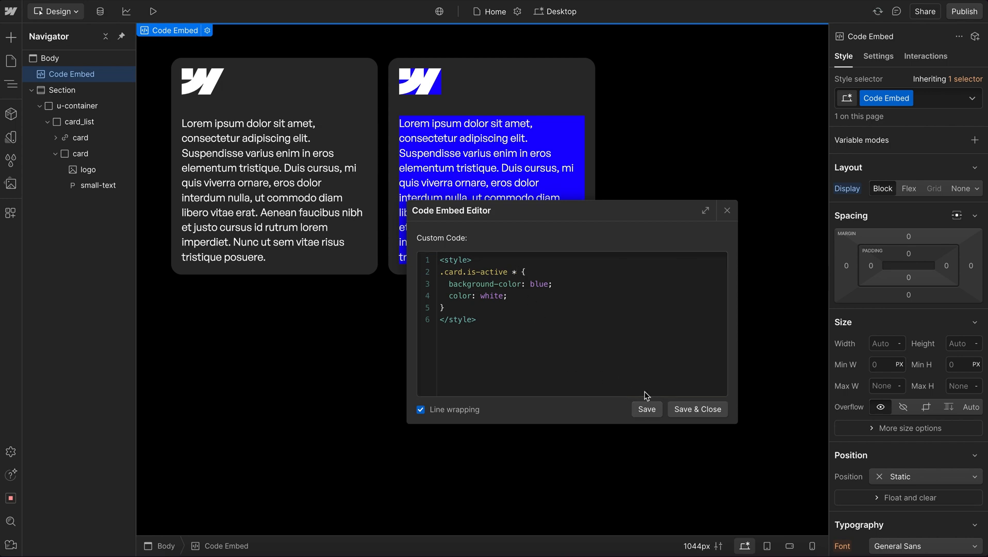
{"action": "left_click", "coordinate": [697, 409]}
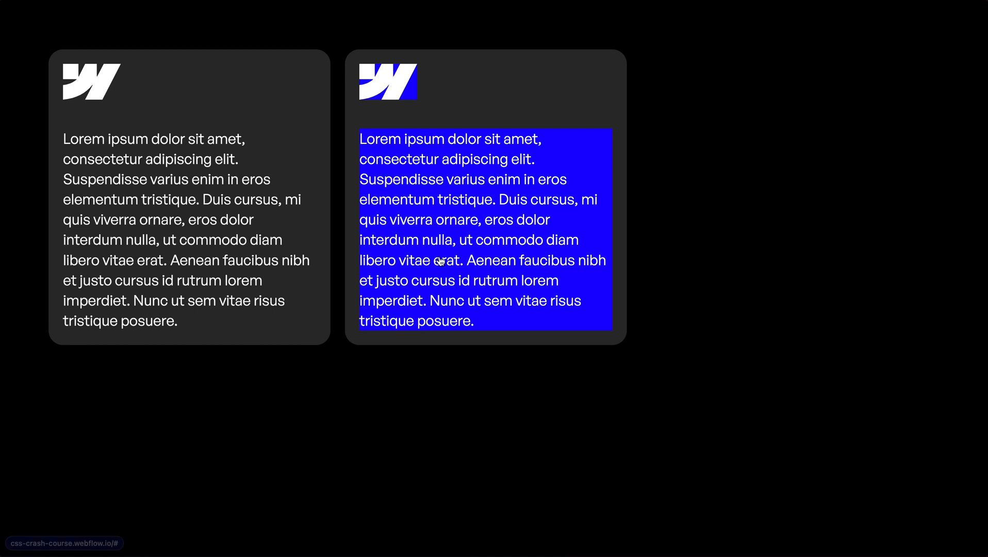
- Inspect the blue paragraph on the published page and examine the first card's link element
{"action": "right_click", "coordinate": [441, 260]}
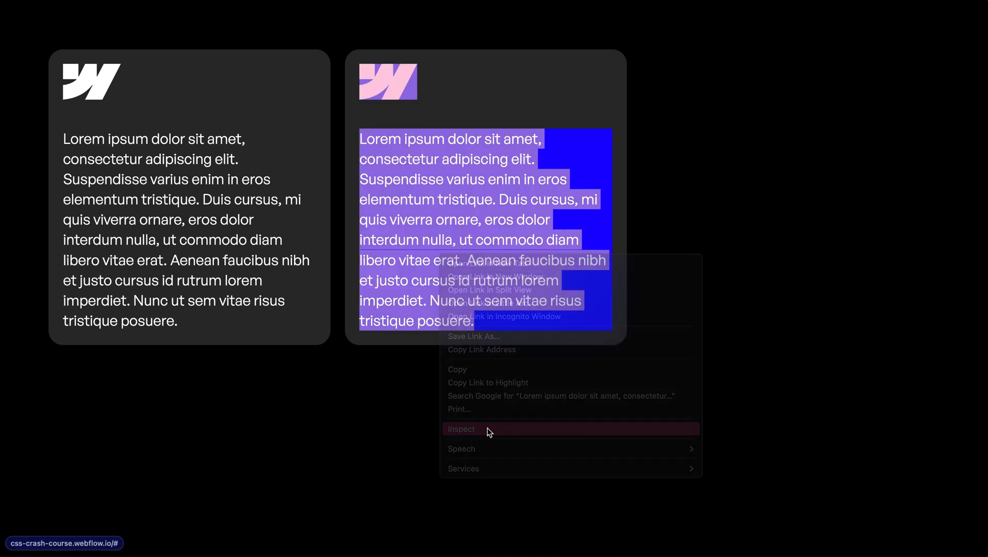
{"action": "left_click", "coordinate": [461, 429]}
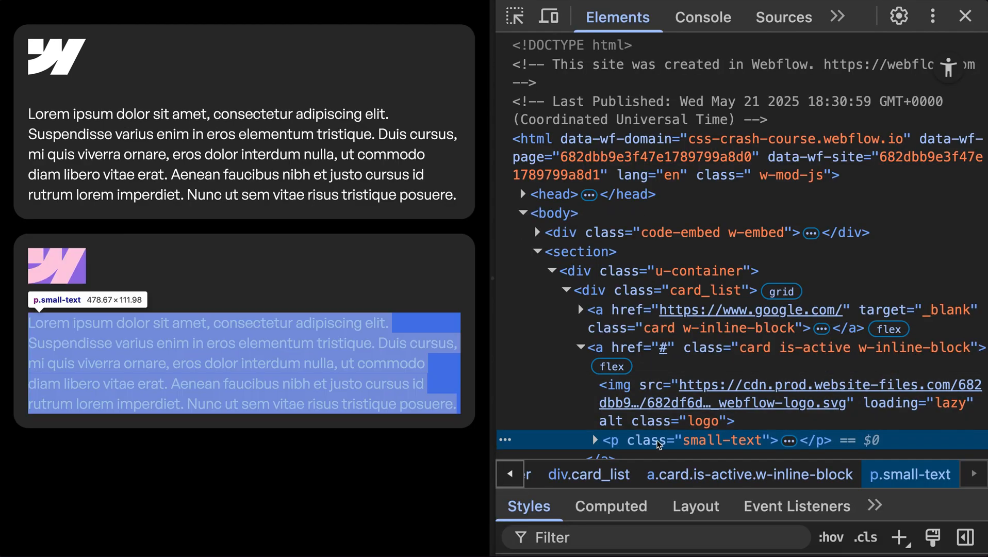
{"action": "left_click", "coordinate": [617, 384]}
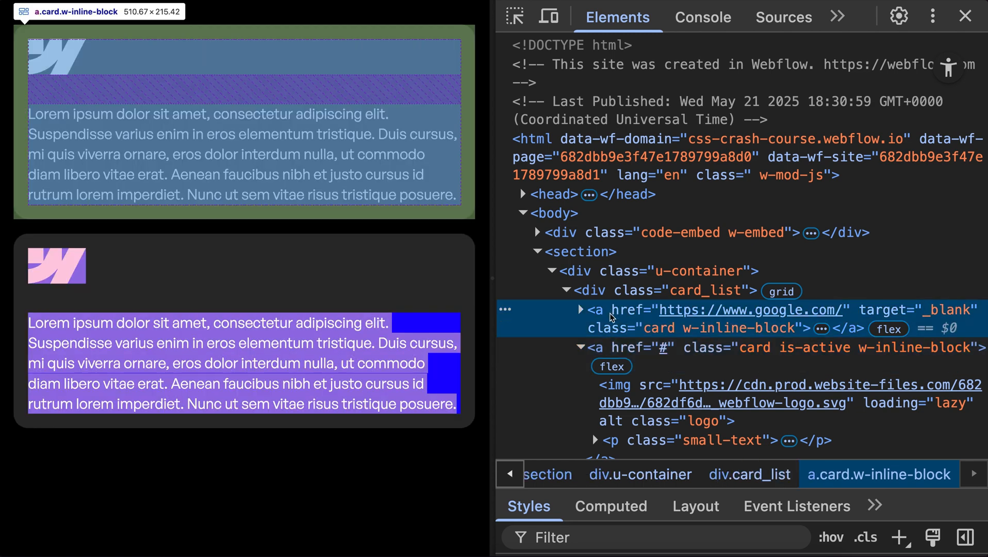
{"action": "mouse_move", "coordinate": [674, 325]}
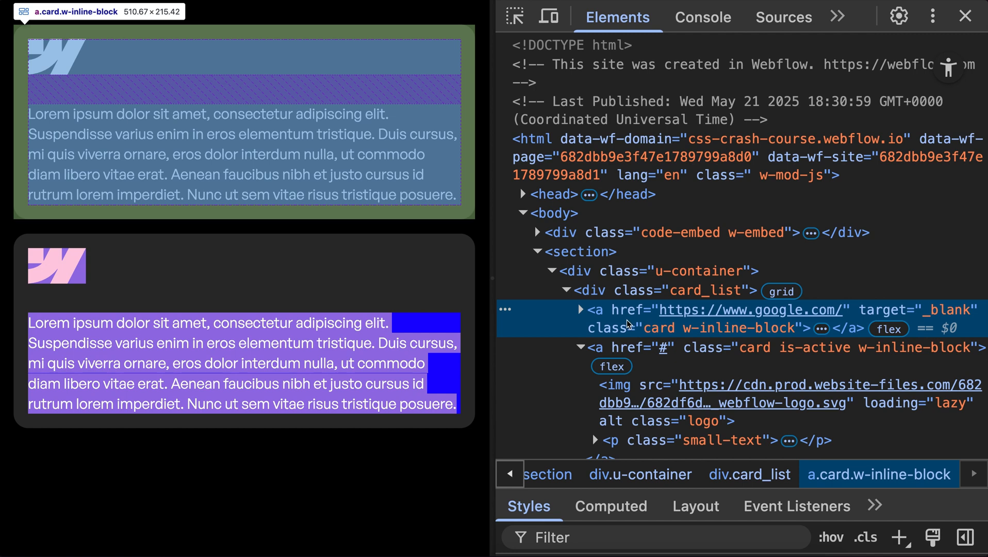
{"action": "mouse_move", "coordinate": [716, 326]}
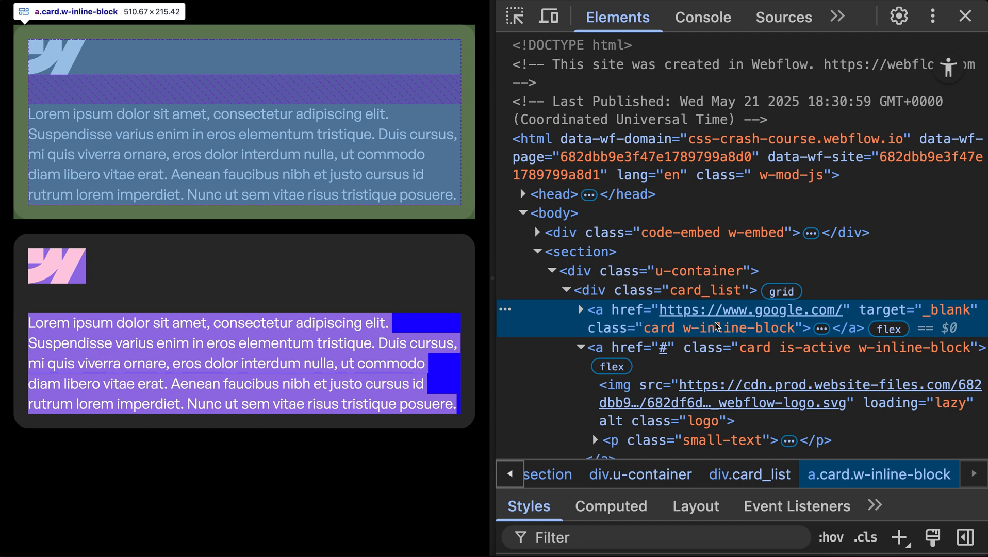
{"action": "mouse_move", "coordinate": [886, 322]}
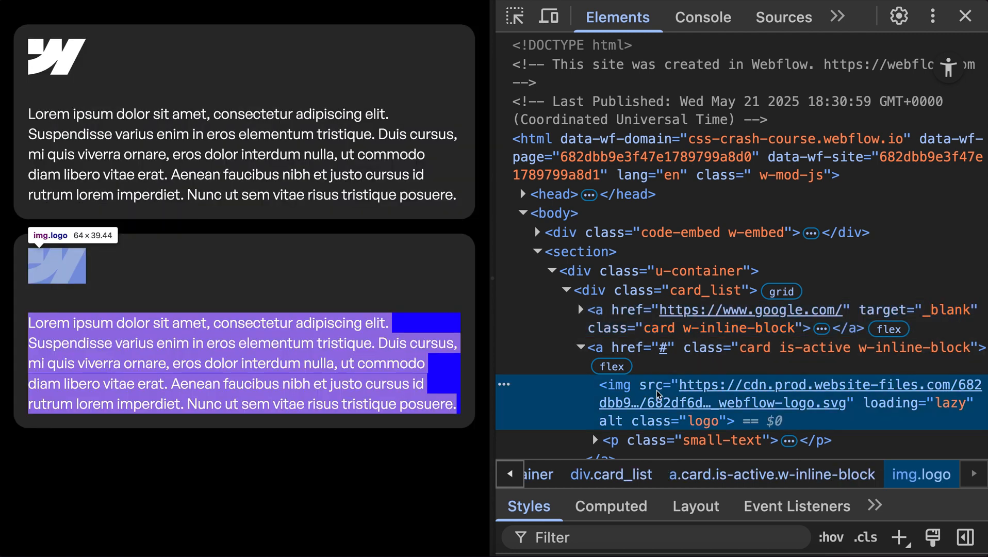
{"action": "mouse_move", "coordinate": [657, 395]}
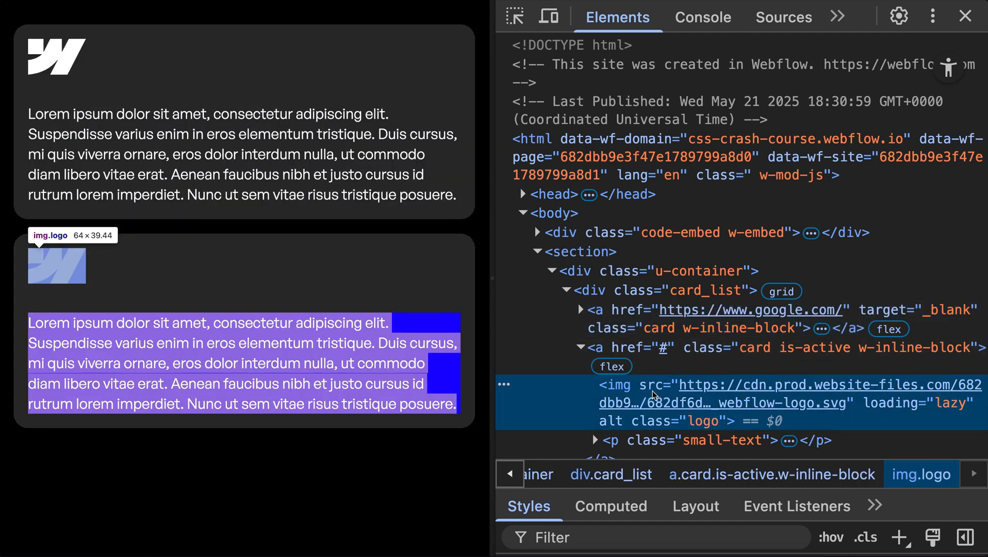
{"action": "mouse_move", "coordinate": [899, 412]}
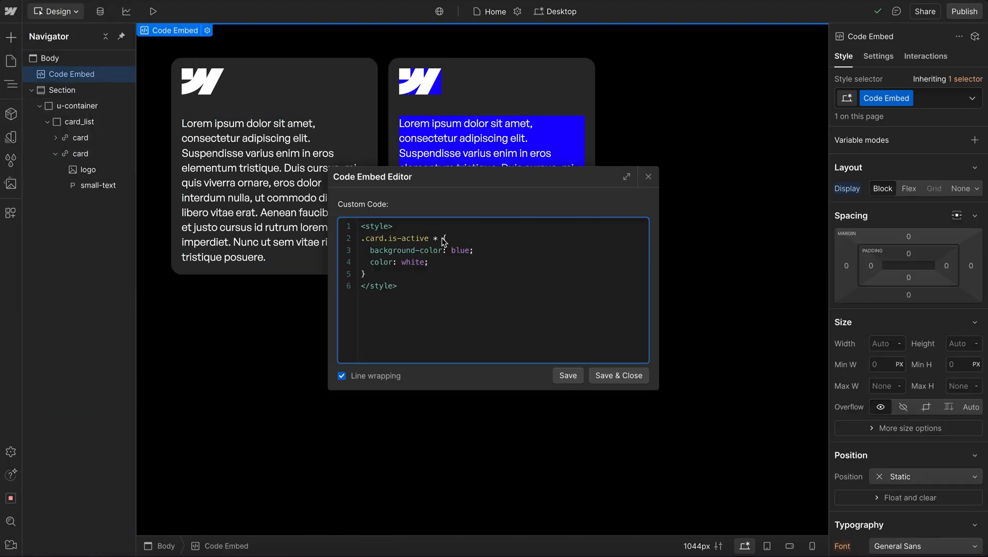
- Change the embed selector from * to img, then check the second card logo's inherited selectors
{"action": "type", "text": "im"}
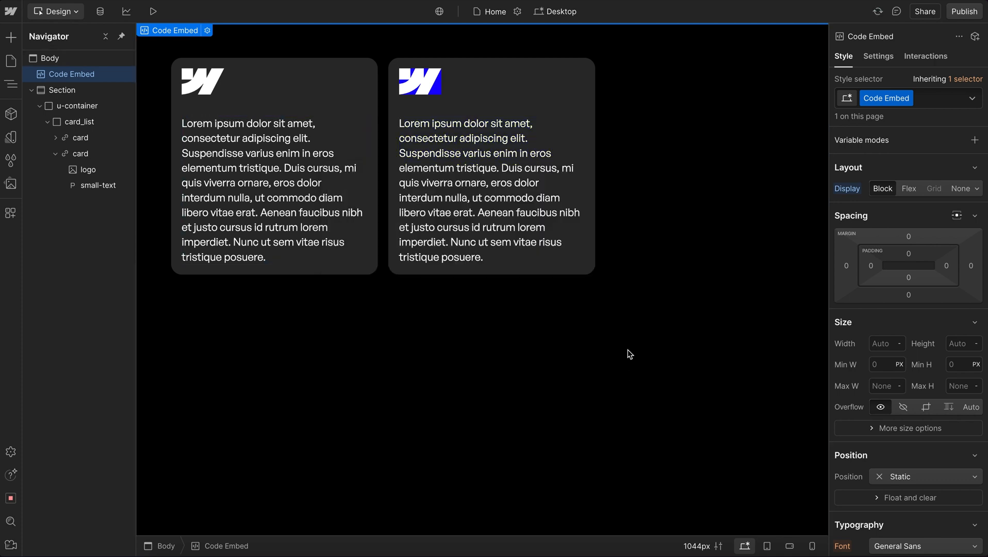
{"action": "left_click", "coordinate": [420, 82]}
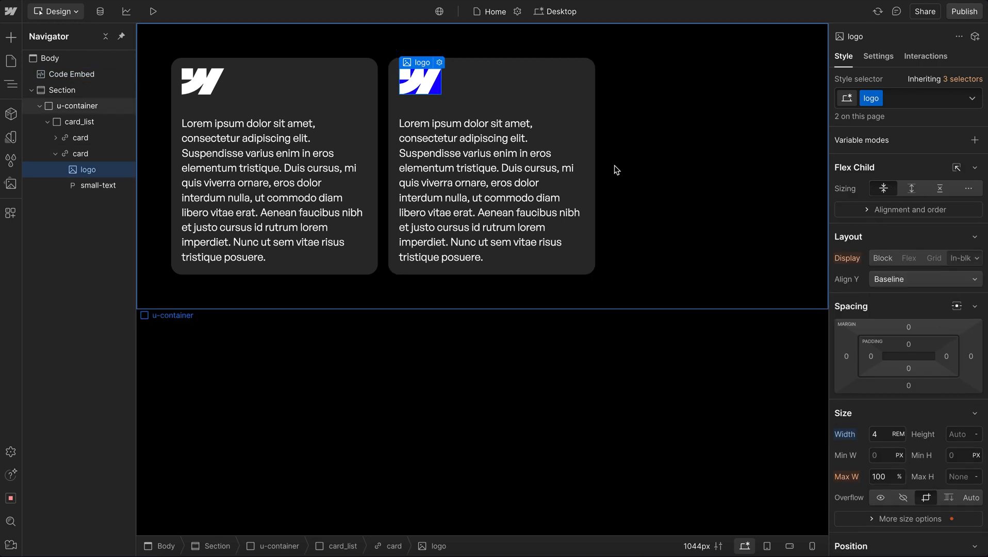
{"action": "left_click", "coordinate": [943, 79]}
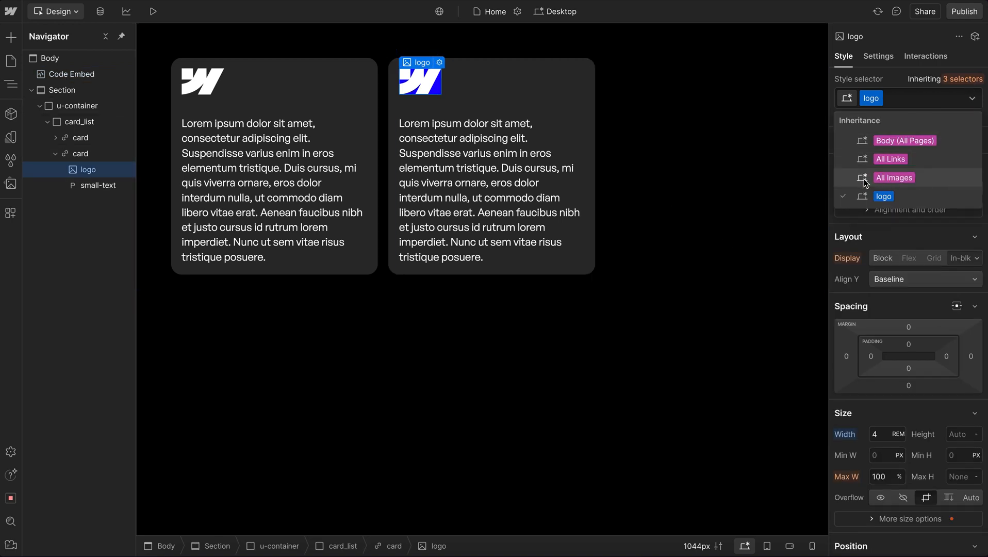
{"action": "mouse_move", "coordinate": [909, 162]}
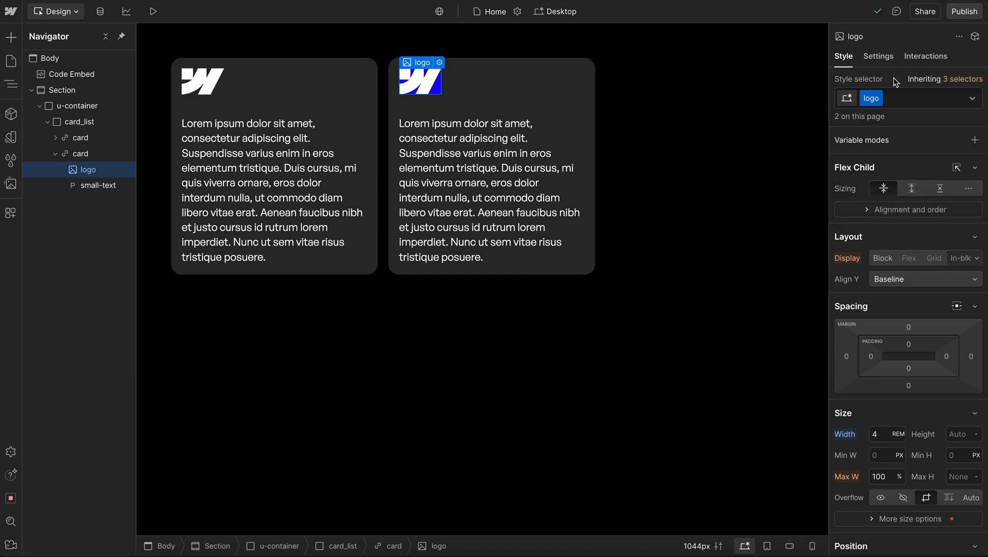
{"action": "mouse_move", "coordinate": [584, 99]}
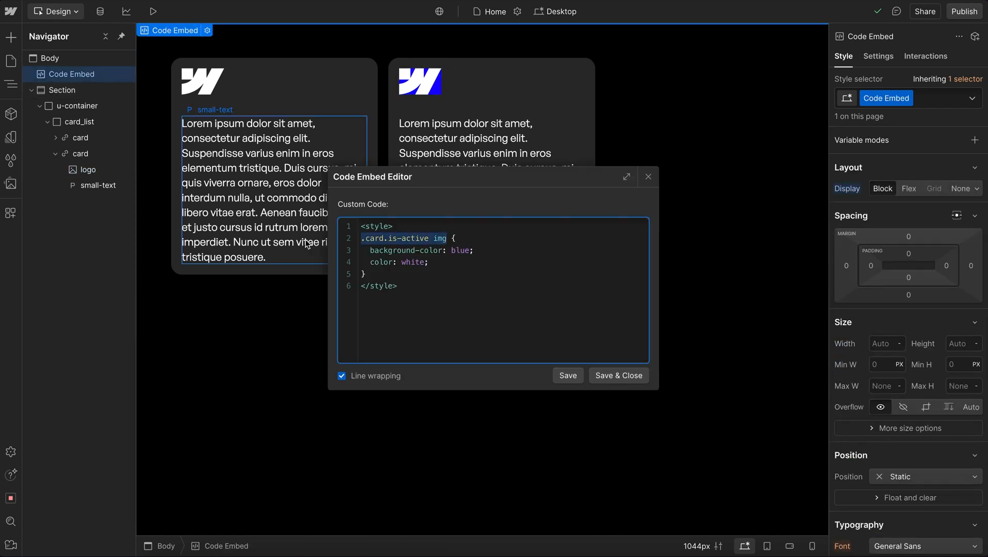
- Replace the embed selector with [target="_blank"] and save the custom CSS
{"action": "key", "text": "Delete"}
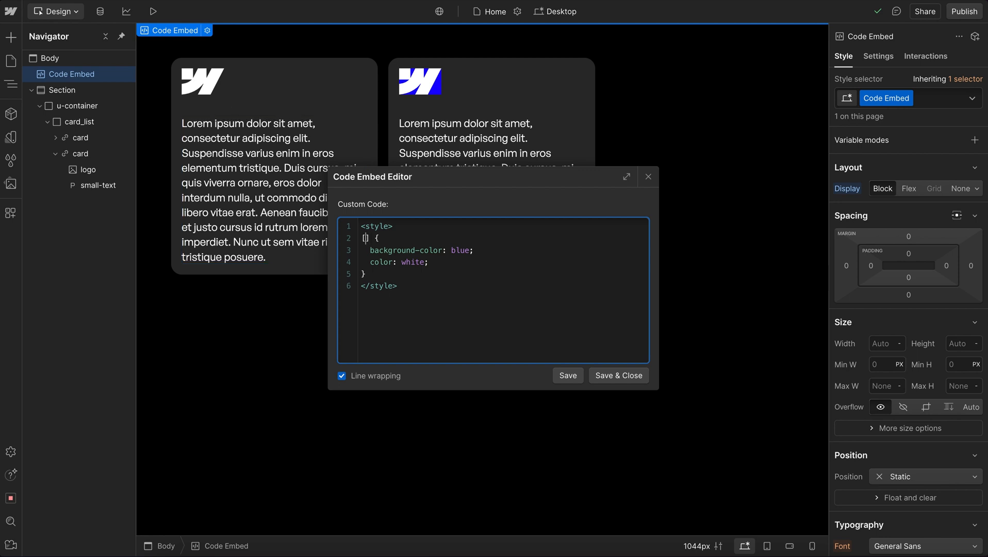
{"action": "type", "text": "target"}
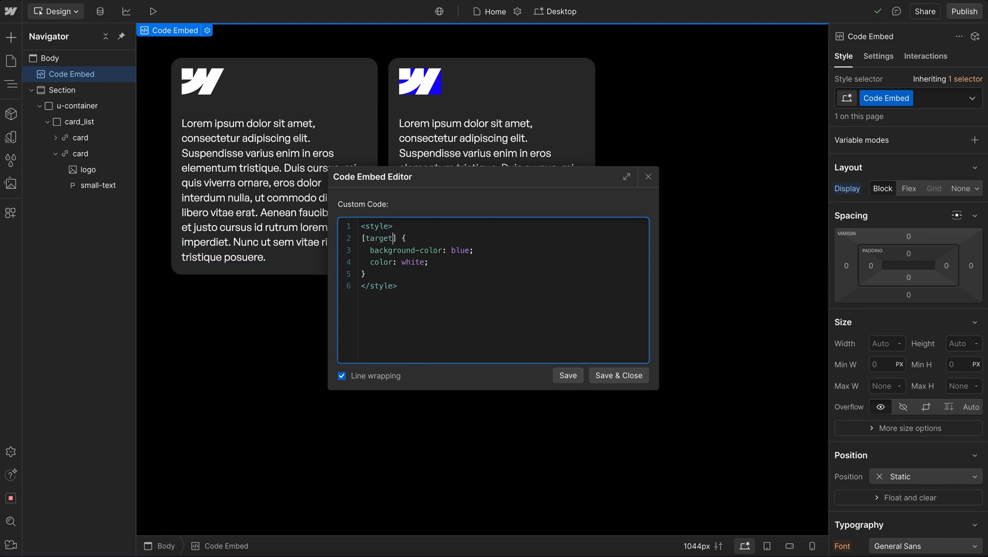
{"action": "type", "text": "=\""}
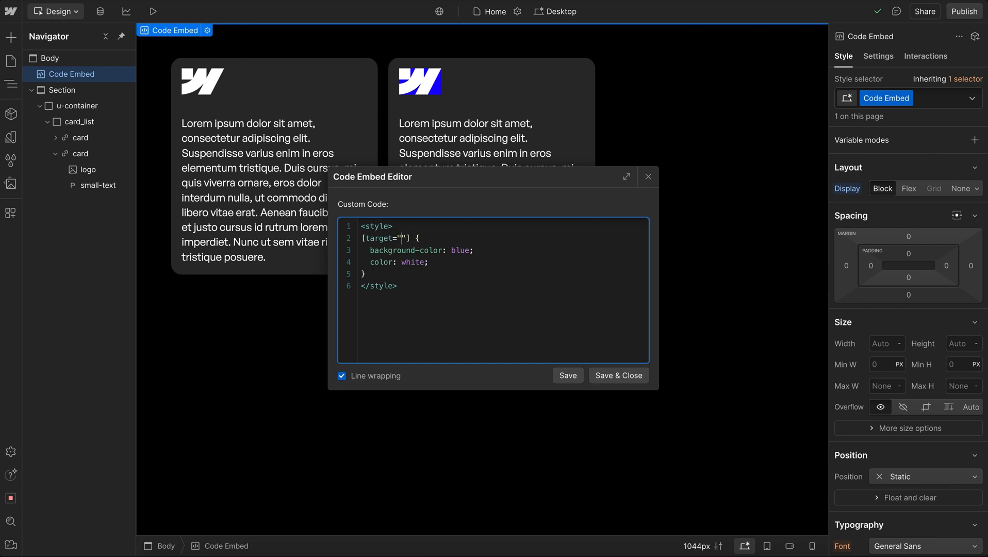
{"action": "type", "text": "_blnak"}
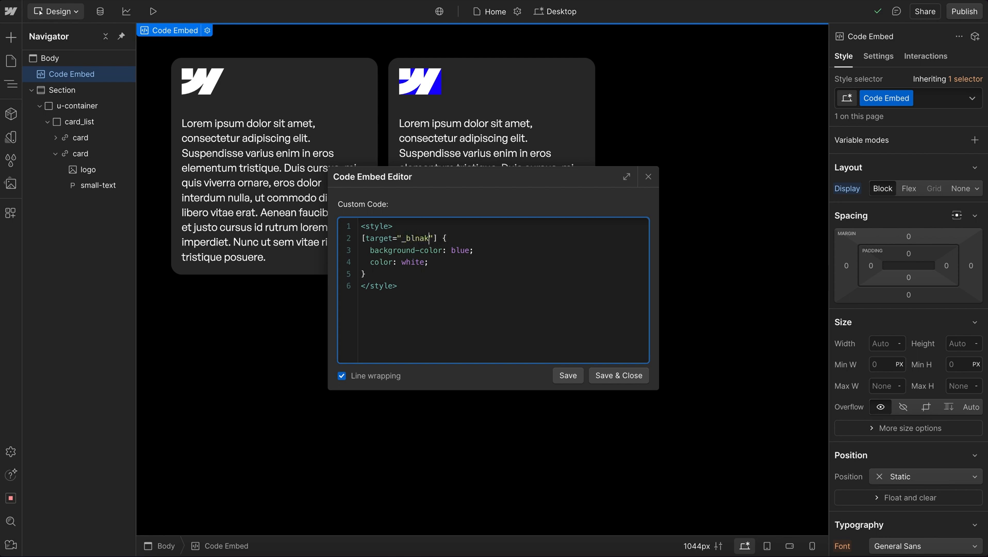
{"action": "type", "text": "_blank"}
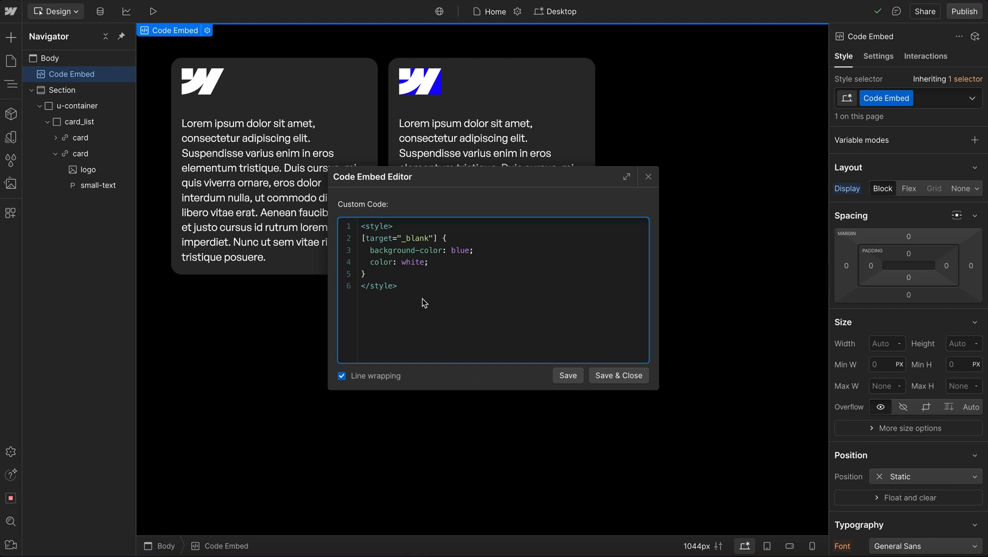
{"action": "double_click", "coordinate": [415, 238]}
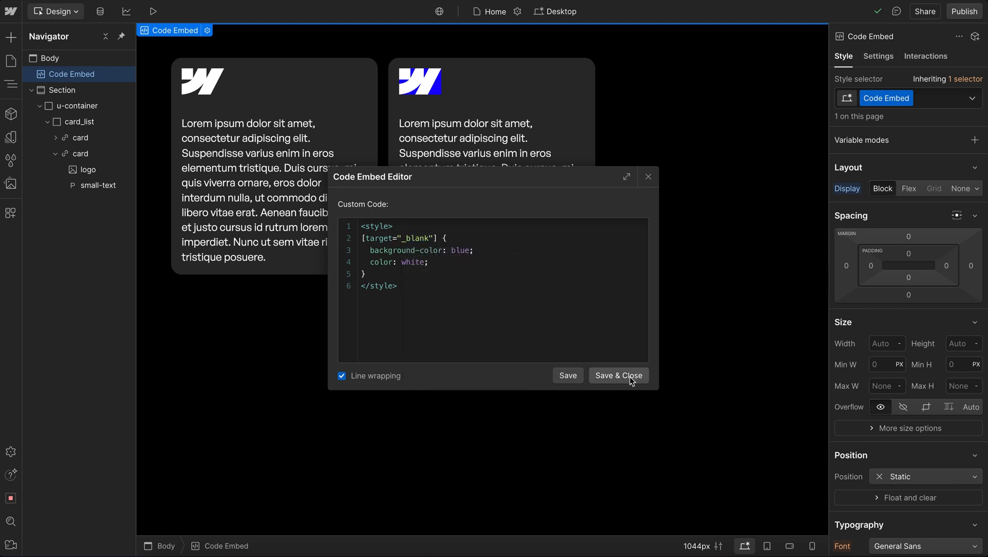
{"action": "left_click", "coordinate": [619, 376]}
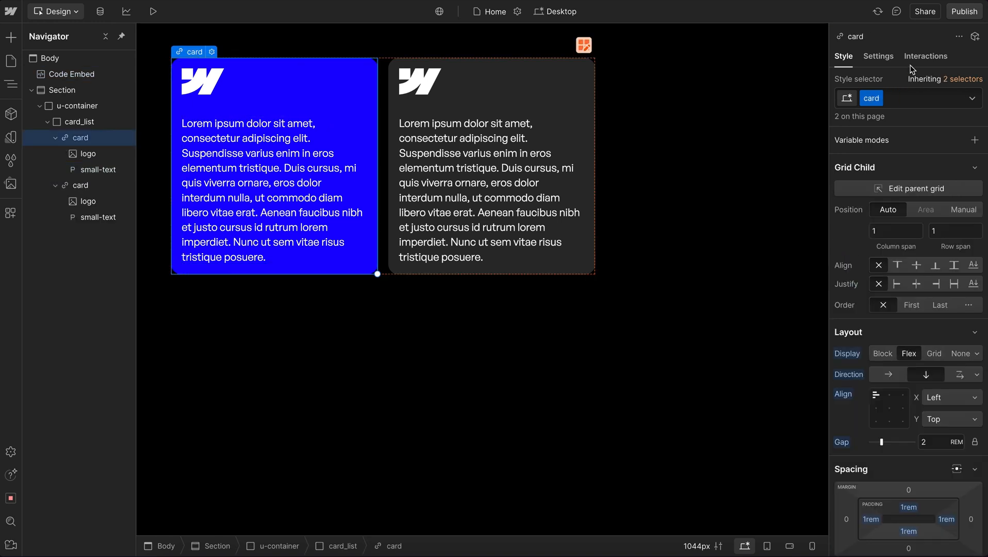
- Check the first card's link settings, then try appending .svg to the selector and discard it
{"action": "left_click", "coordinate": [878, 56]}
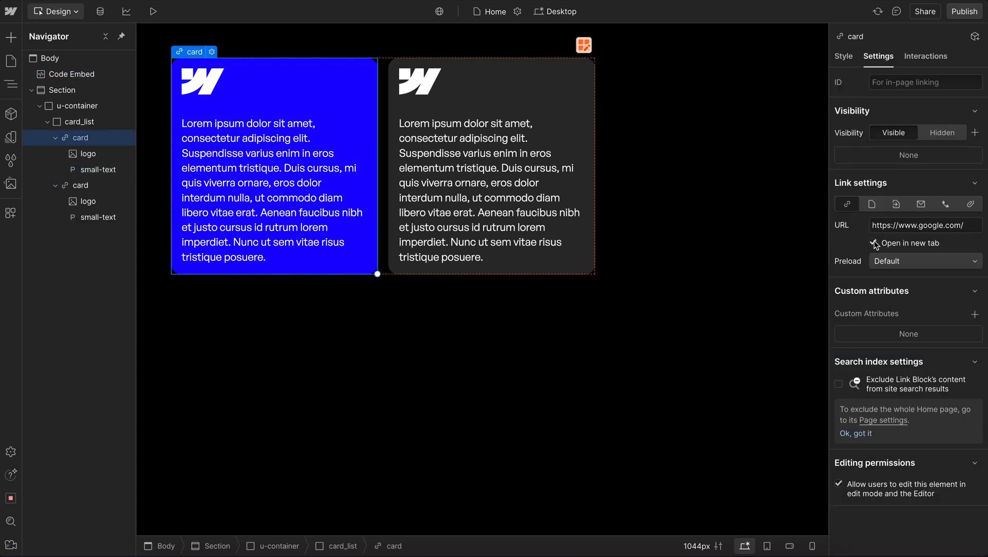
{"action": "left_click", "coordinate": [874, 244]}
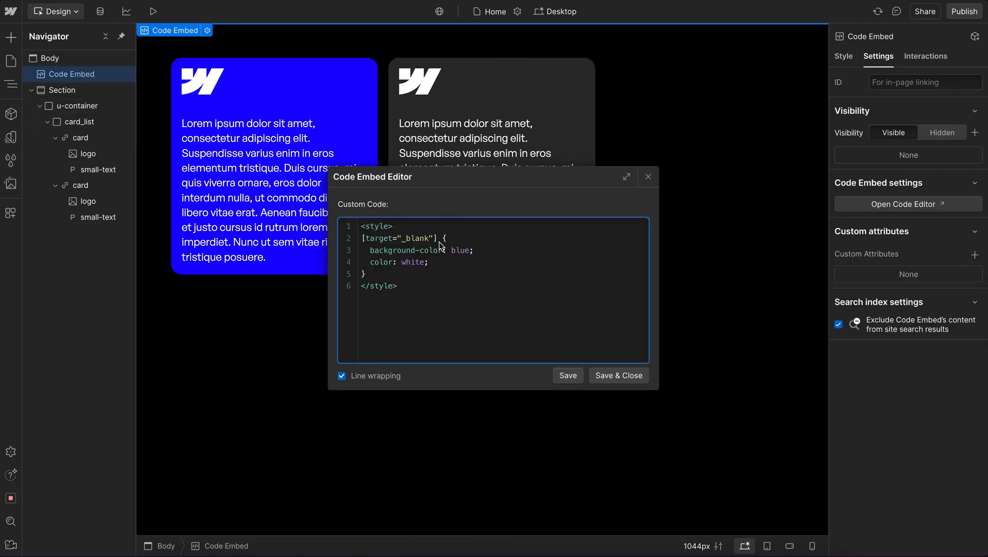
{"action": "type", "text": "."}
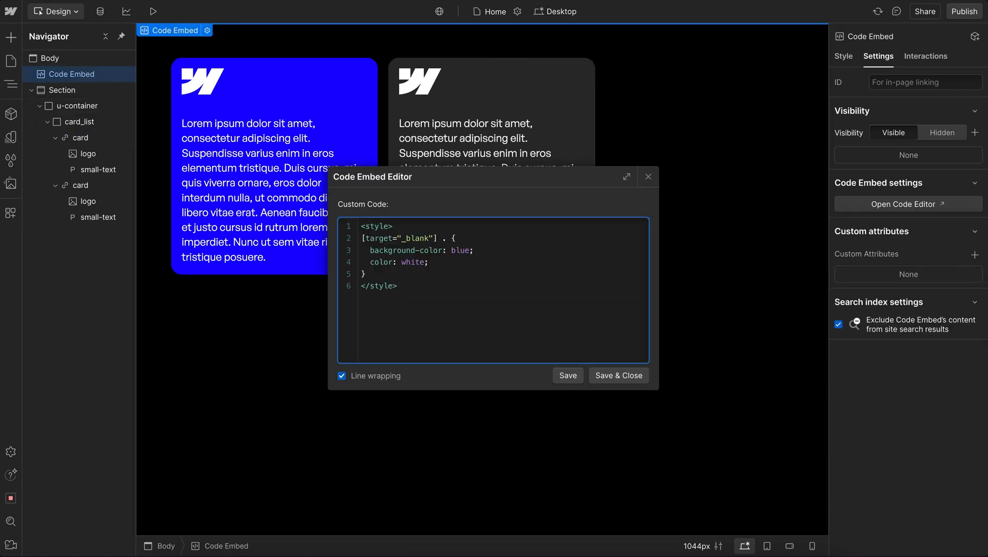
{"action": "type", "text": ".svg"}
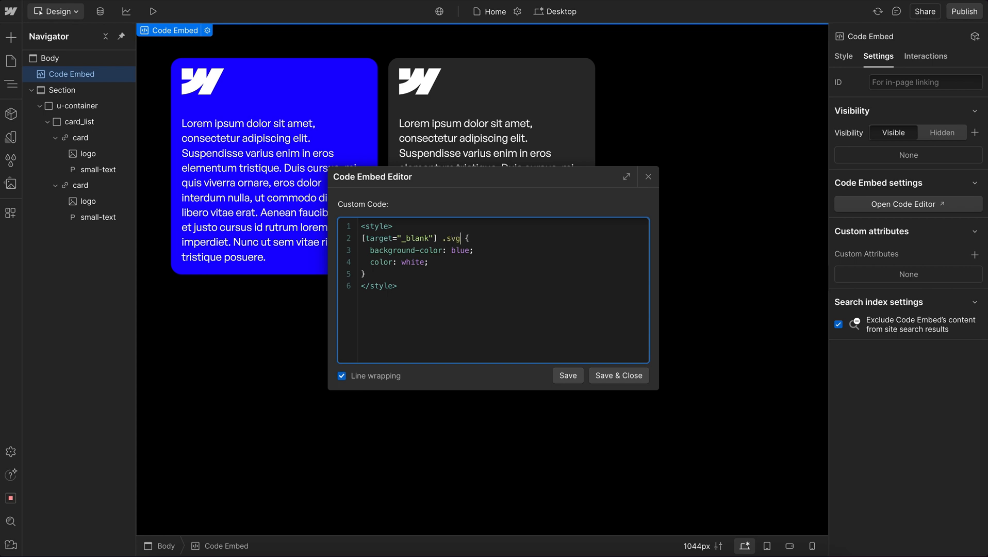
{"action": "key", "text": "Backspace"}
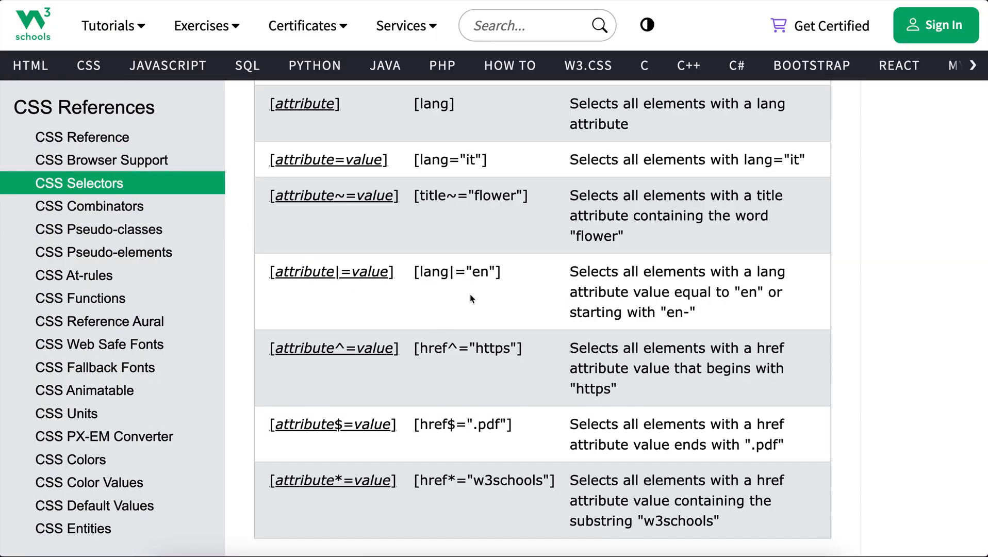
- Scroll the W3Schools selectors reference to the href begins-with, ends-with and contains rows
{"action": "scroll", "scroll_direction": "down", "scroll_amount": 3}
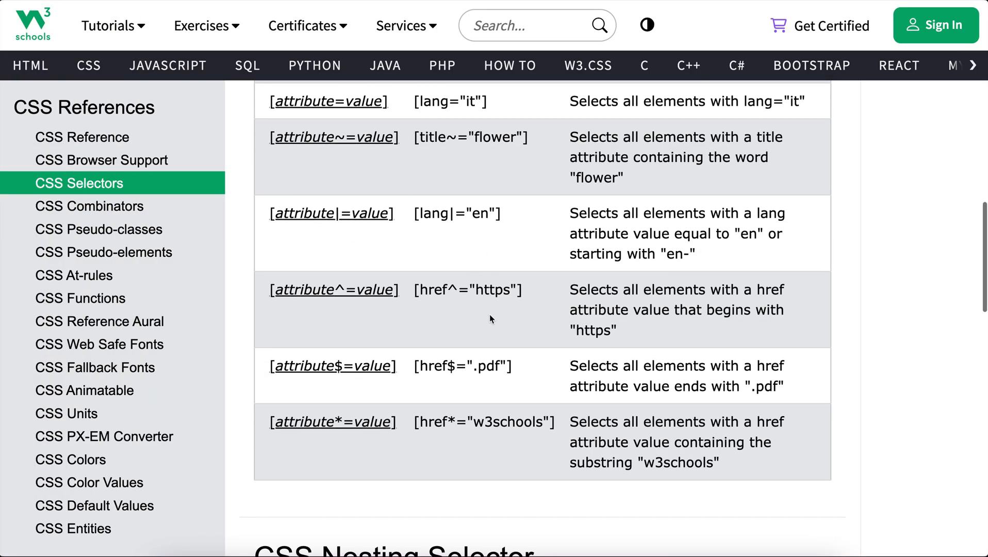
{"action": "mouse_move", "coordinate": [466, 366]}
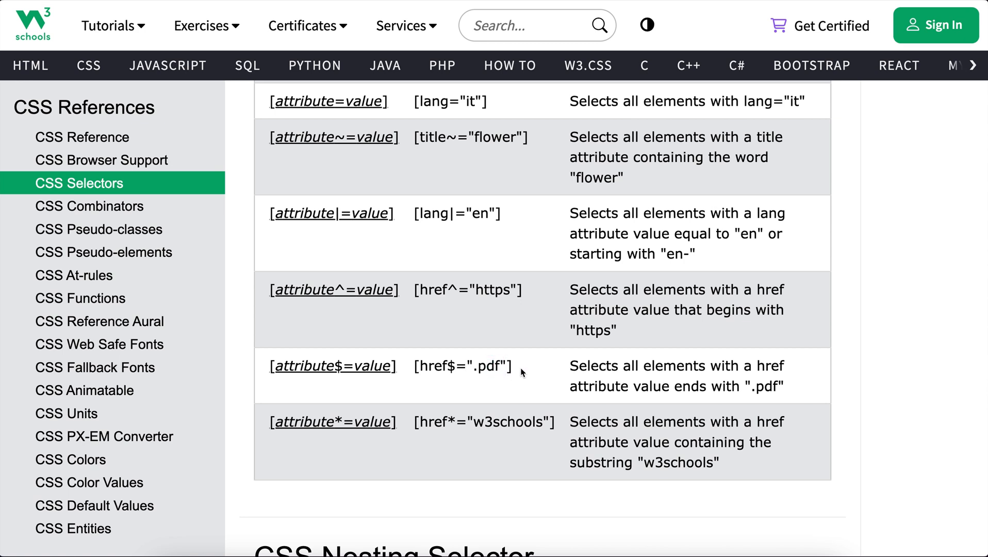
{"action": "mouse_move", "coordinate": [543, 434]}
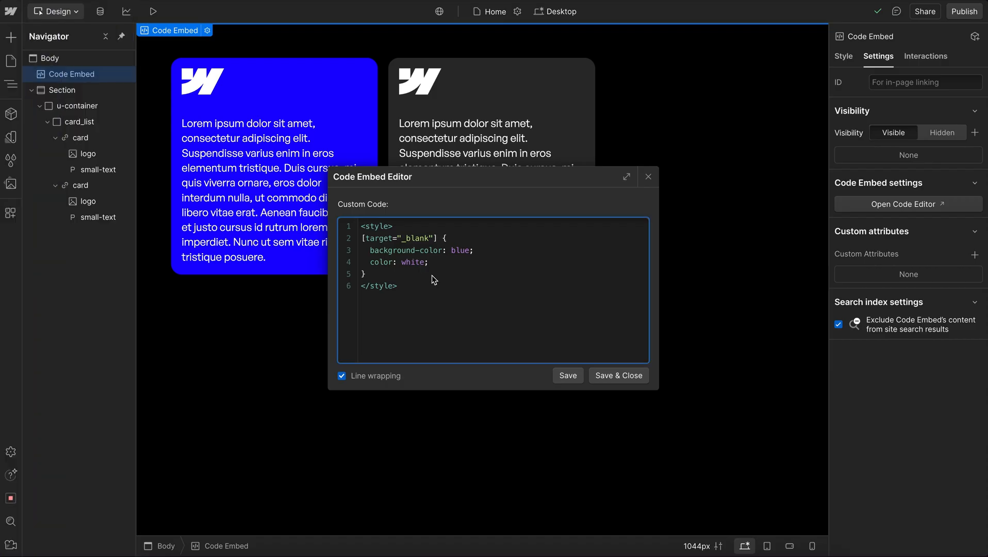
{"action": "mouse_move", "coordinate": [579, 365]}
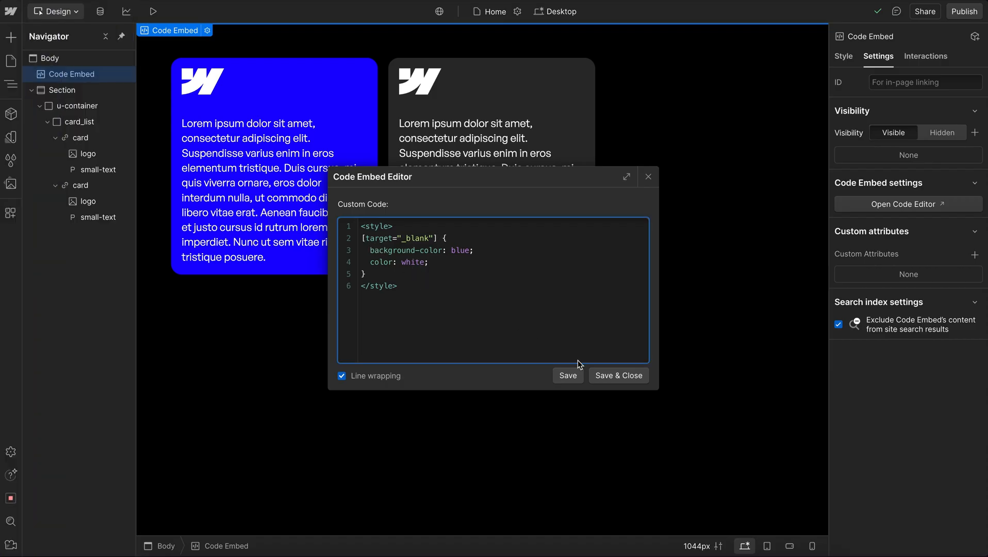
- Rewrite the embed rule for the selected first card as .card[target="_blank"] p
{"action": "left_click", "coordinate": [617, 375]}
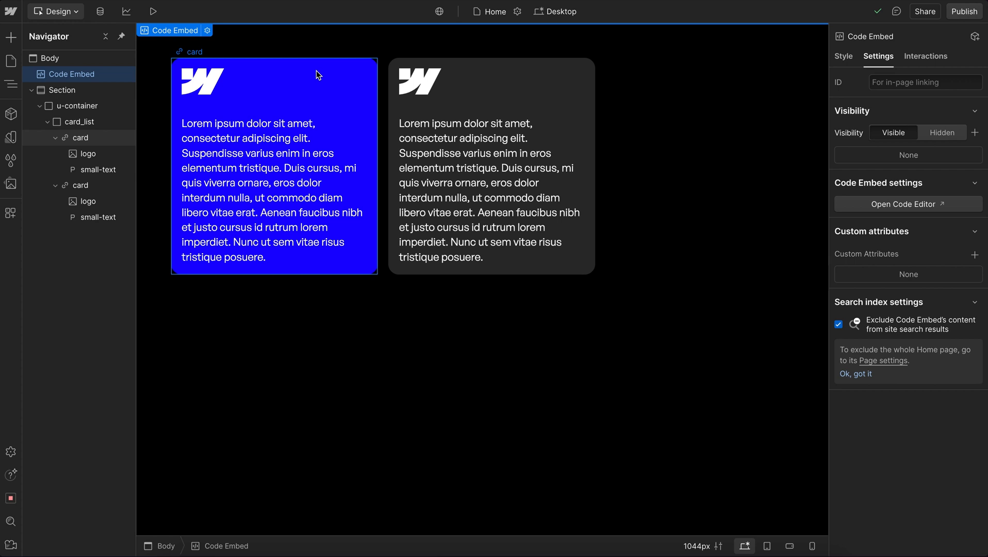
{"action": "left_click", "coordinate": [79, 137]}
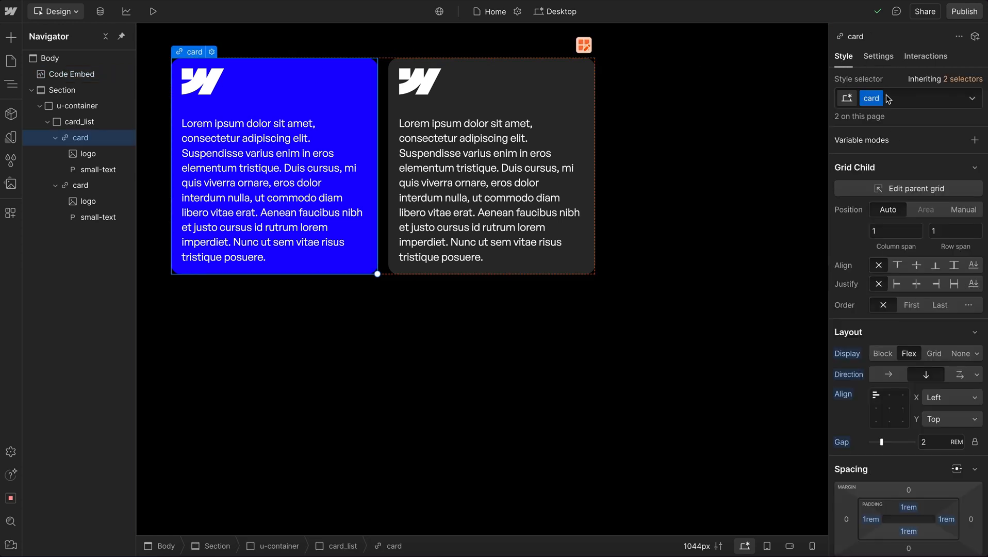
{"action": "left_click", "coordinate": [72, 74]}
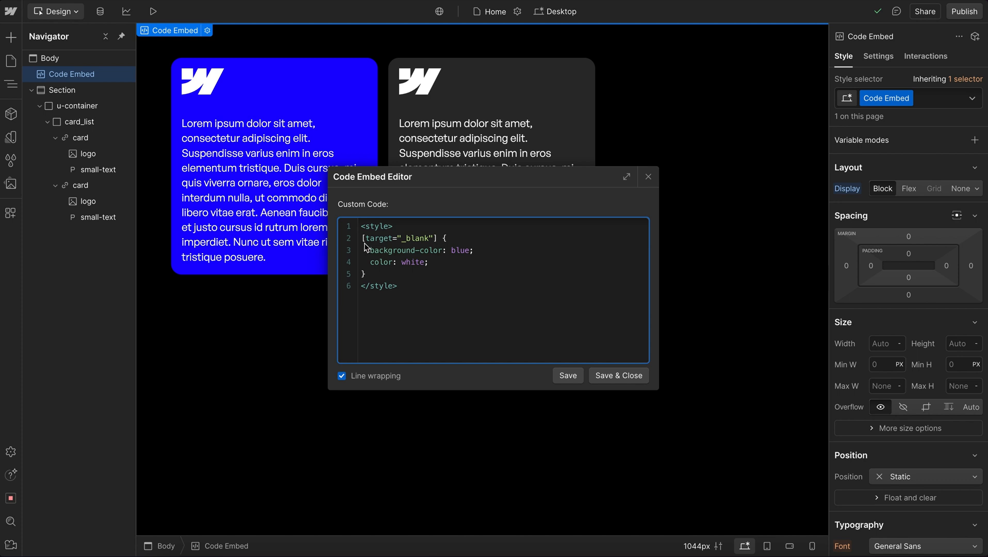
{"action": "type", "text": ".acr"}
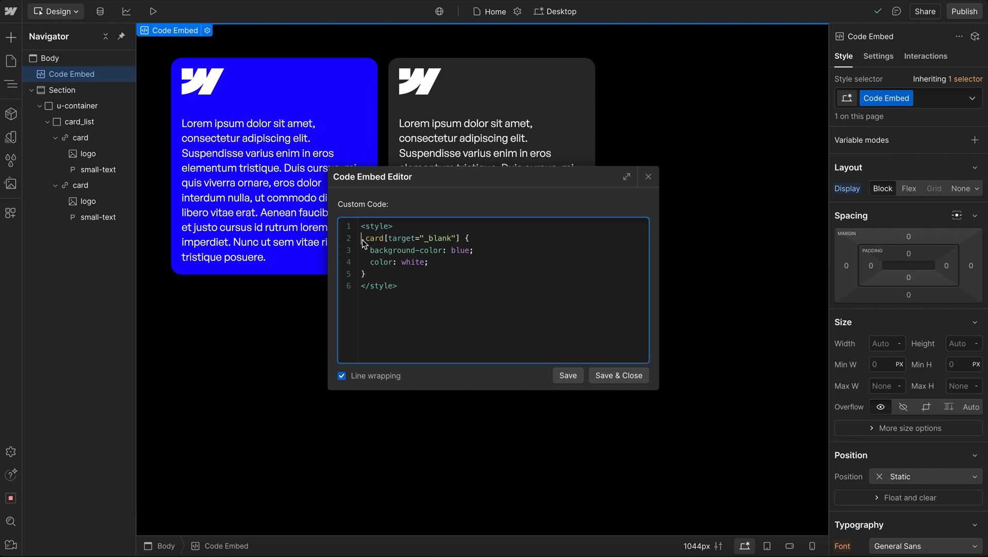
{"action": "right_click", "coordinate": [378, 238]}
{"action": "type", "text": "."}
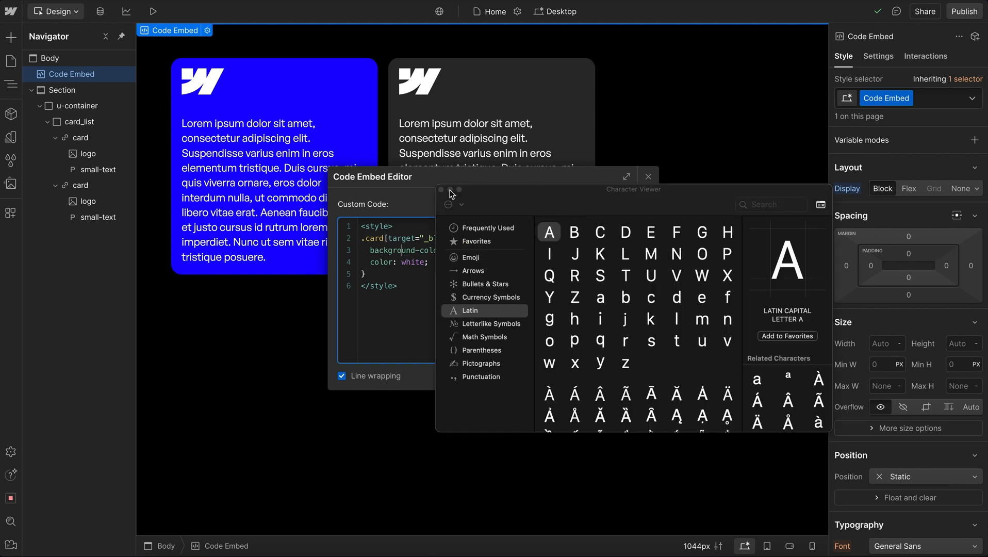
{"action": "left_click", "coordinate": [441, 190]}
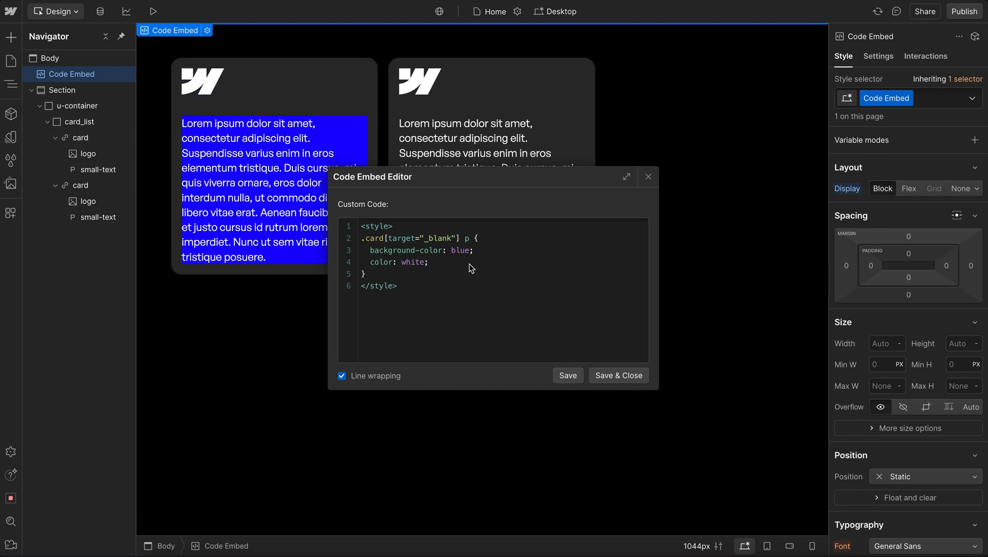
{"action": "mouse_move", "coordinate": [471, 244]}
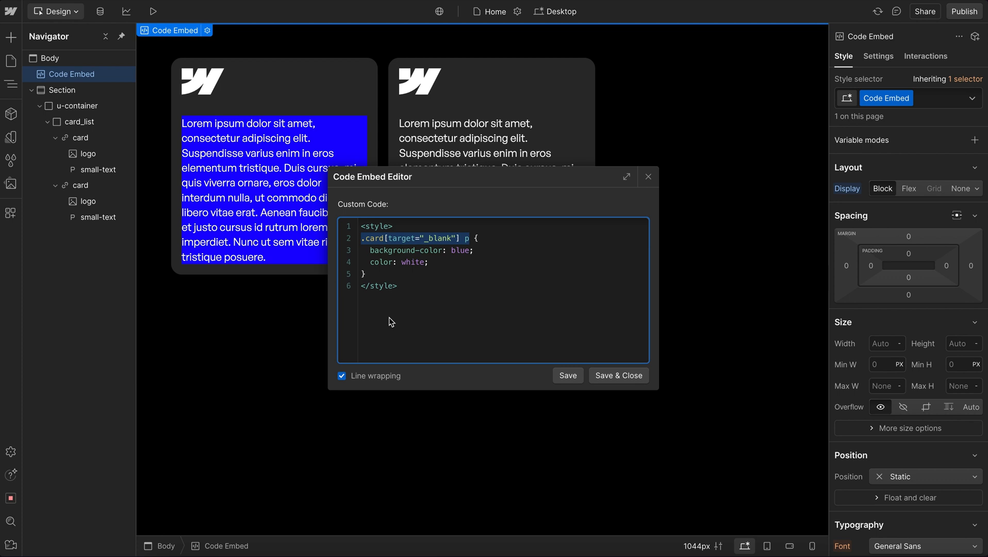
- Target [data-cool-text="true"] in the embed and give the paragraph data-cool-text set to true
{"action": "type", "text": "[d] {"}
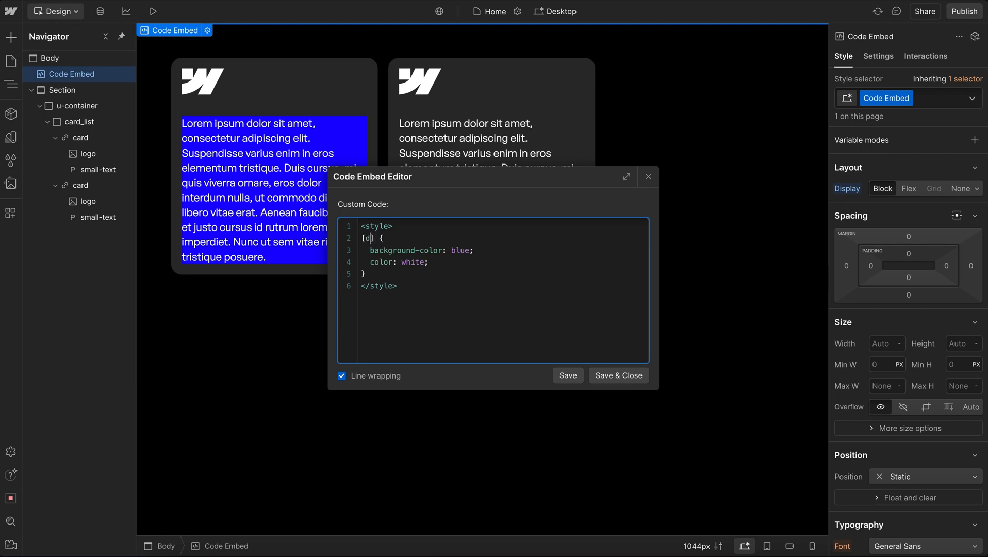
{"action": "type", "text": "data-cool"}
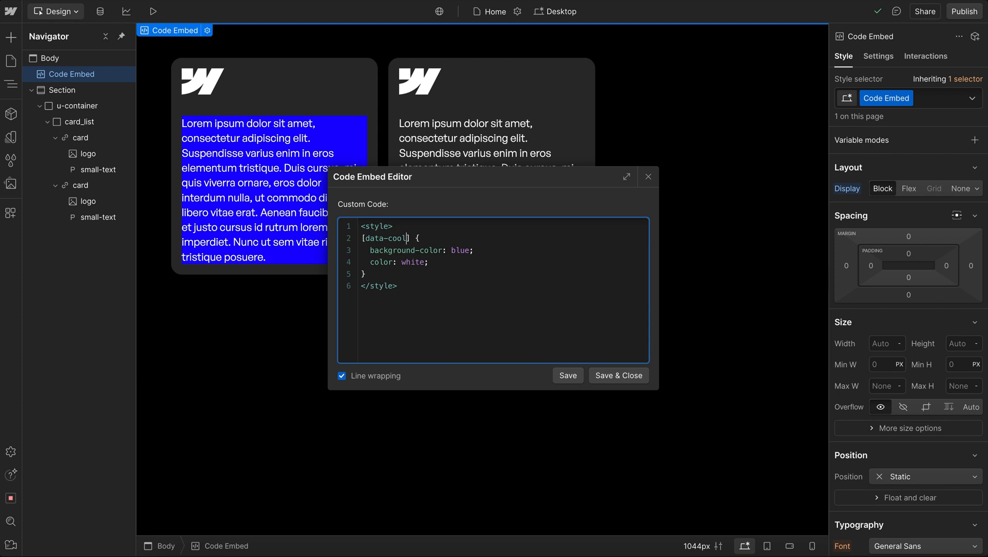
{"action": "type", "text": "-text="}
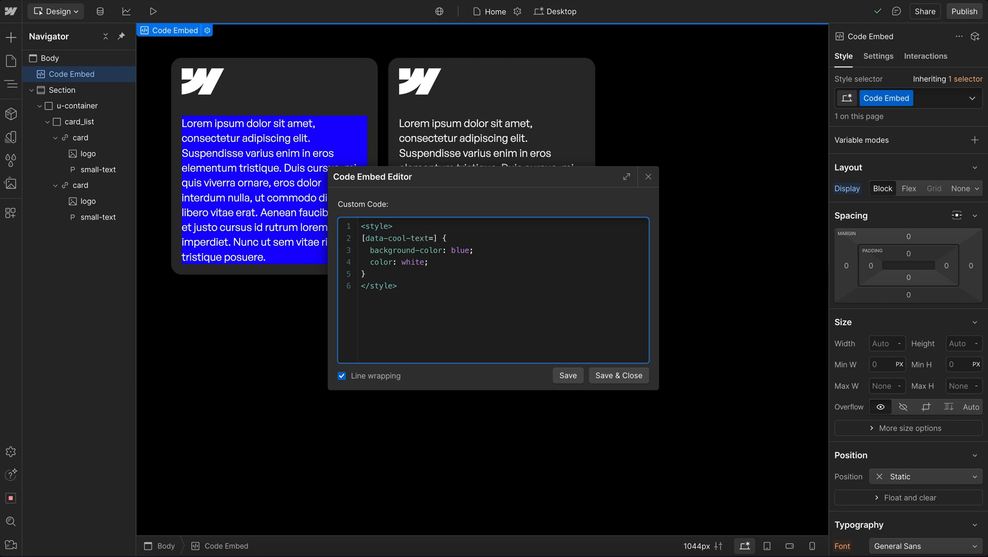
{"action": "type", "text": "\"true\""}
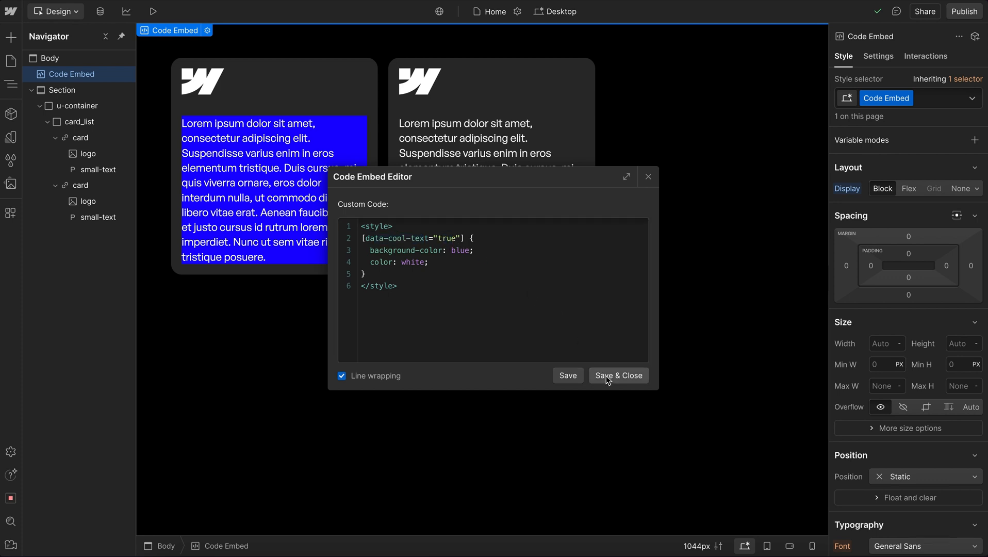
{"action": "left_click", "coordinate": [618, 375]}
{"action": "type", "text": "data-"}
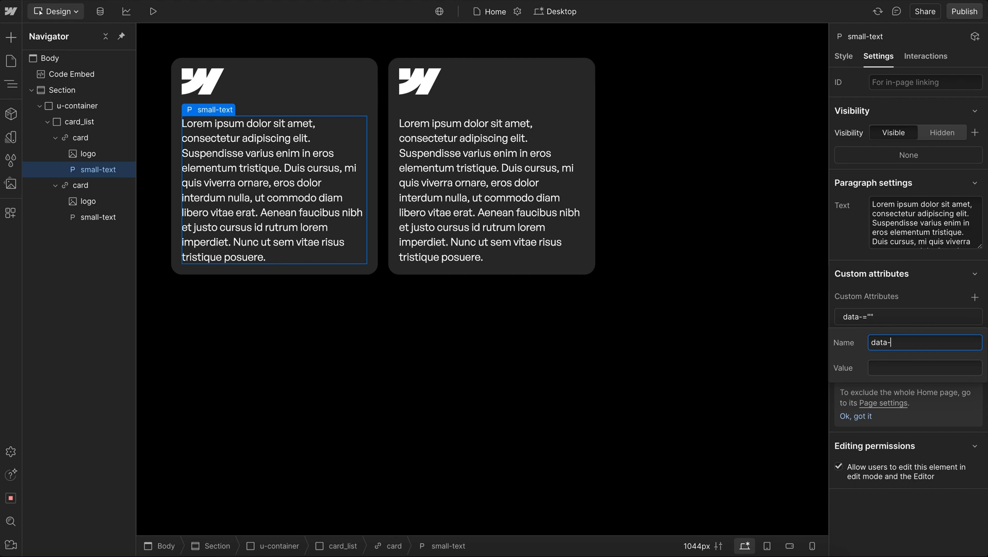
{"action": "type", "text": "t"}
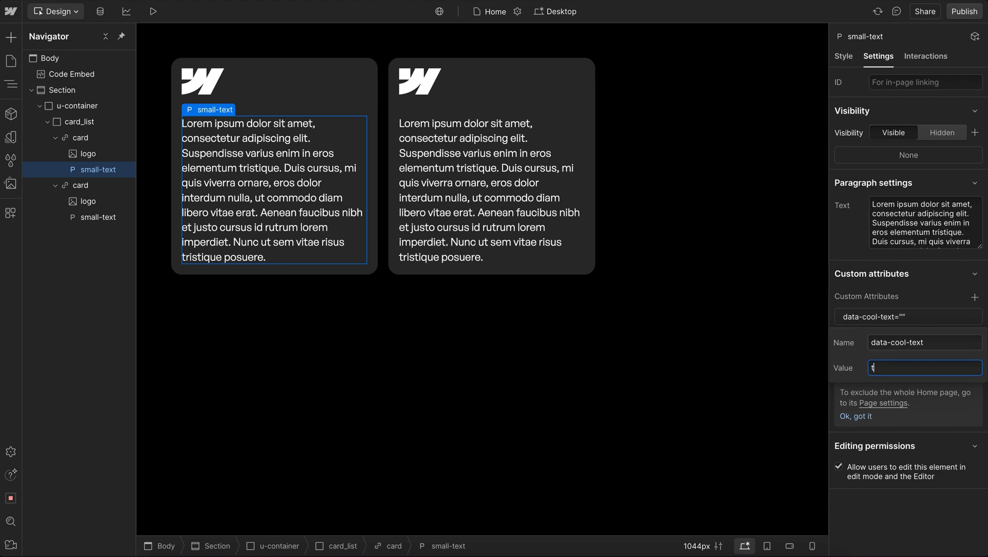
{"action": "type", "text": "rue"}
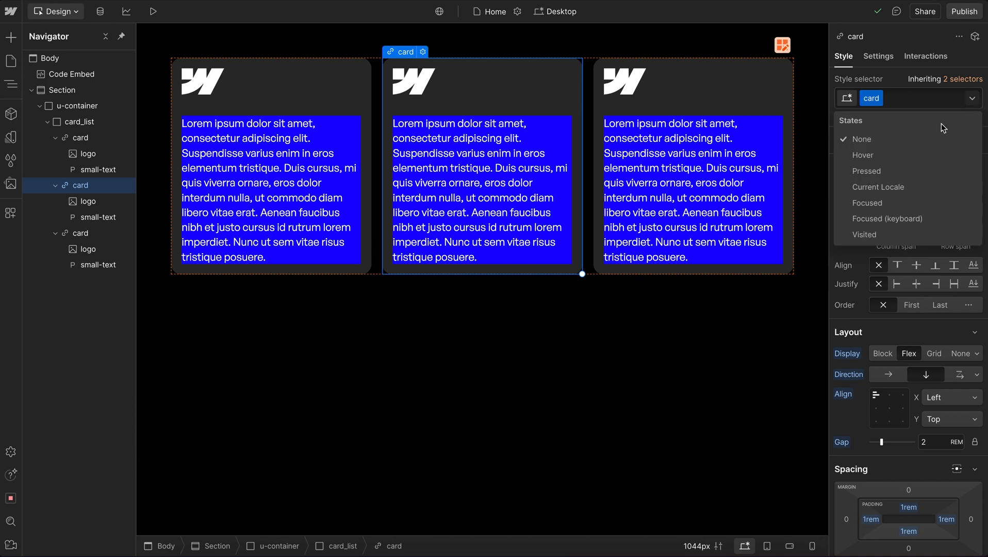
- Switch the card's style state from Hover to Pressed, then look at the Focused state
{"action": "left_click", "coordinate": [862, 155]}
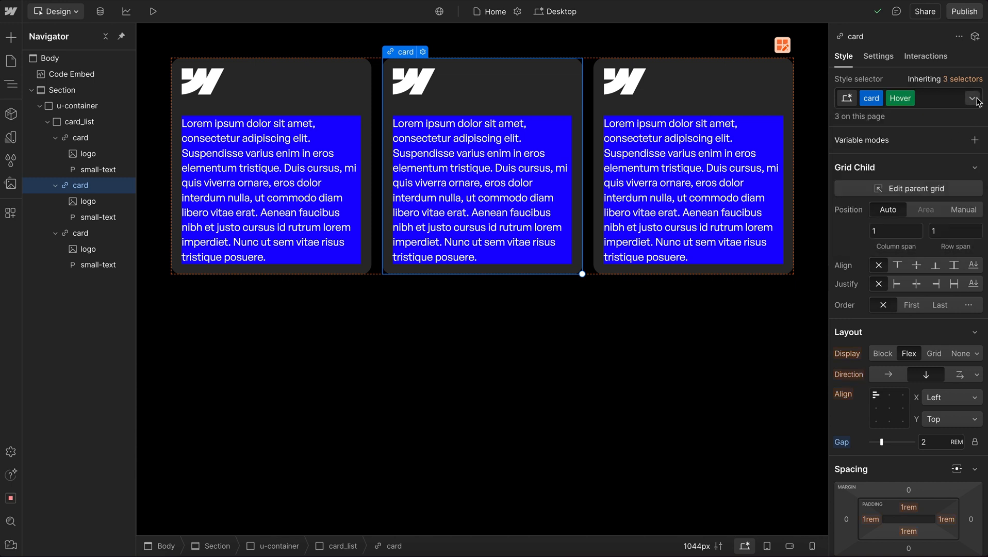
{"action": "left_click", "coordinate": [973, 98]}
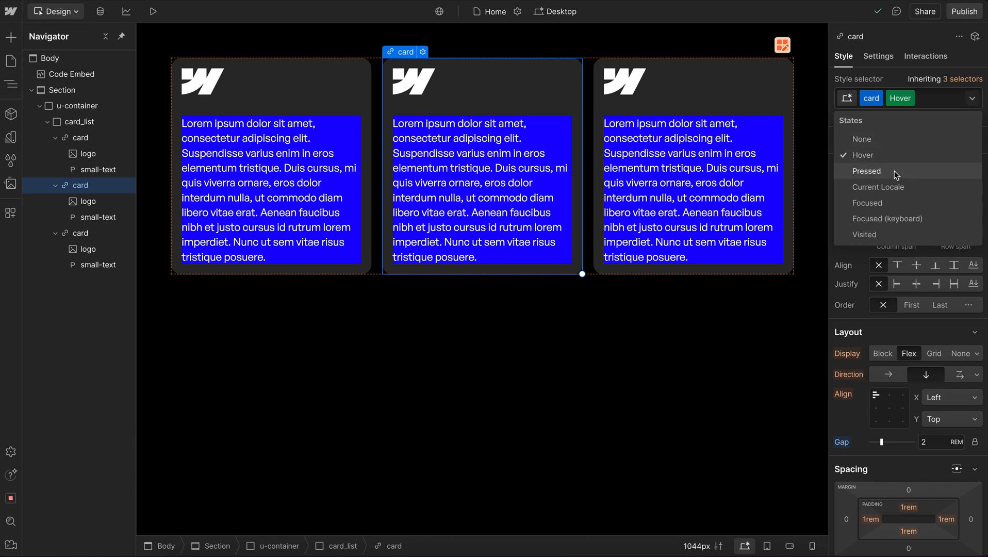
{"action": "left_click", "coordinate": [866, 171]}
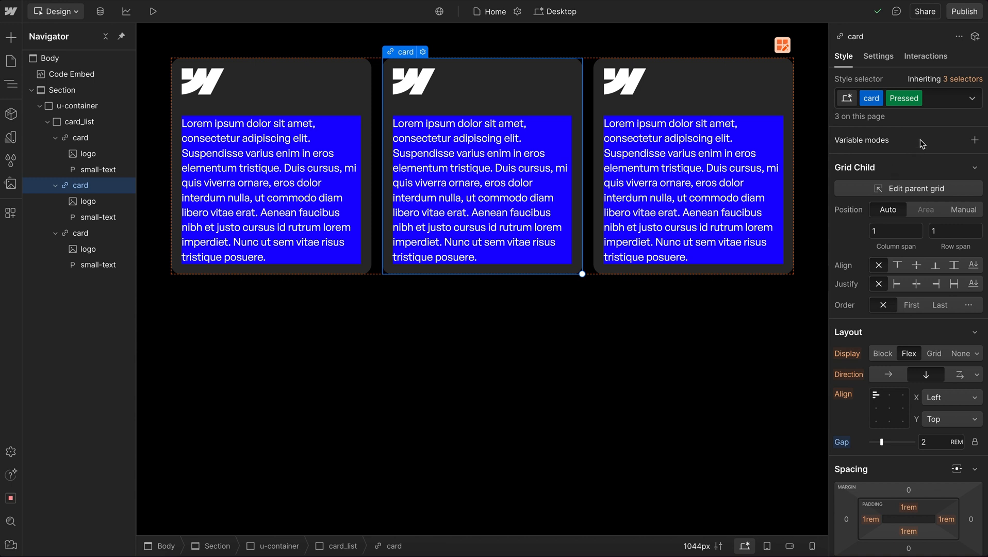
{"action": "mouse_move", "coordinate": [921, 143]}
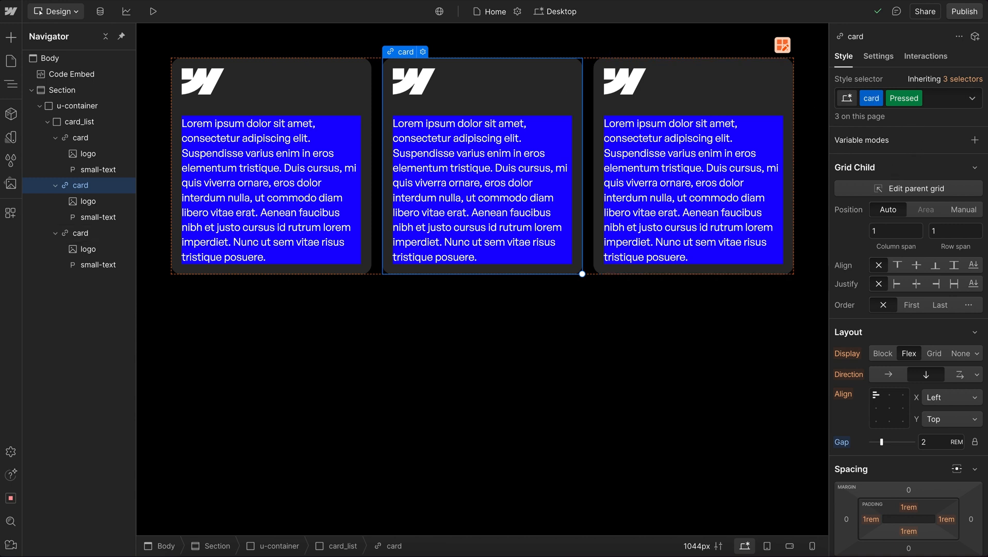
{"action": "left_click", "coordinate": [903, 97]}
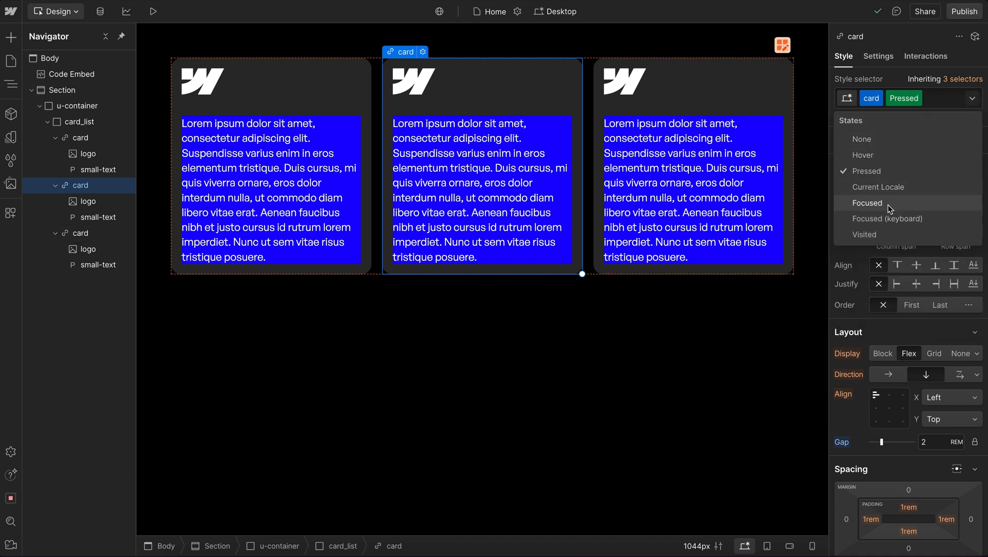
{"action": "left_click", "coordinate": [866, 202]}
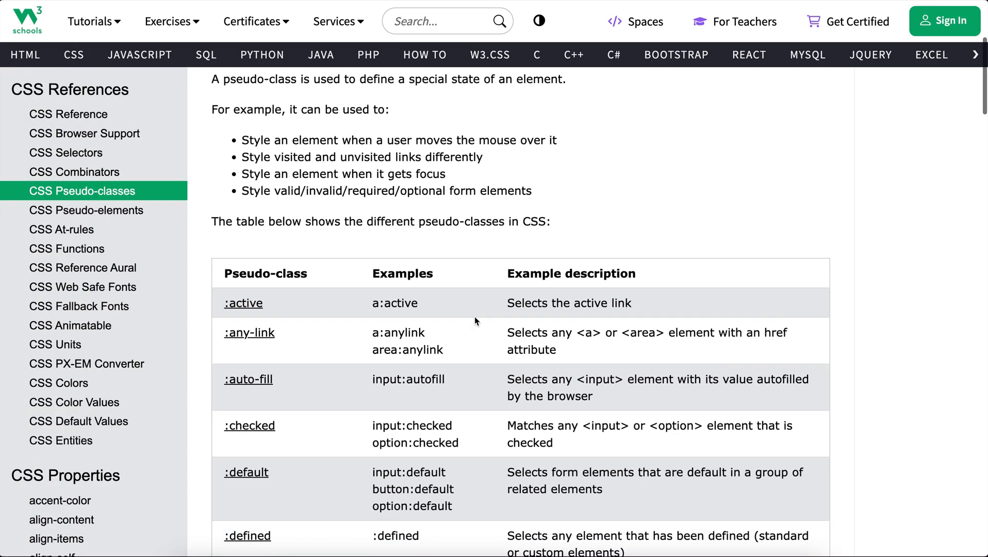
- Read the W3Schools pseudo-classes table from :active down past :has() to :lang()
{"action": "scroll", "scroll_direction": "down", "scroll_amount": 3}
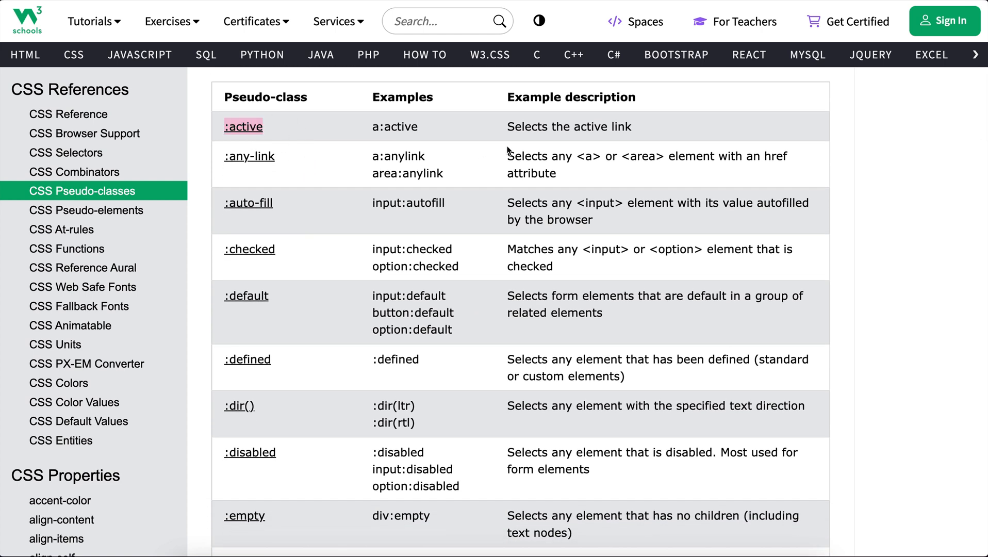
{"action": "scroll", "scroll_direction": "down", "scroll_amount": 3}
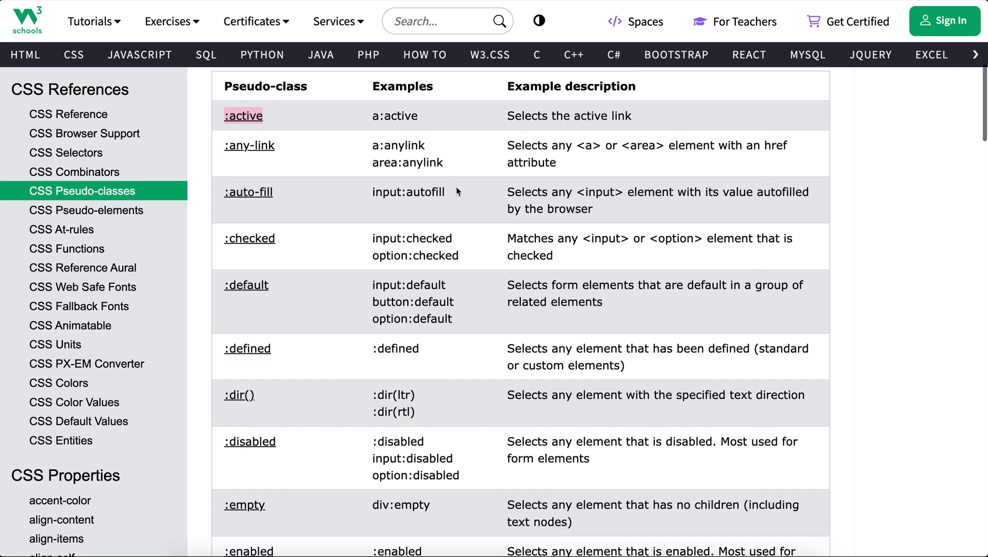
{"action": "scroll", "scroll_direction": "down", "scroll_amount": 3}
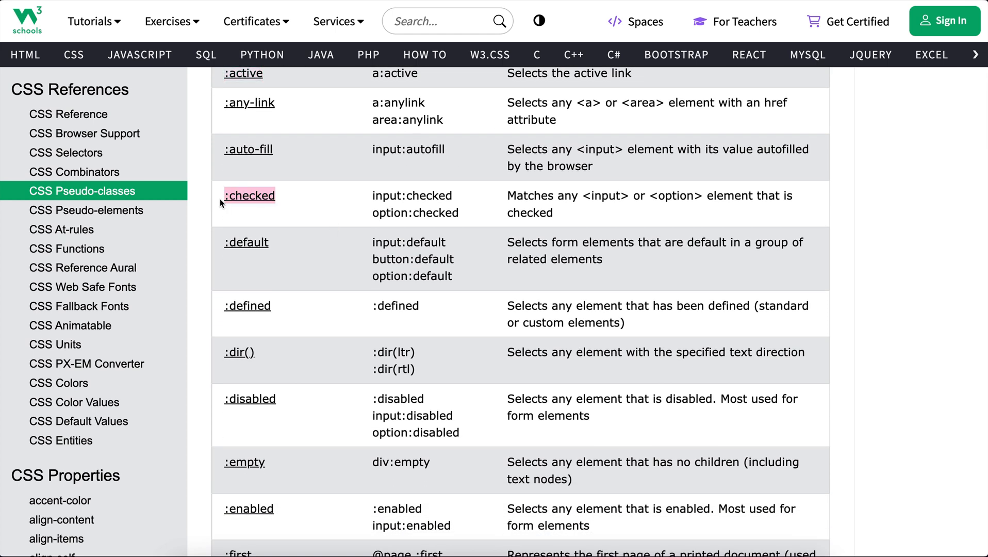
{"action": "mouse_move", "coordinate": [441, 206]}
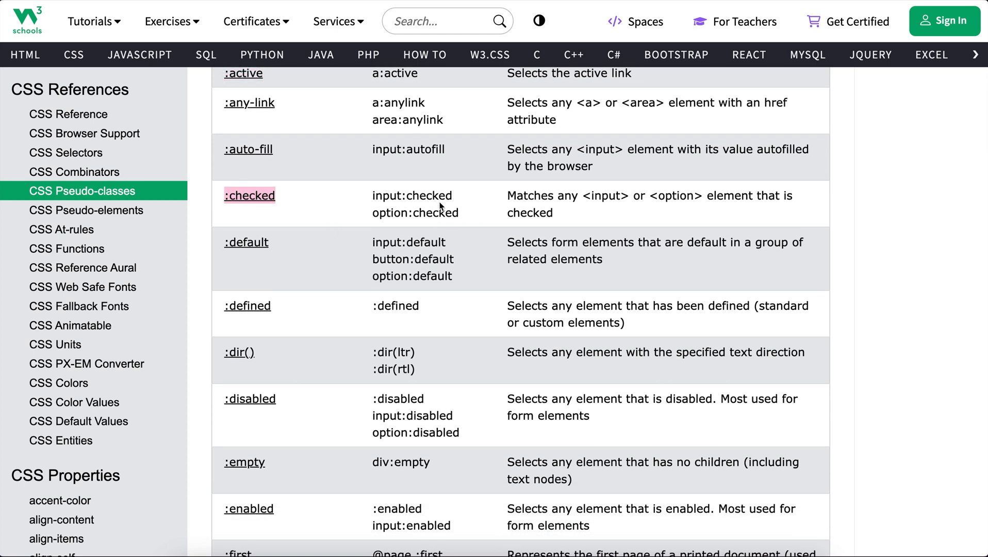
{"action": "scroll", "scroll_direction": "down", "scroll_amount": 3}
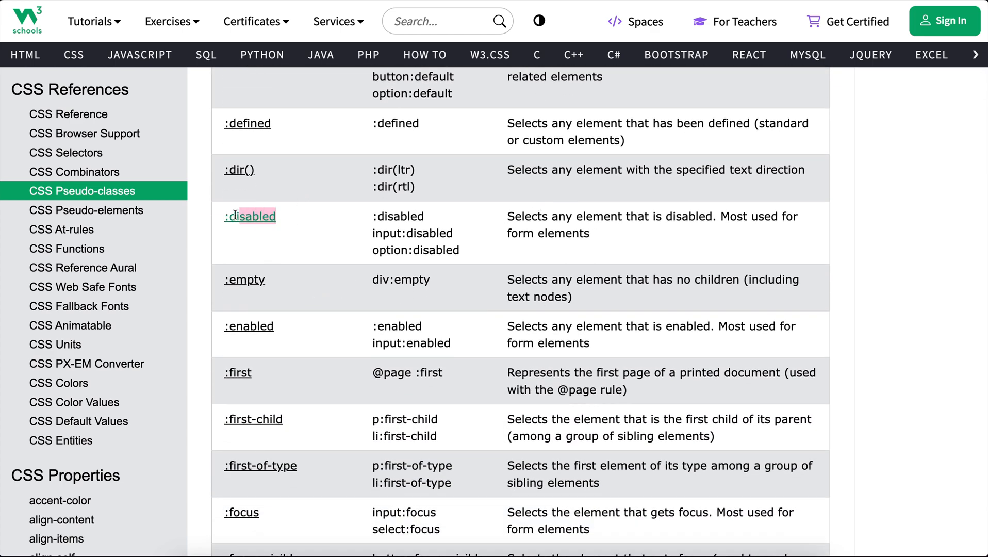
{"action": "scroll", "scroll_direction": "down", "scroll_amount": 3}
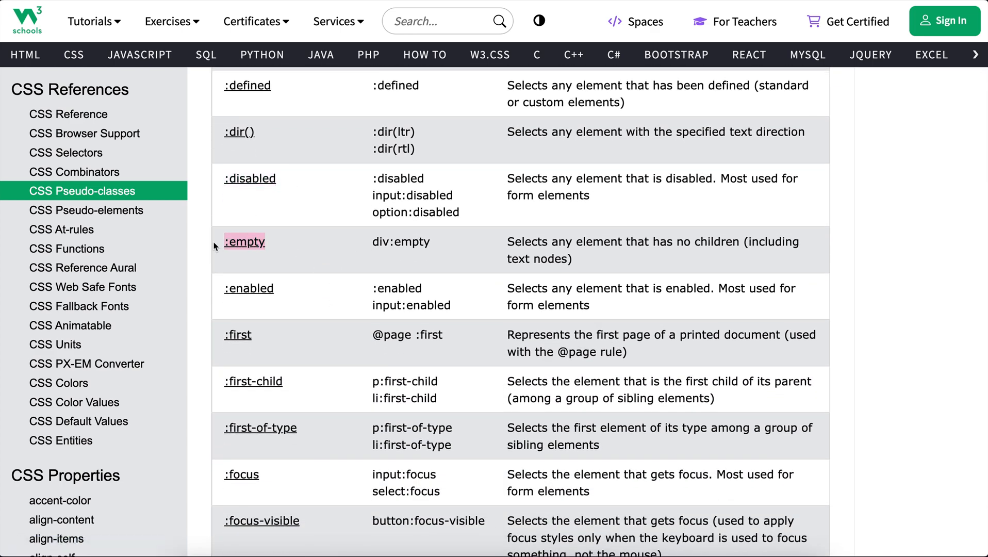
{"action": "mouse_move", "coordinate": [690, 247]}
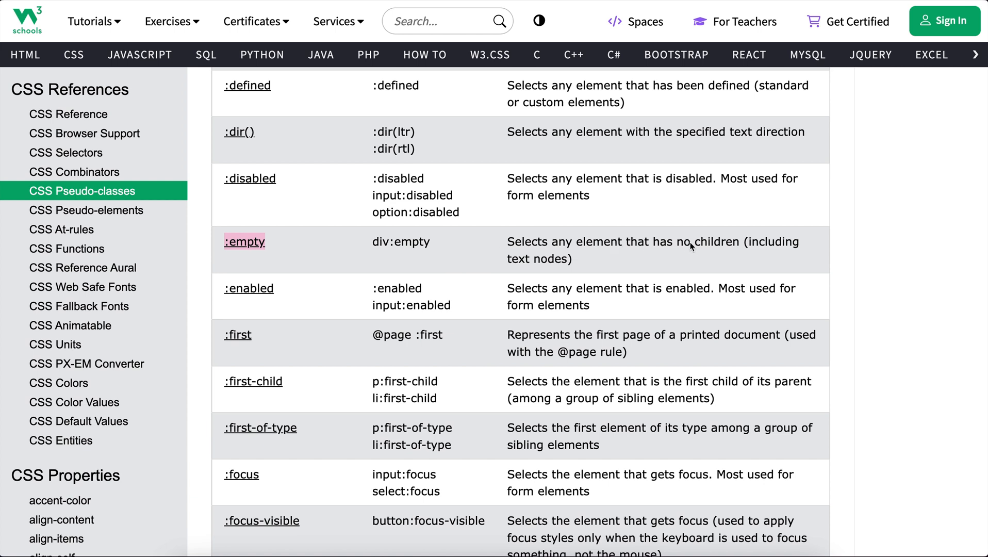
{"action": "mouse_move", "coordinate": [274, 250]}
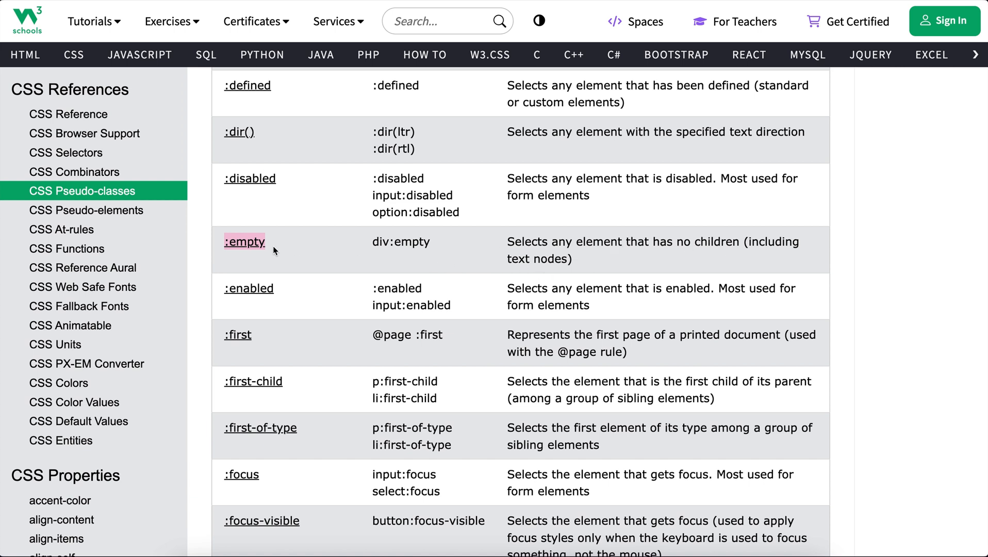
{"action": "scroll", "scroll_direction": "down", "scroll_amount": 3}
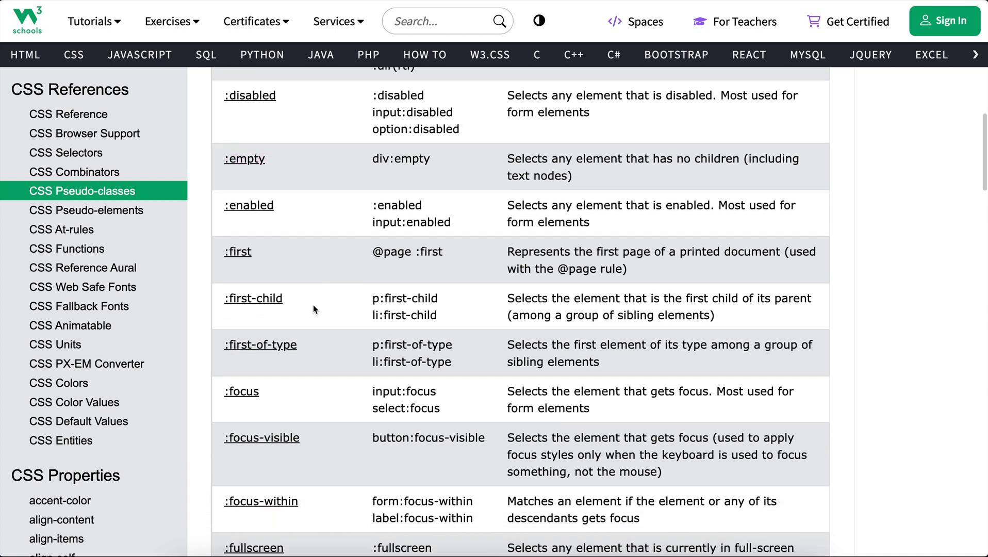
{"action": "scroll", "scroll_direction": "down", "scroll_amount": 3}
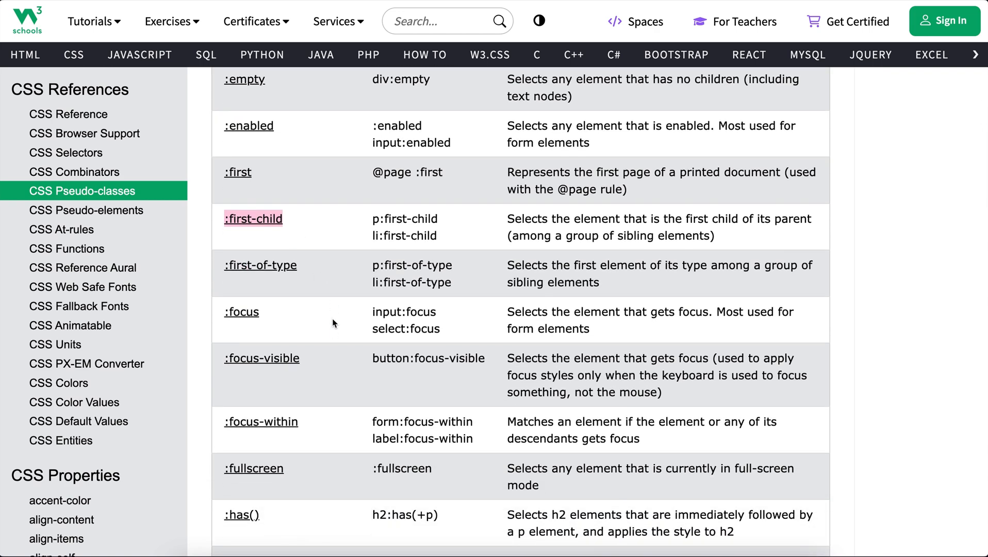
{"action": "scroll", "scroll_direction": "down", "scroll_amount": 3}
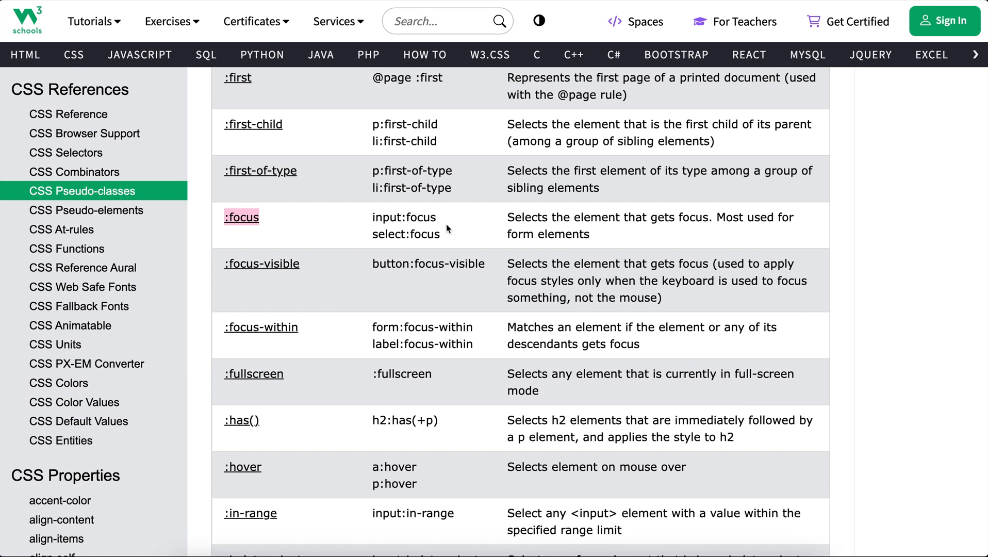
{"action": "mouse_move", "coordinate": [465, 234]}
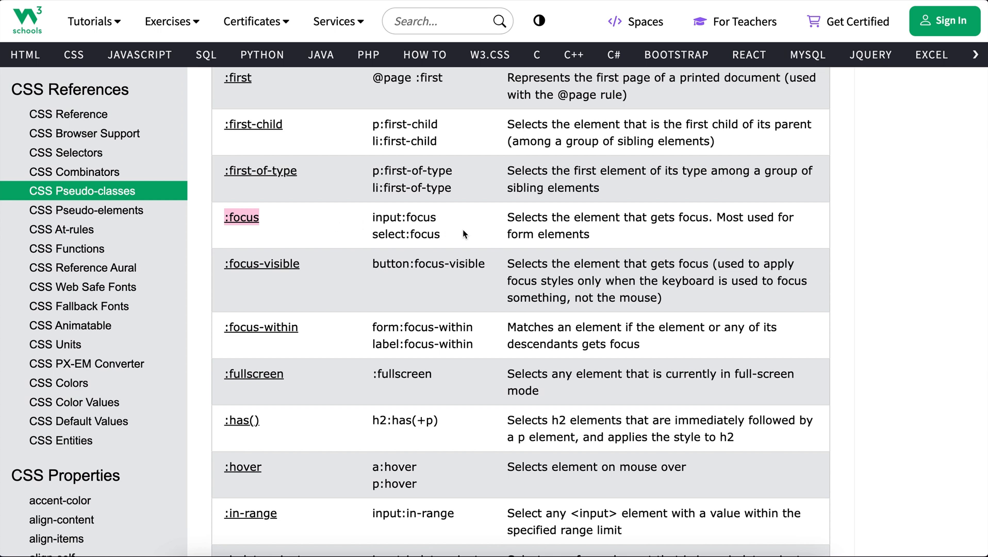
{"action": "mouse_move", "coordinate": [261, 263]}
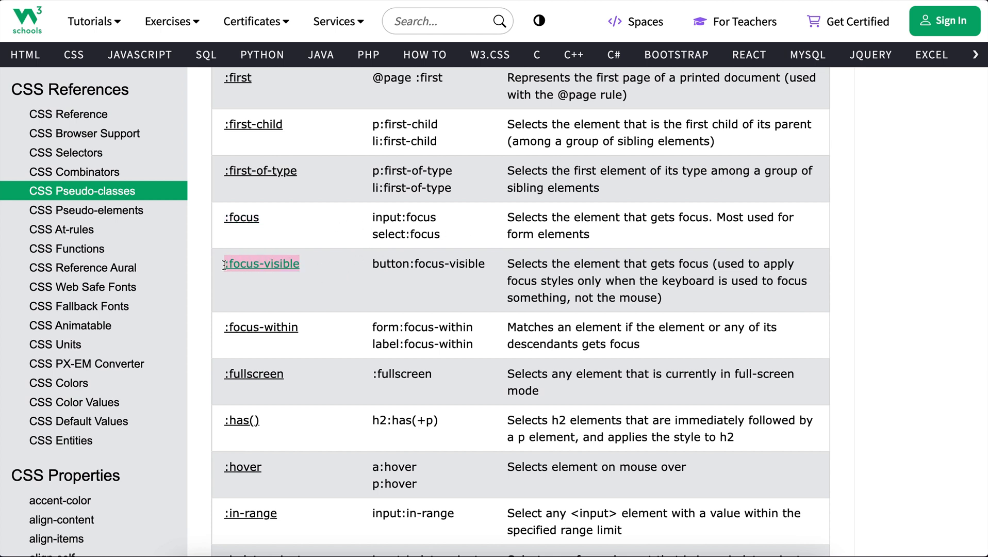
{"action": "mouse_move", "coordinate": [353, 273]}
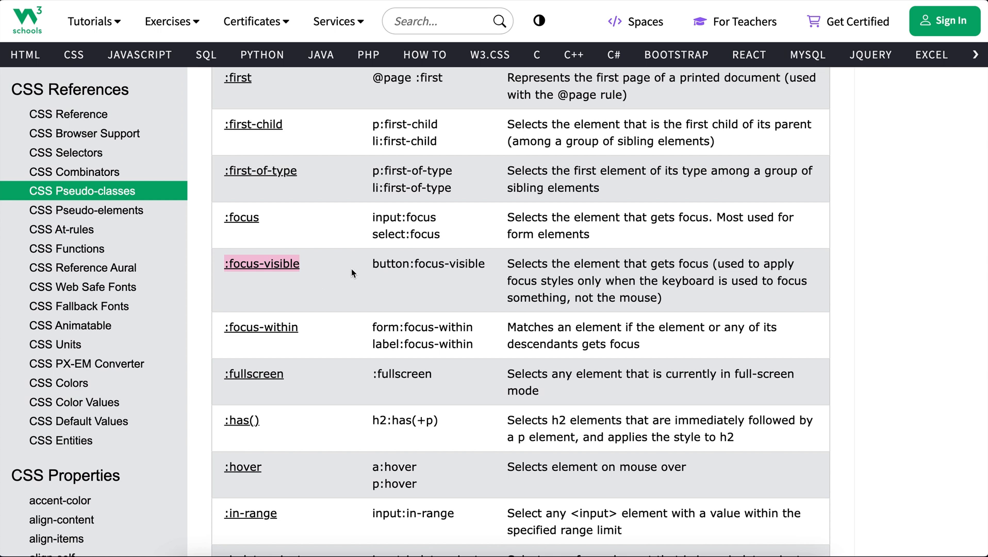
{"action": "mouse_move", "coordinate": [315, 270]}
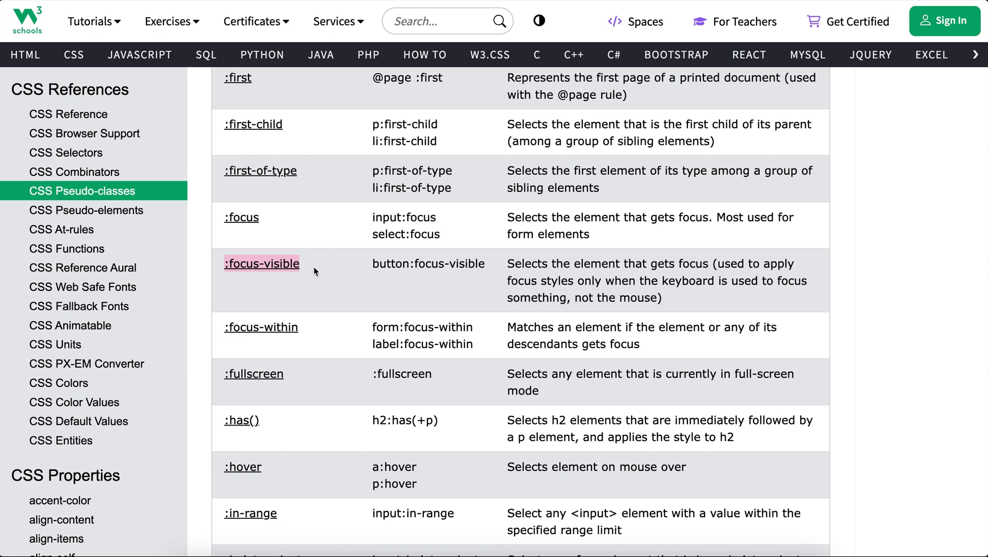
{"action": "mouse_move", "coordinate": [321, 275]}
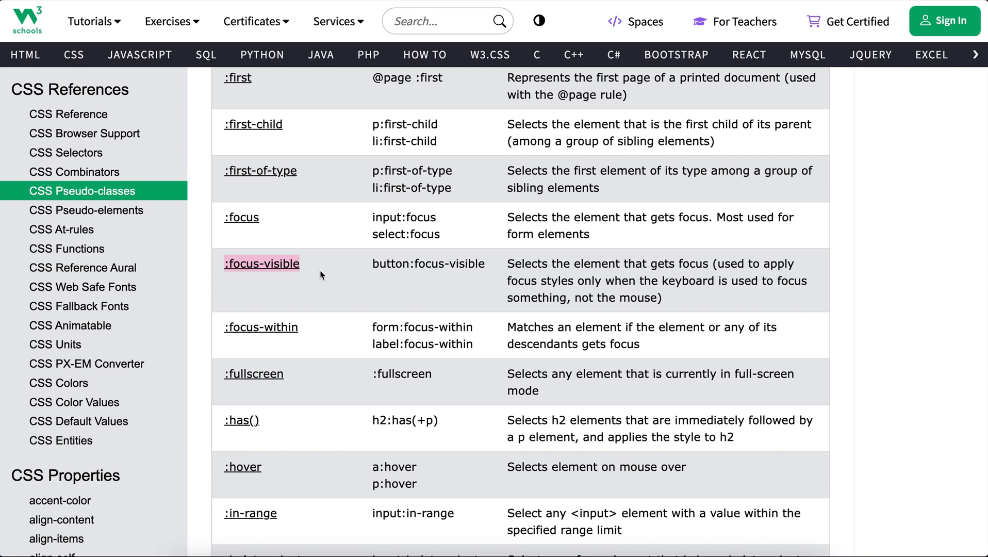
{"action": "scroll", "scroll_direction": "down", "scroll_amount": 3}
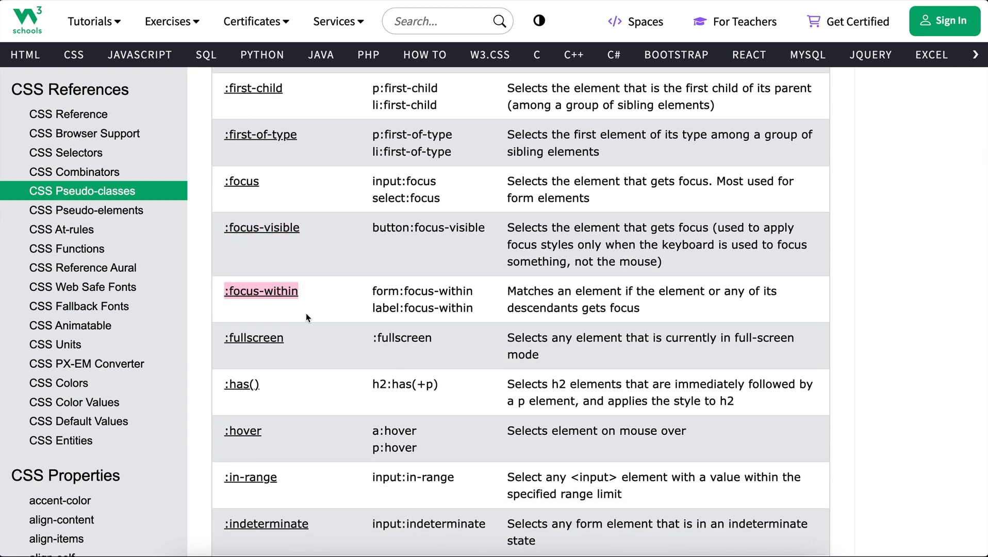
{"action": "mouse_move", "coordinate": [338, 314]}
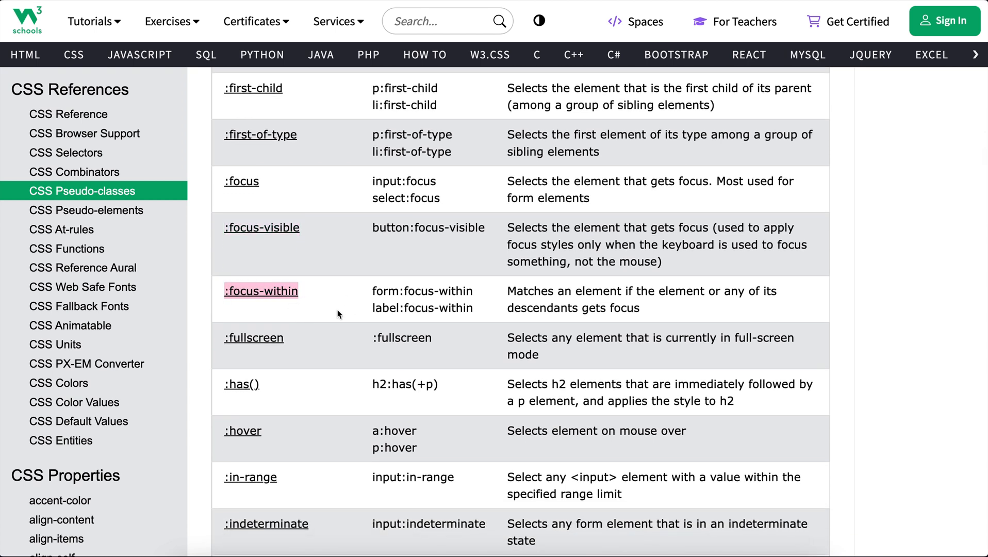
{"action": "mouse_move", "coordinate": [261, 290]}
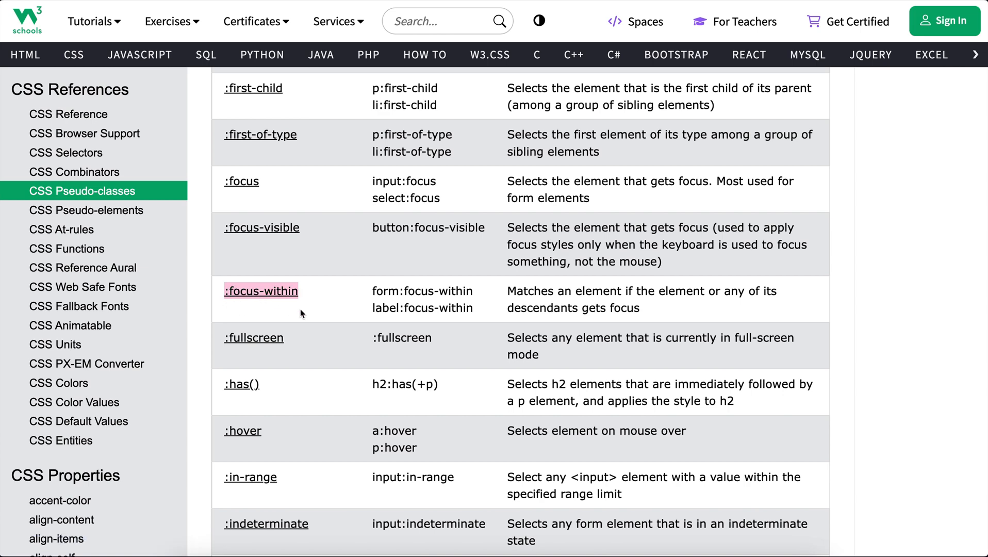
{"action": "scroll", "scroll_direction": "down", "scroll_amount": 3}
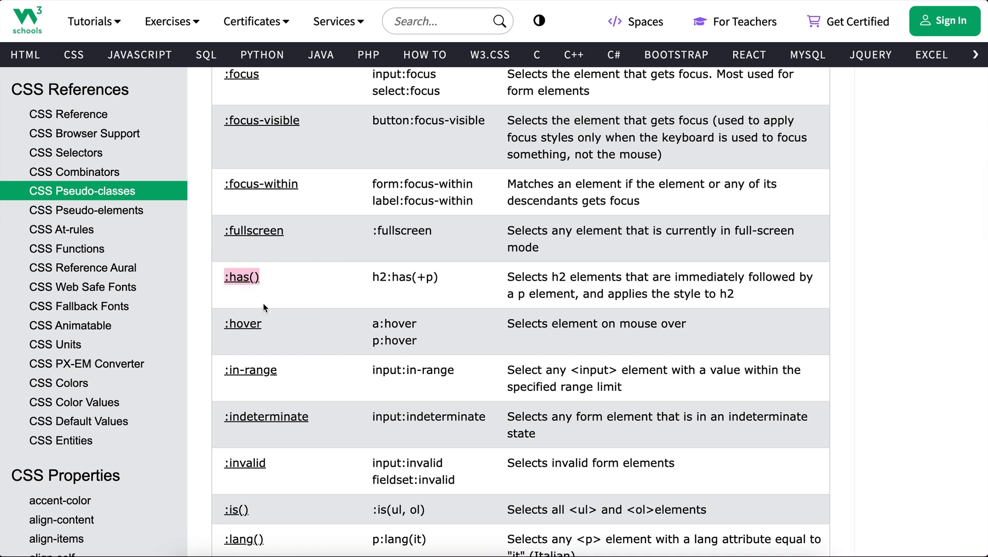
{"action": "mouse_move", "coordinate": [242, 275]}
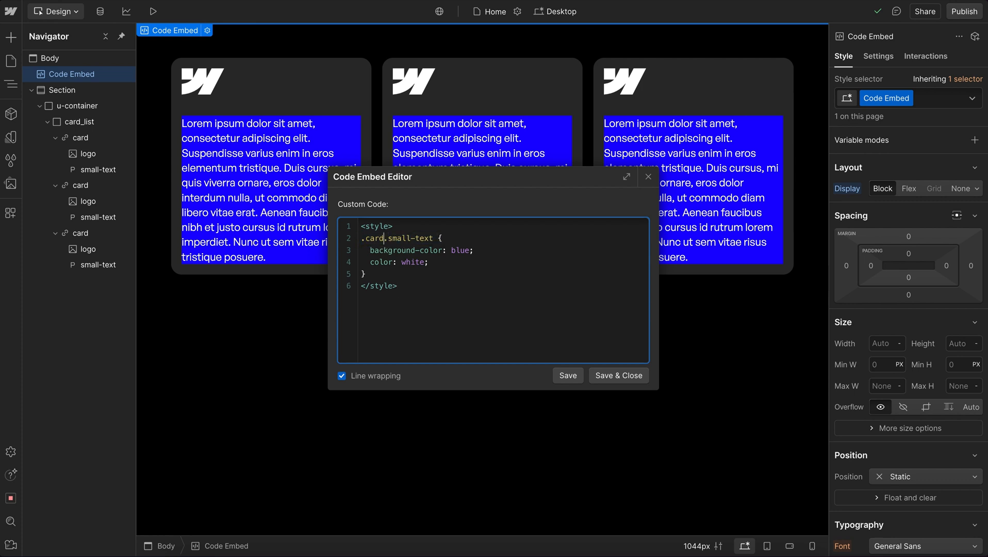
- Set the embed rule to .card:has(.small-text) so all three cards turn blue with white text
{"action": "type", "text": ":has"}
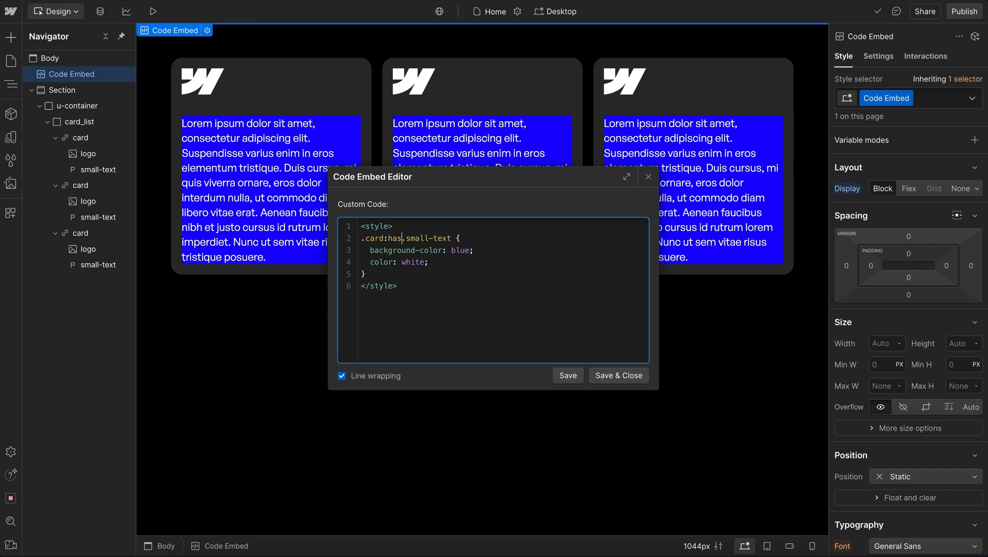
{"action": "type", "text": "("}
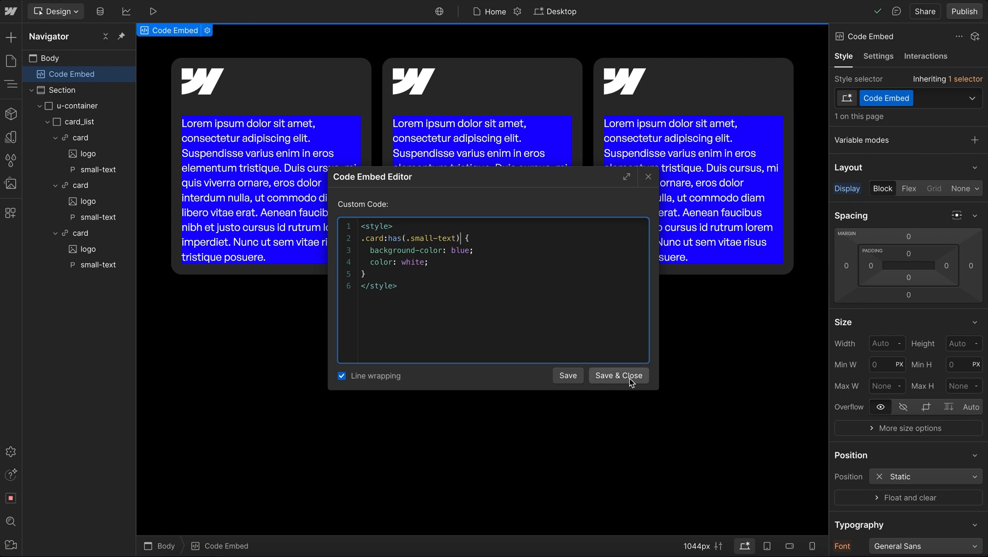
{"action": "left_click", "coordinate": [618, 375]}
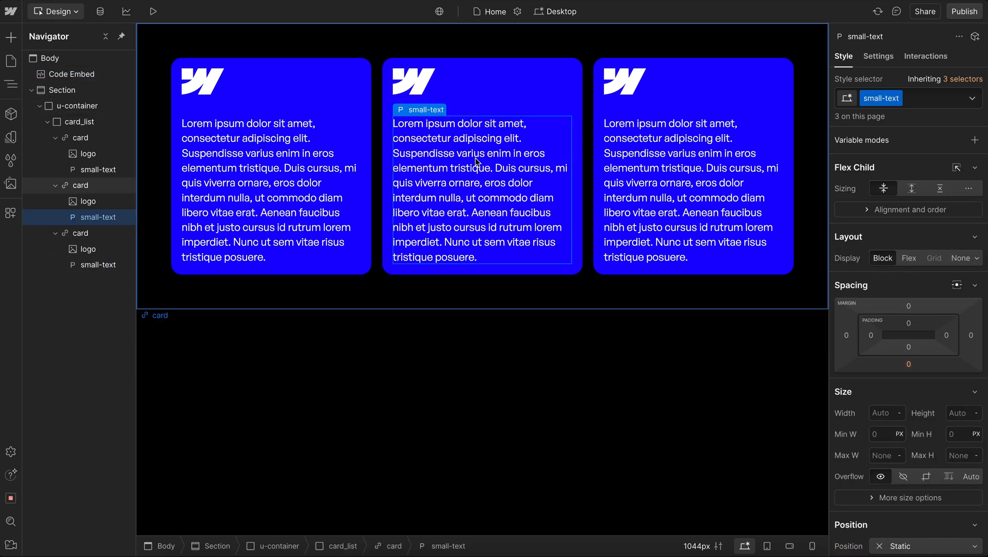
{"action": "left_click", "coordinate": [71, 73]}
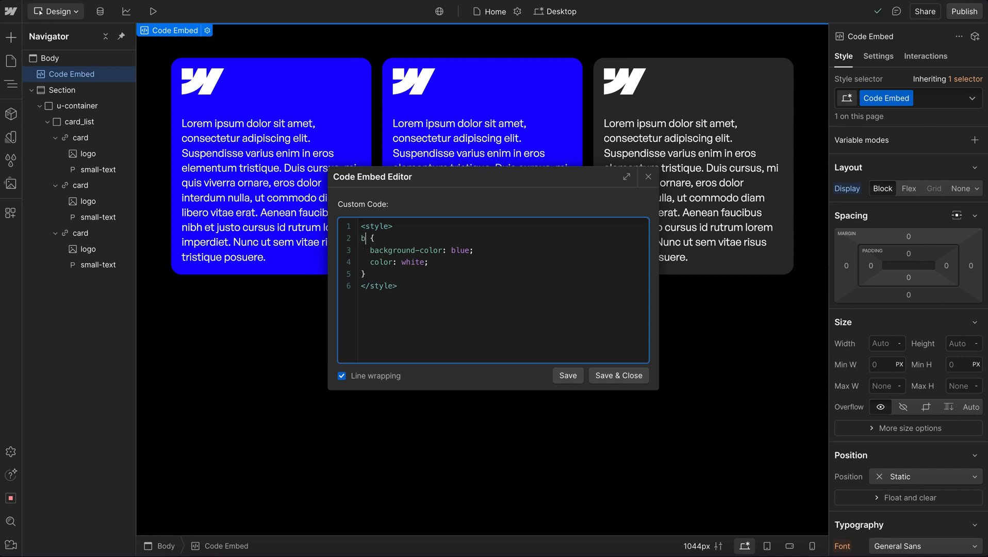
{"action": "type", "text": "ody:"}
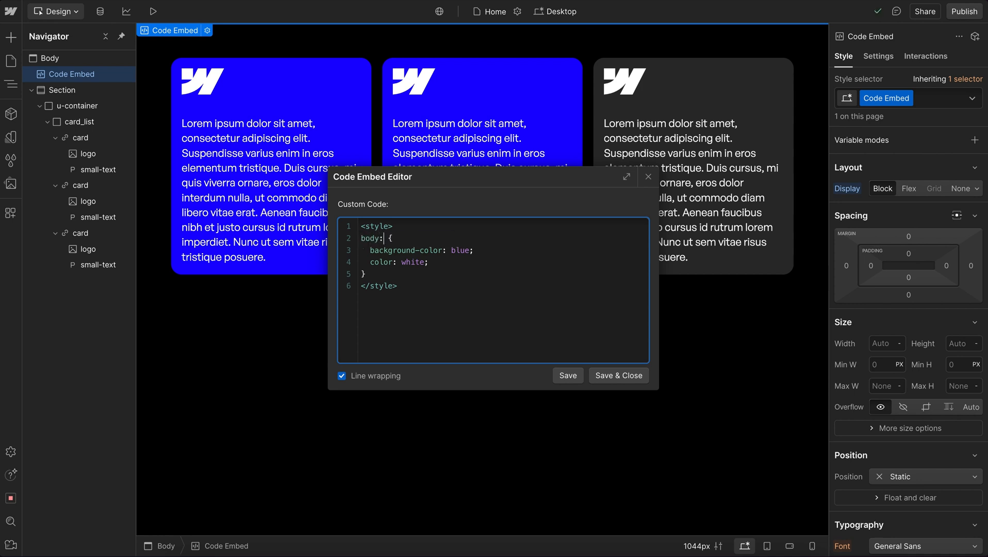
{"action": "type", "text": ":has(.c)"}
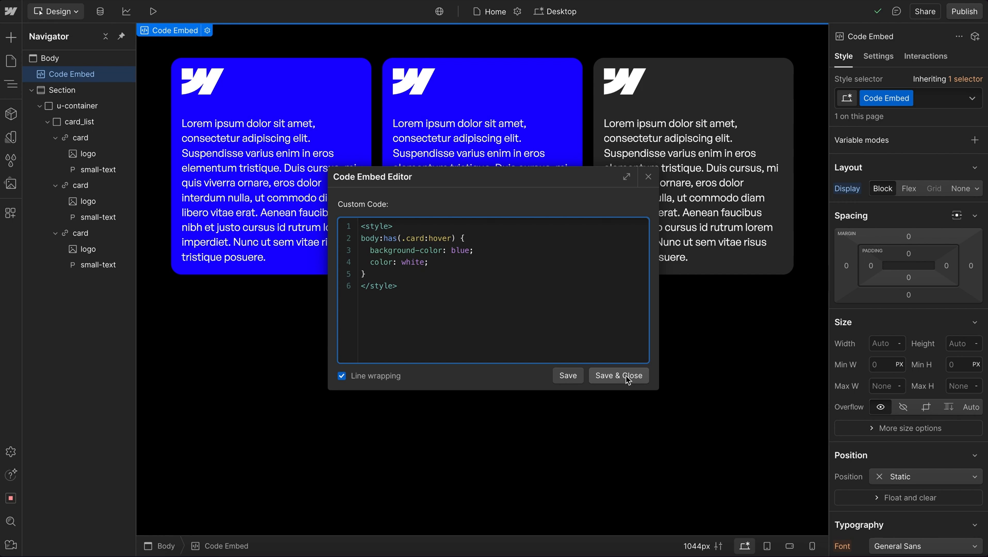
{"action": "left_click", "coordinate": [618, 375]}
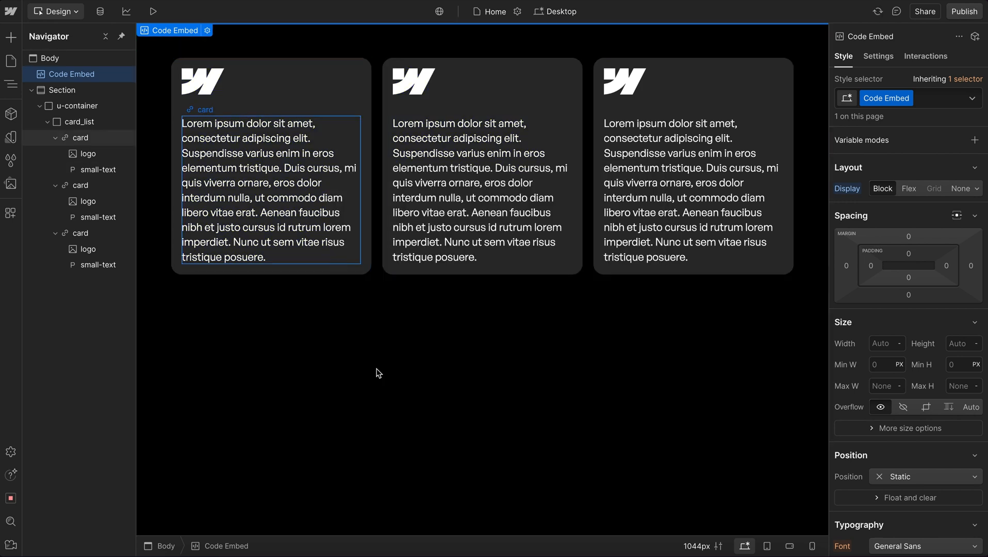
{"action": "left_click", "coordinate": [50, 57]}
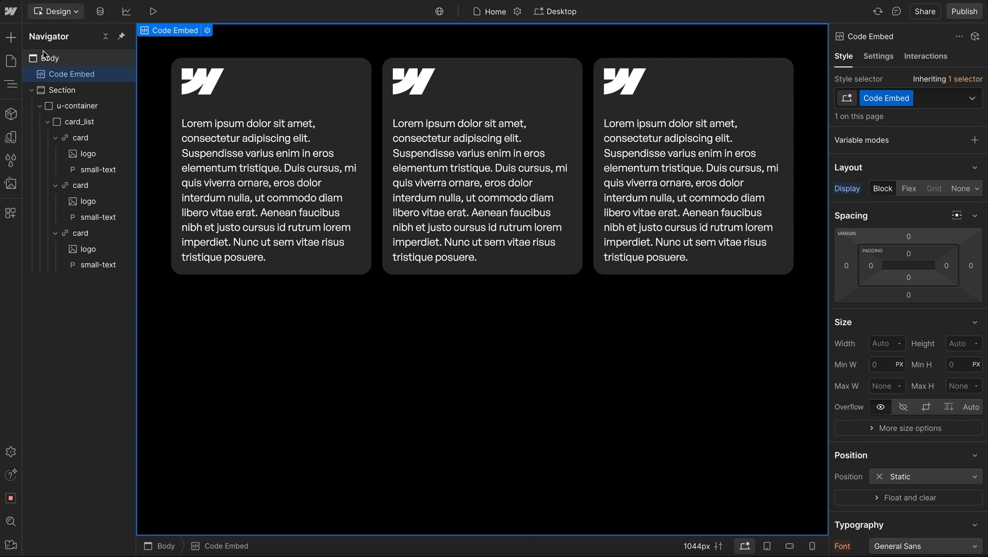
{"action": "left_click", "coordinate": [49, 57]}
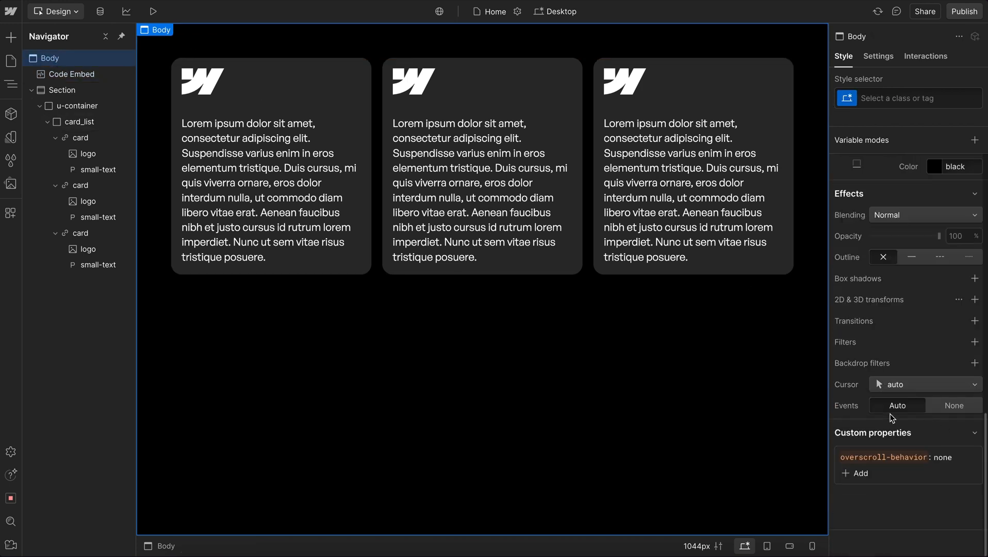
{"action": "left_click", "coordinate": [78, 105]}
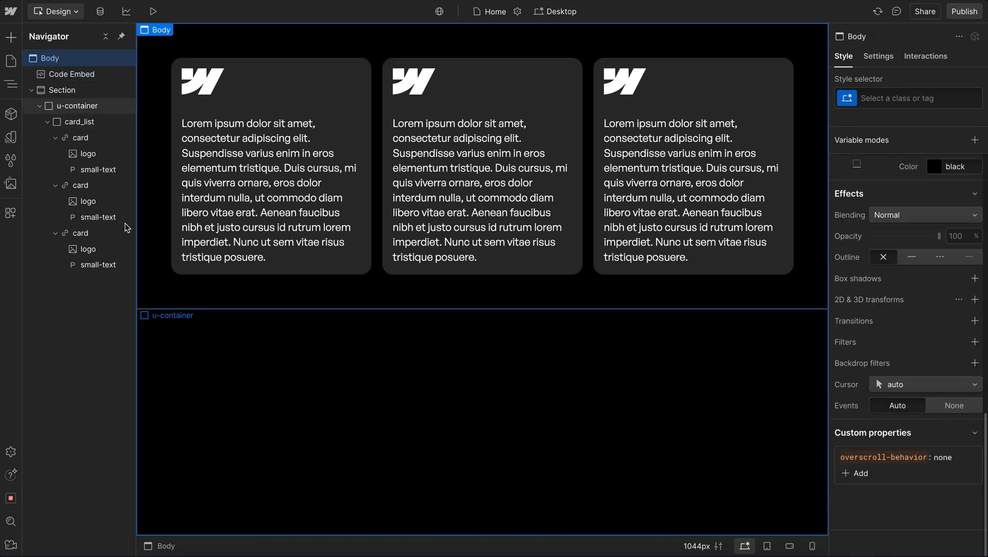
{"action": "left_click", "coordinate": [71, 74]}
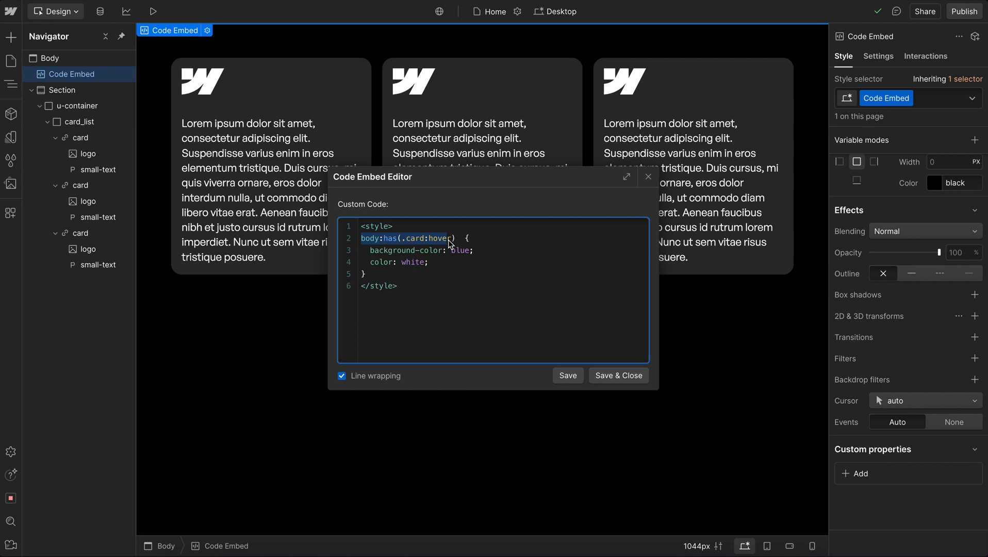
- Append .card:not(:hover) after body:has(.card:hover) in the embed rule and save it
{"action": "left_click", "coordinate": [458, 238]}
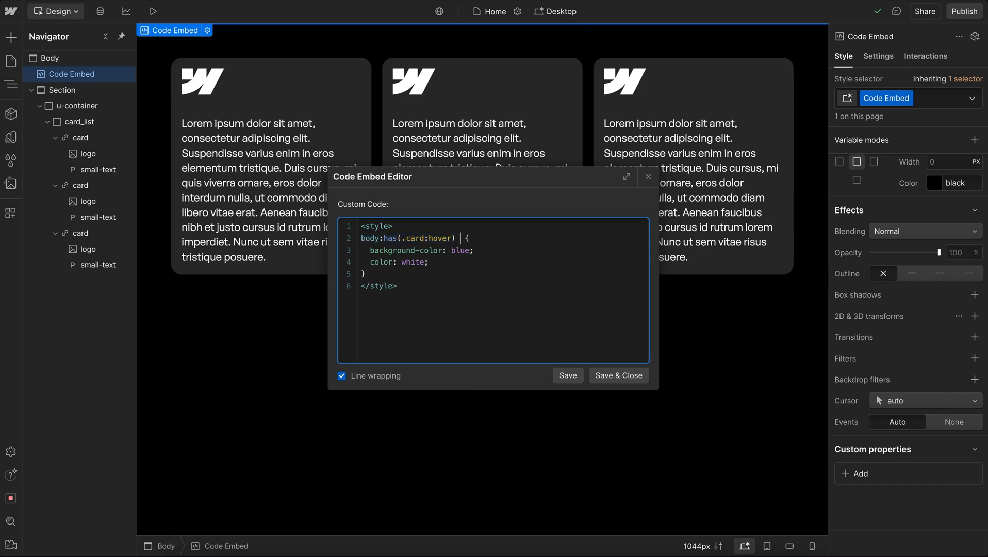
{"action": "type", "text": ".card:not(:h"}
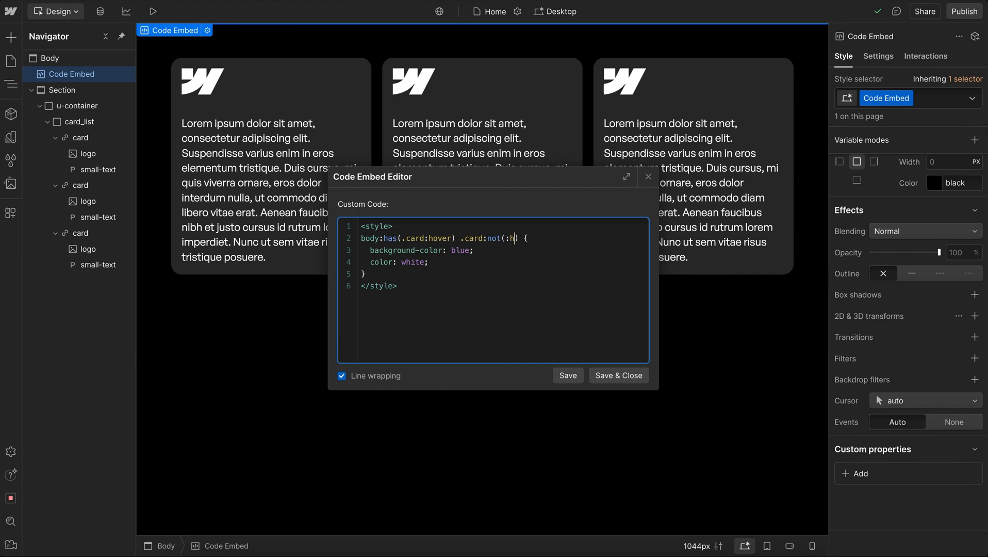
{"action": "type", "text": "over"}
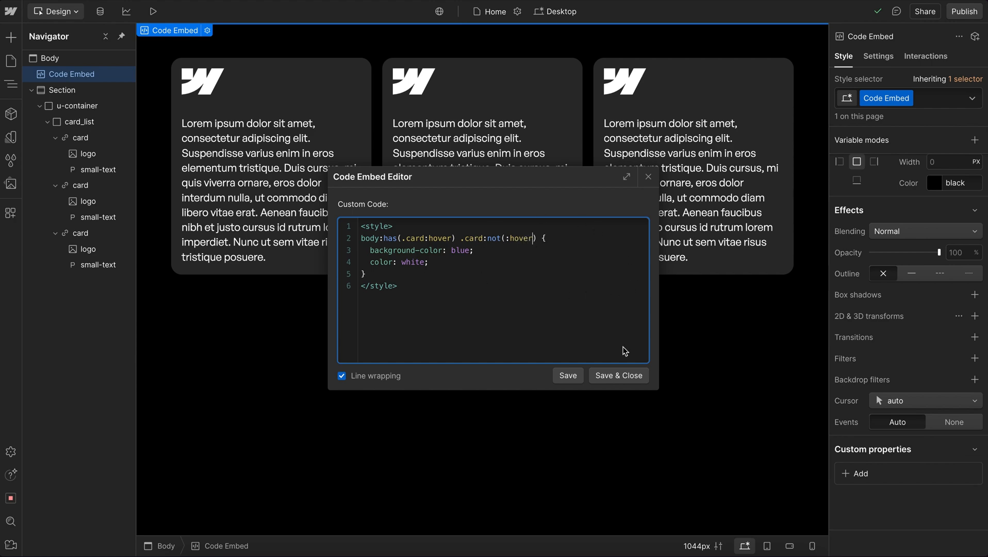
{"action": "left_click", "coordinate": [618, 375]}
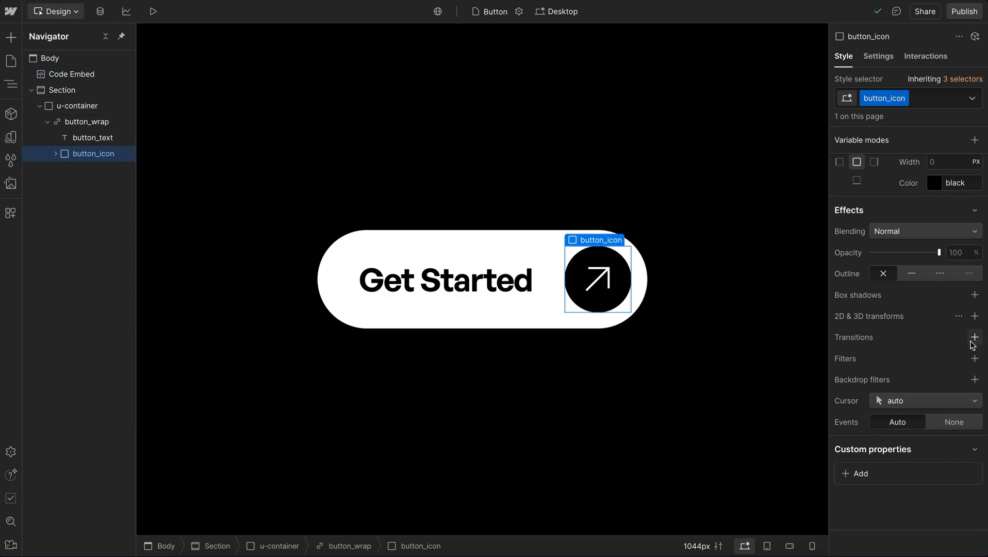
- Give the arrow icon a Transform transition and a Rotate Z transform of 45
{"action": "left_click", "coordinate": [974, 338]}
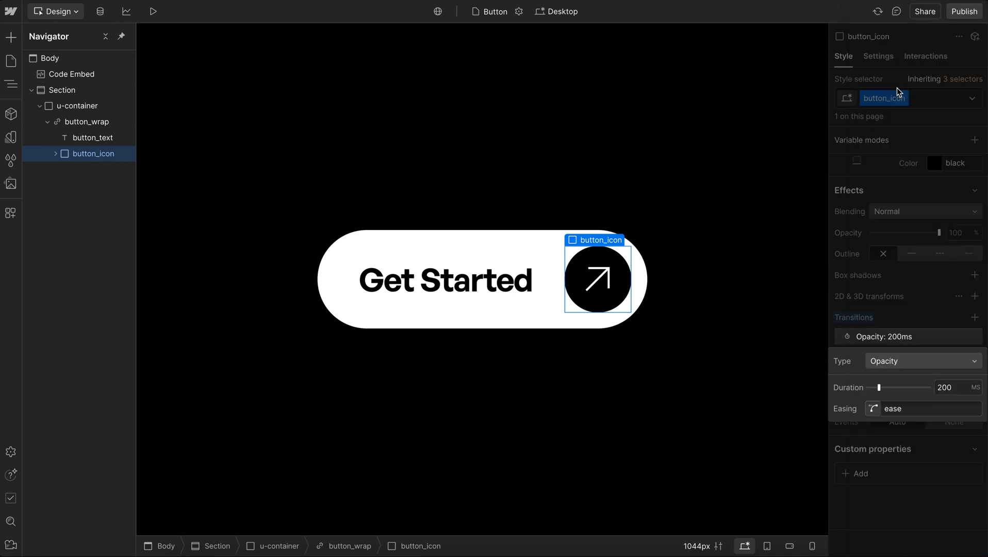
{"action": "left_click", "coordinate": [920, 360]}
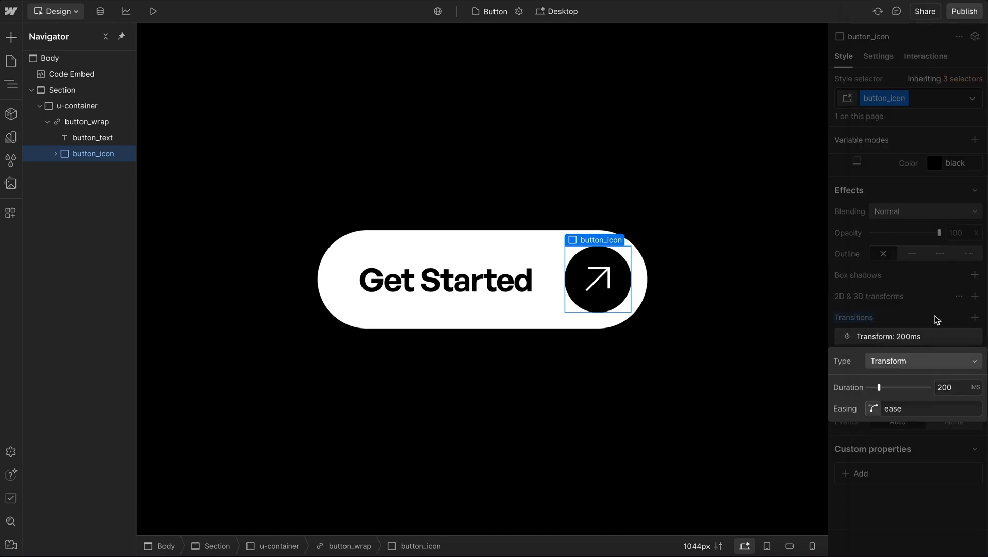
{"action": "left_click", "coordinate": [974, 296]}
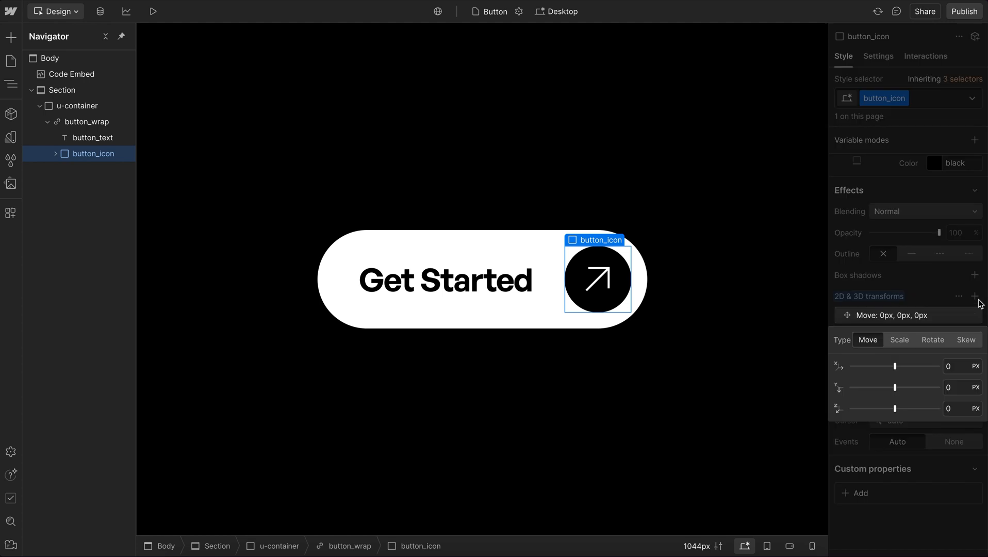
{"action": "left_click", "coordinate": [934, 340]}
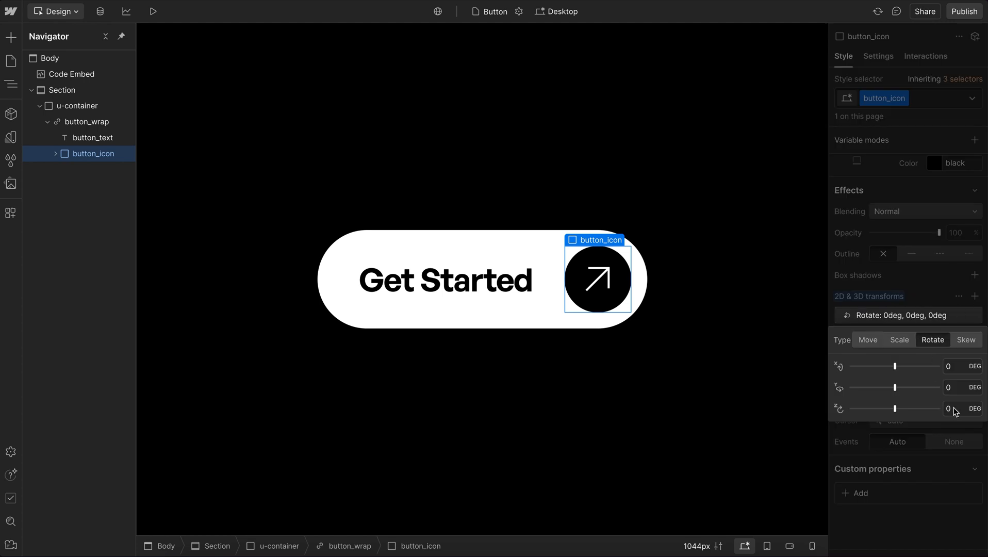
{"action": "type", "text": "45"}
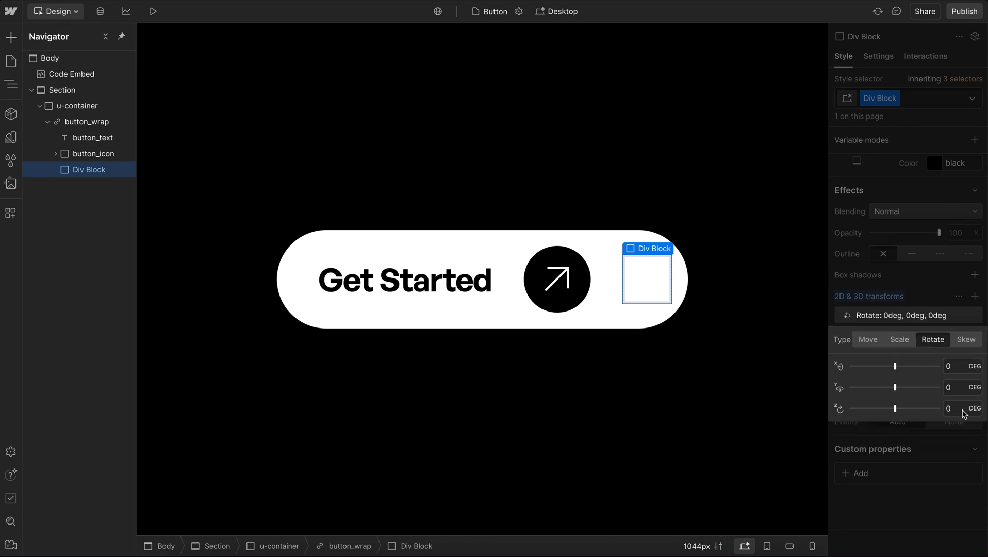
- Rotate the new Div Block 45° on Z and copy the button_wrap CSS
{"action": "type", "text": "45"}
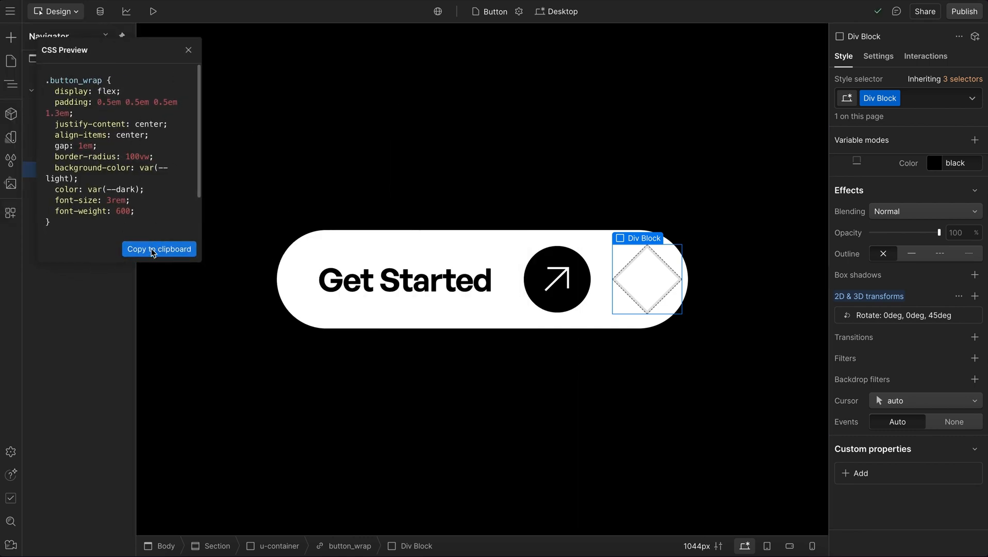
{"action": "left_click", "coordinate": [158, 249]}
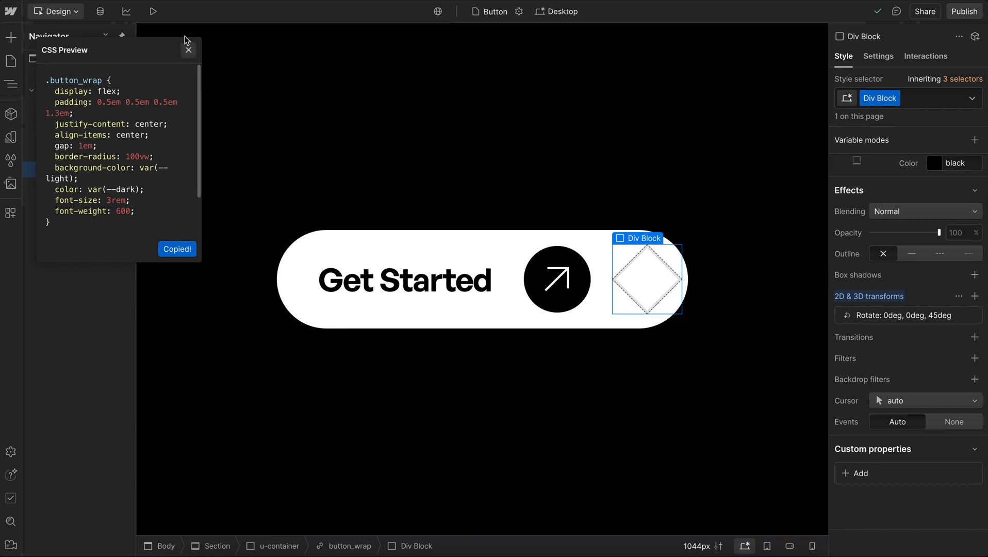
- Close the CSS preview and bring up the code embed's custom code
{"action": "left_click", "coordinate": [188, 50]}
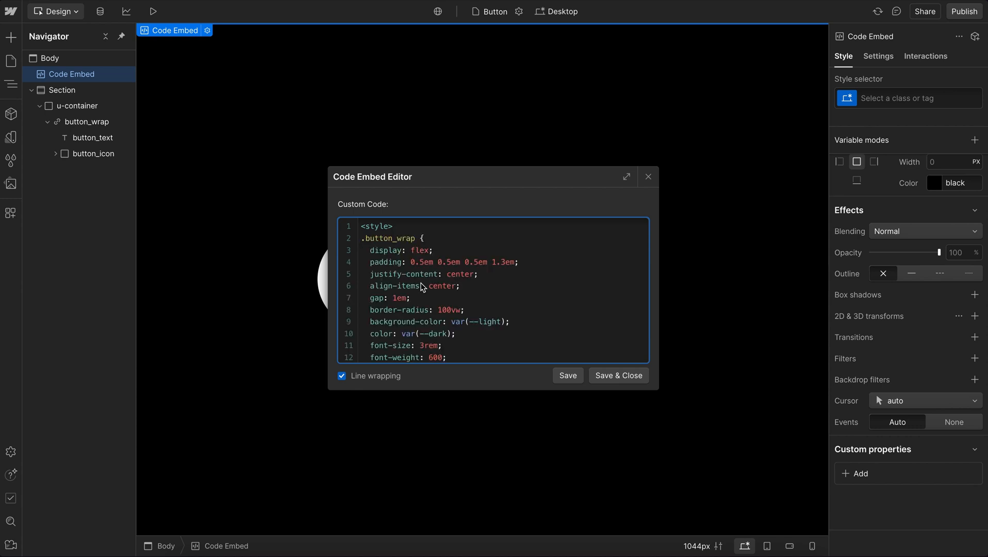
{"action": "mouse_move", "coordinate": [432, 301]}
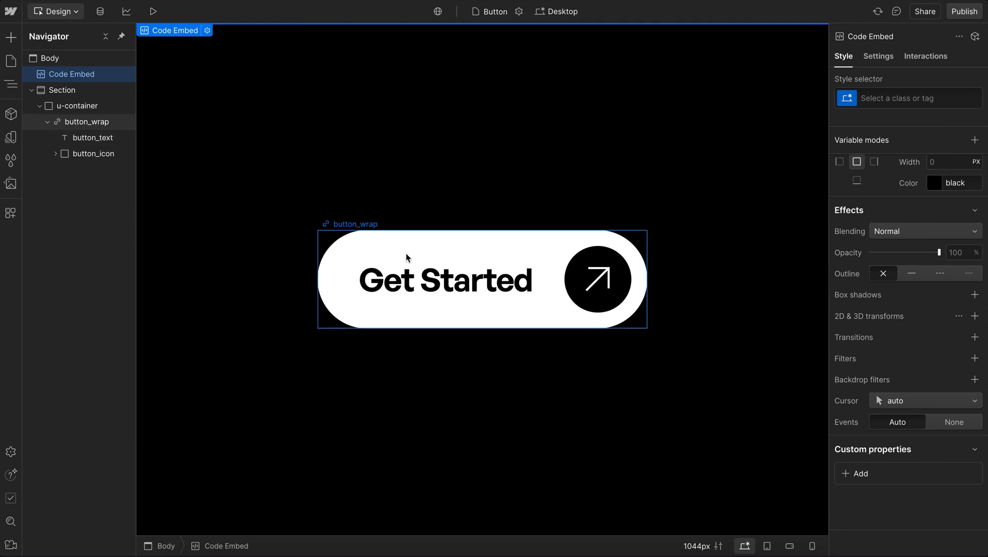
{"action": "left_click", "coordinate": [593, 255]}
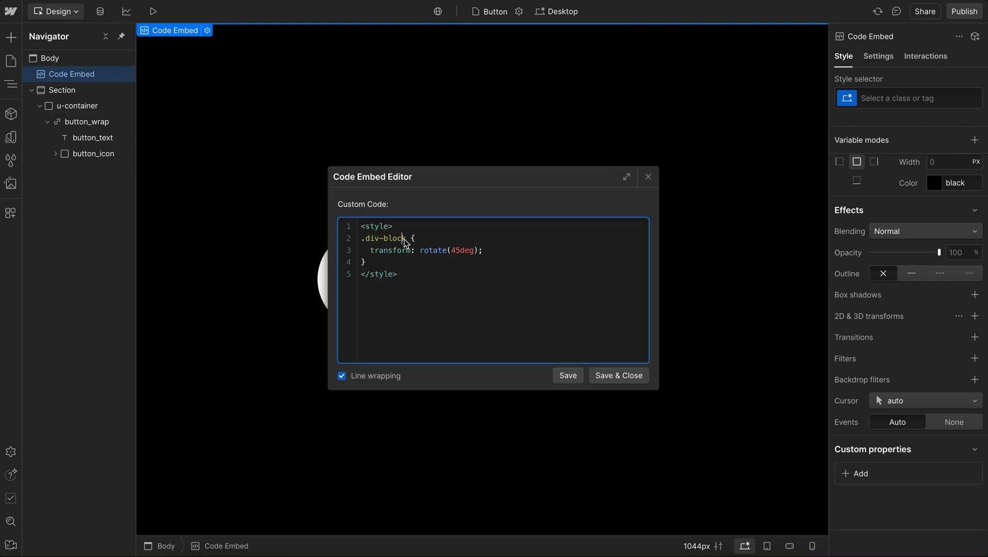
- Change the embed rule's selector to .button_wrap:hover .button_icon and save it
{"action": "type", "text": ".button_wrap {"}
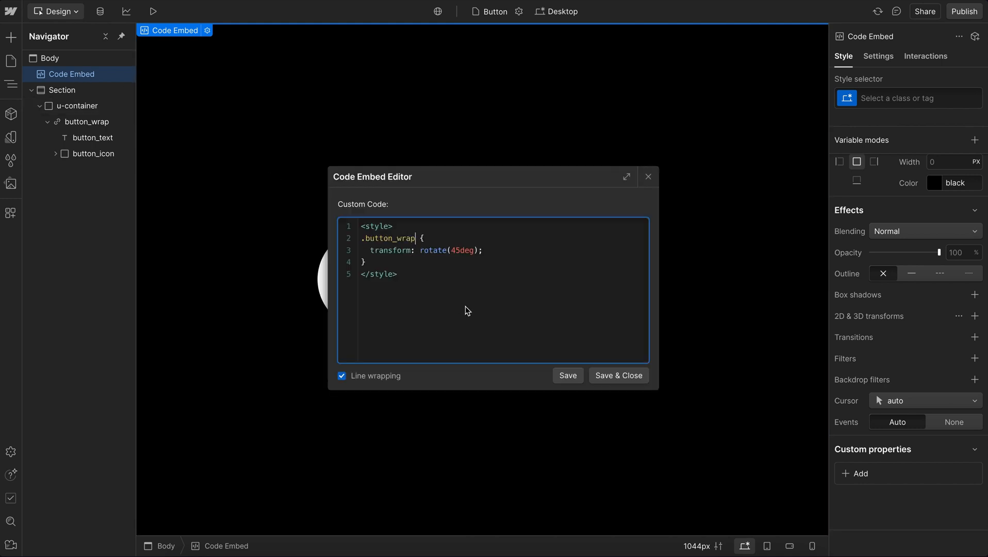
{"action": "type", "text": ":hover .button_icon"}
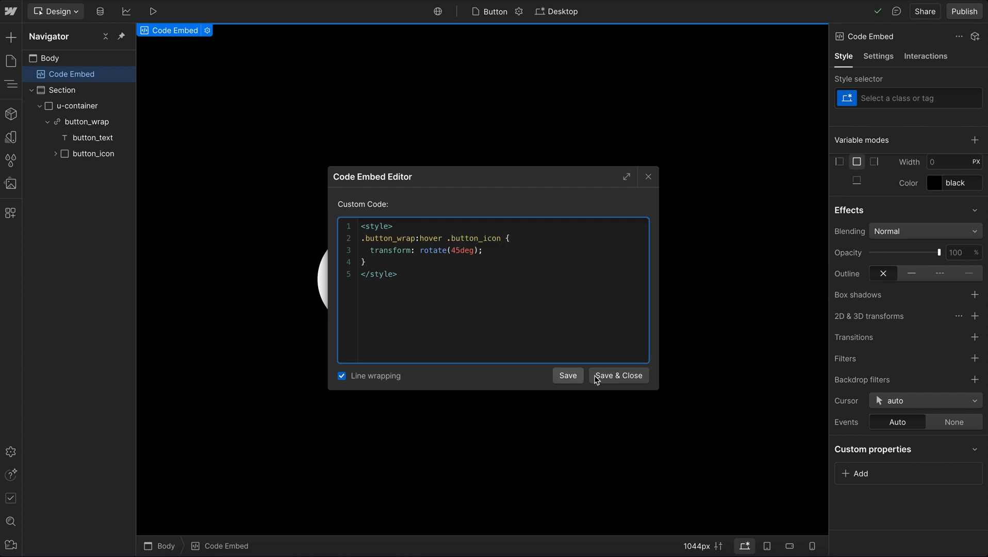
{"action": "left_click", "coordinate": [619, 375]}
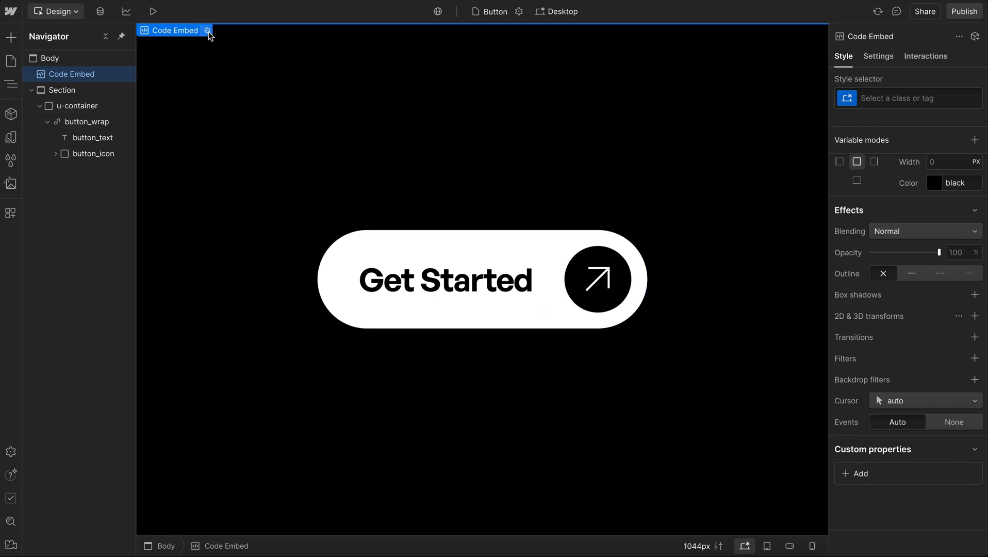
{"action": "left_click", "coordinate": [207, 31]}
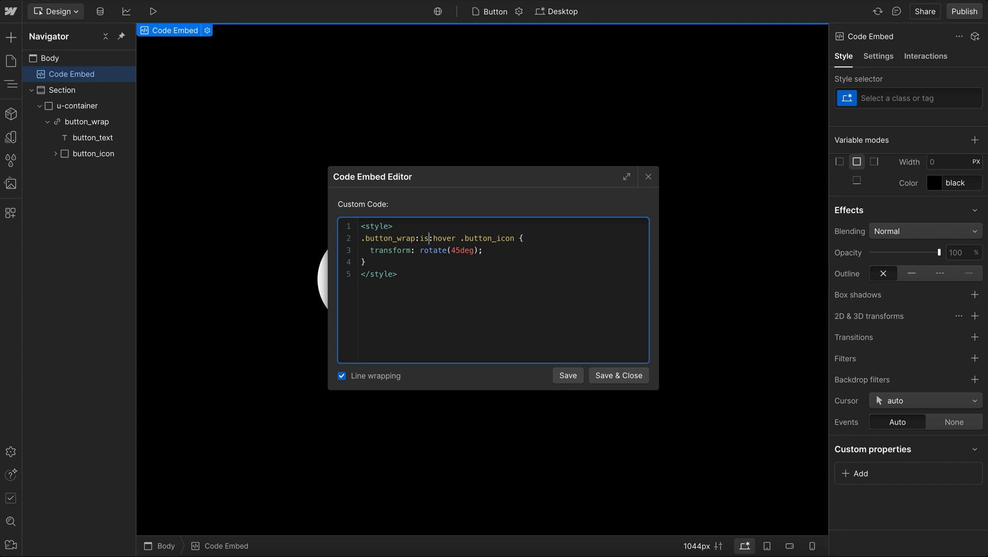
- Rewrite the selector as .button_wrap:is(:hover, :focus-visible) .button_icon
{"action": "type", "text": "("}
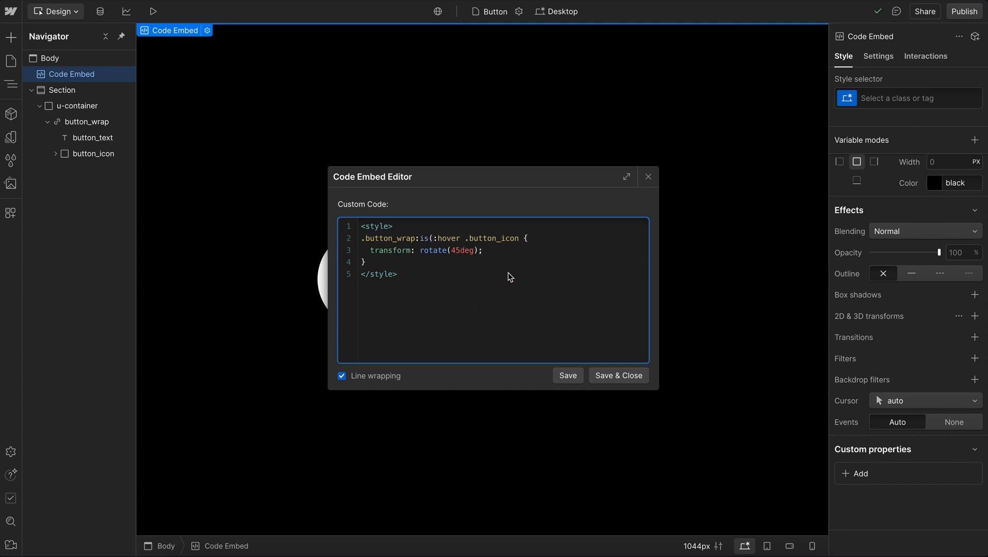
{"action": "type", "text": ")"}
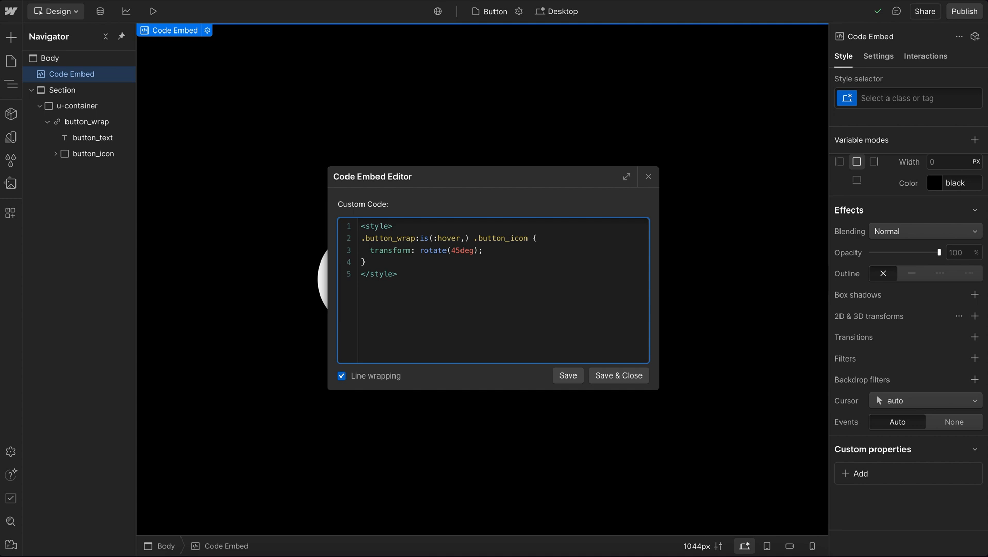
{"action": "type", "text": ",:focus-"}
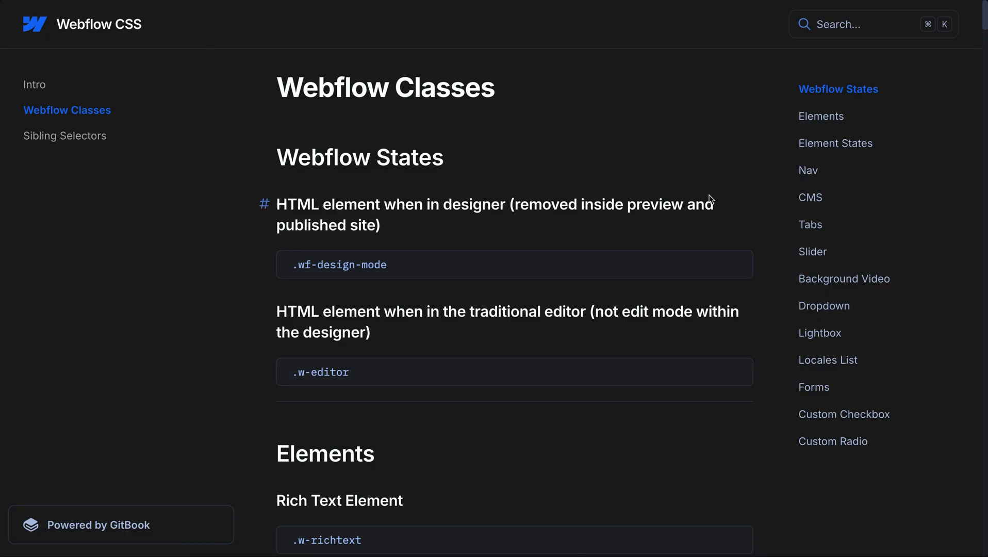
- Scroll through the Webflow Classes reference, then go to the Sibling Selectors page
{"action": "scroll", "scroll_direction": "down", "scroll_amount": 3}
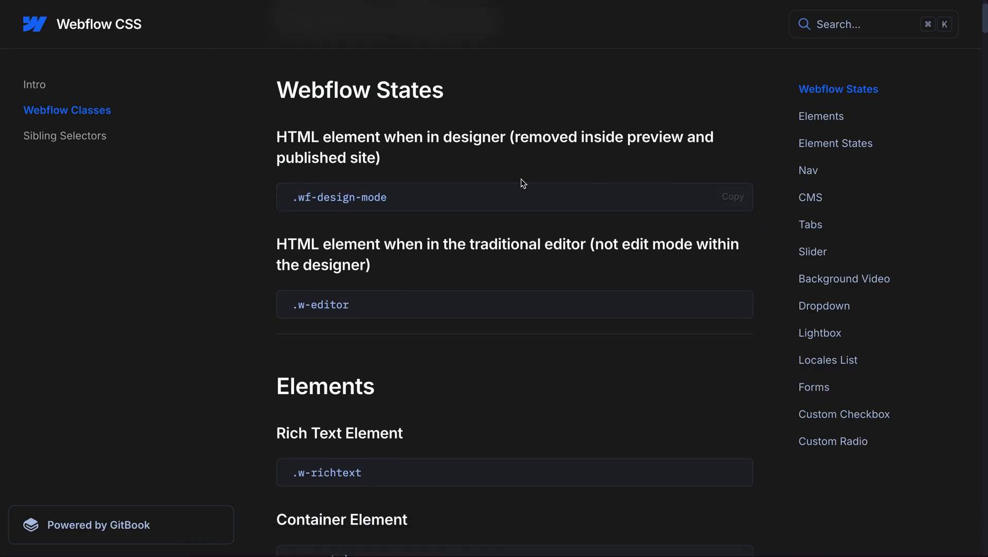
{"action": "mouse_move", "coordinate": [384, 201]}
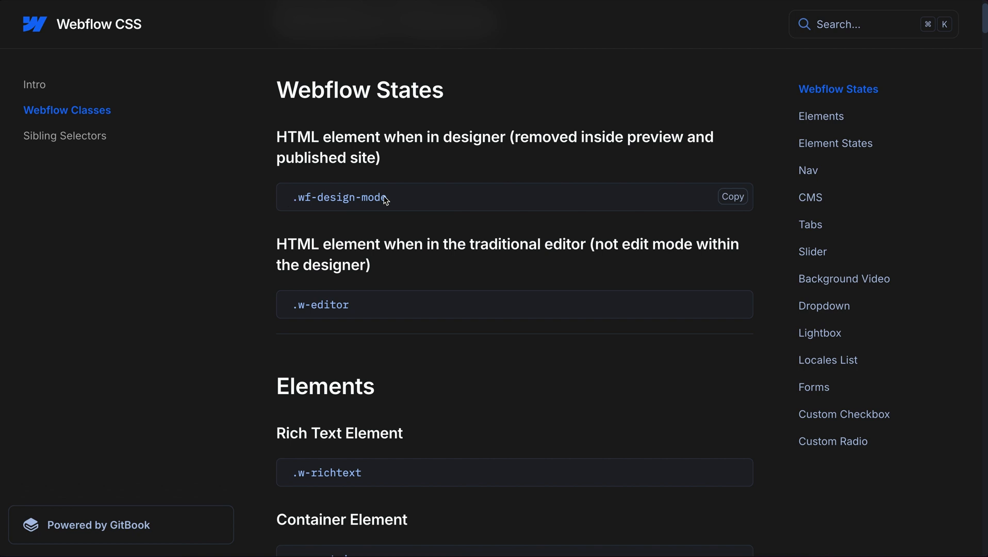
{"action": "mouse_move", "coordinate": [474, 226]}
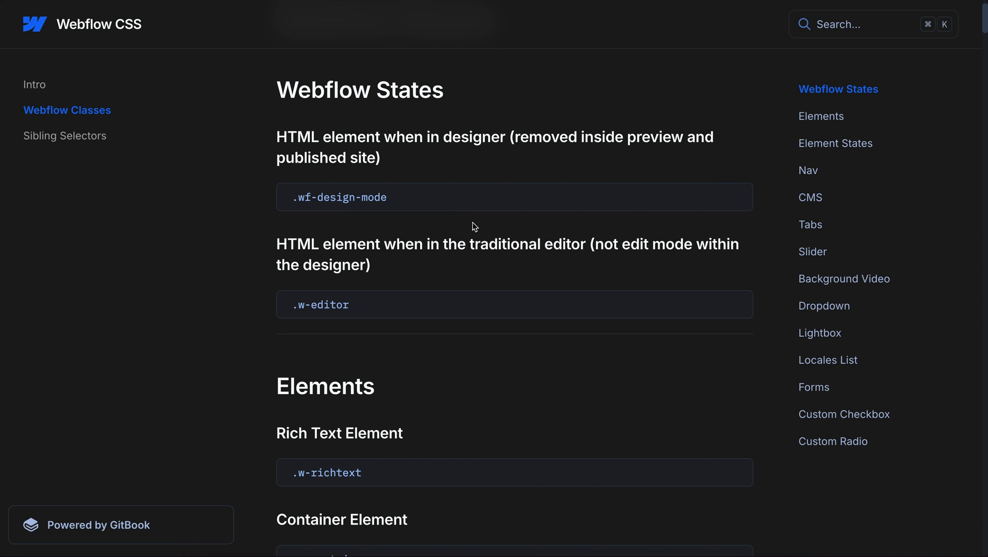
{"action": "mouse_move", "coordinate": [581, 212]}
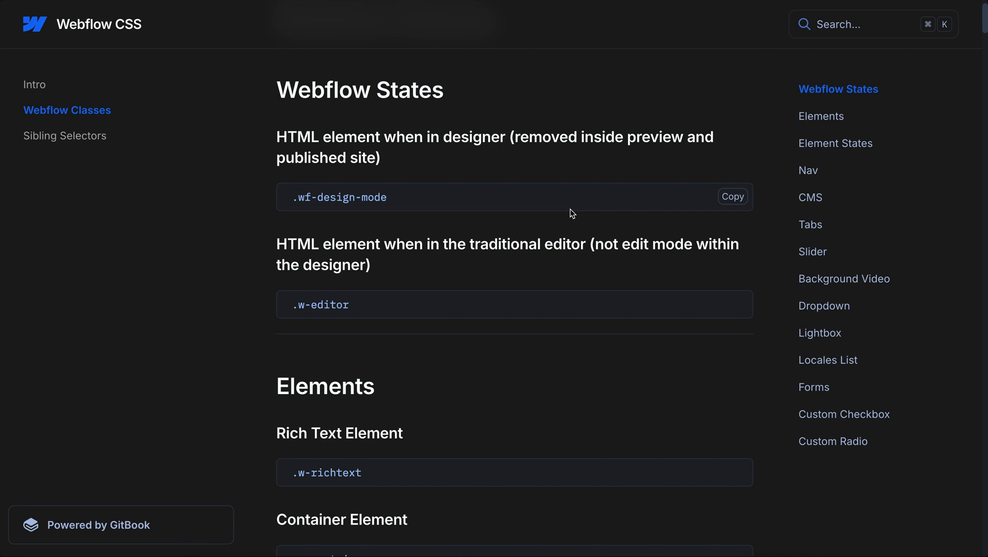
{"action": "mouse_move", "coordinate": [381, 203]}
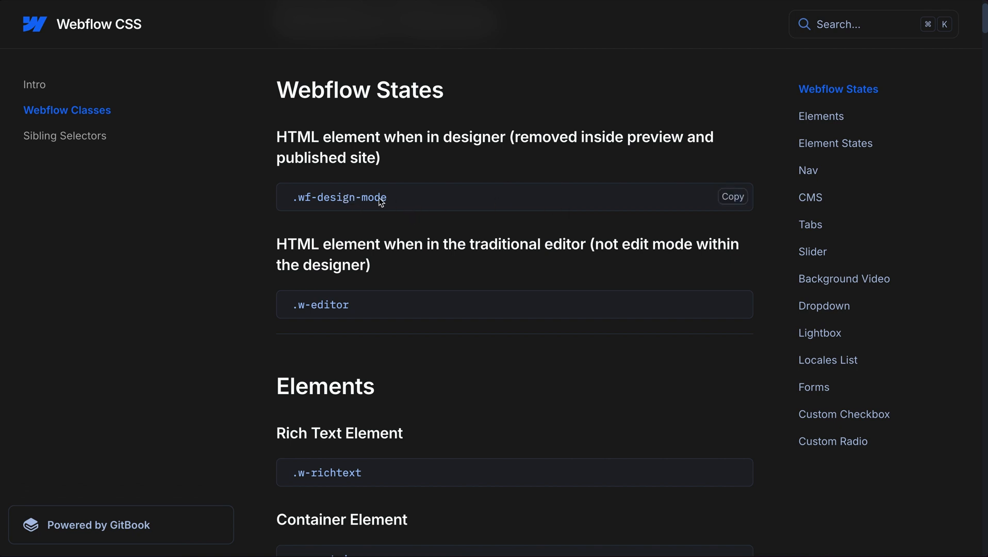
{"action": "scroll", "scroll_direction": "down", "scroll_amount": 3}
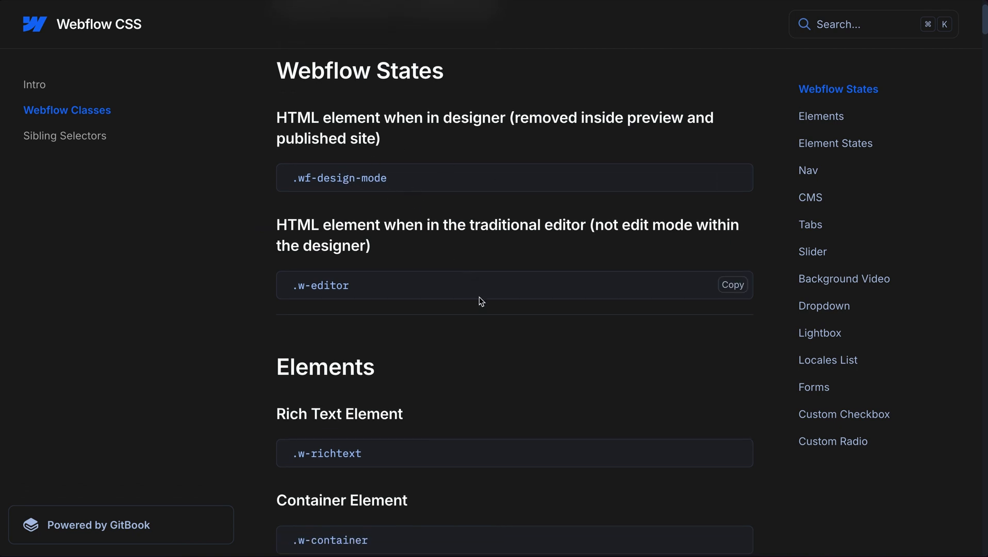
{"action": "scroll", "scroll_direction": "down", "scroll_amount": 3}
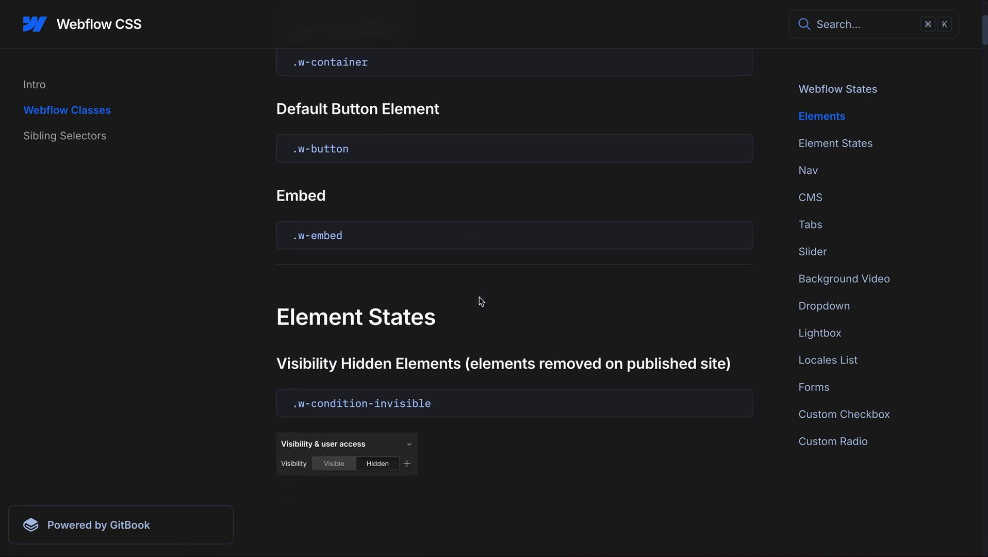
{"action": "scroll", "scroll_direction": "down", "scroll_amount": 3}
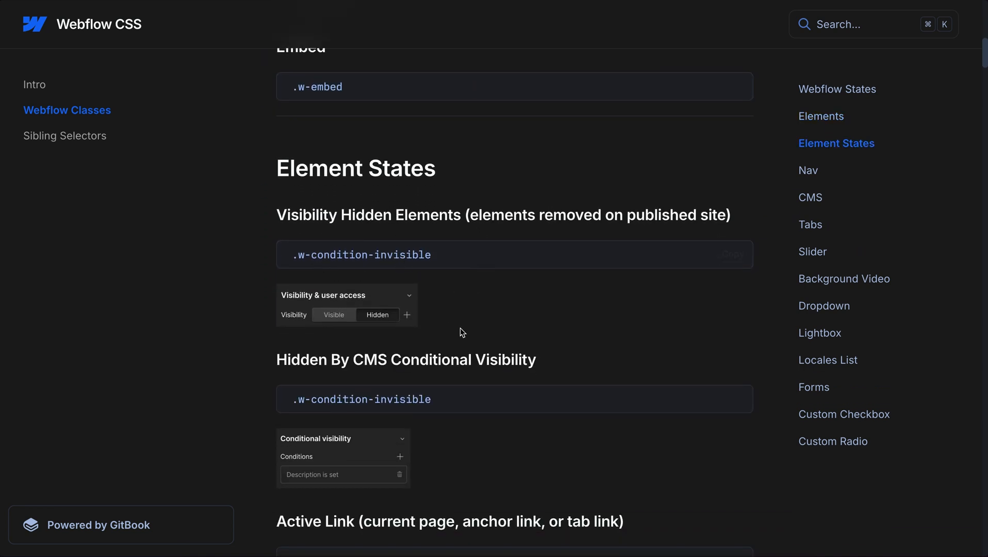
{"action": "scroll", "scroll_direction": "down", "scroll_amount": 3}
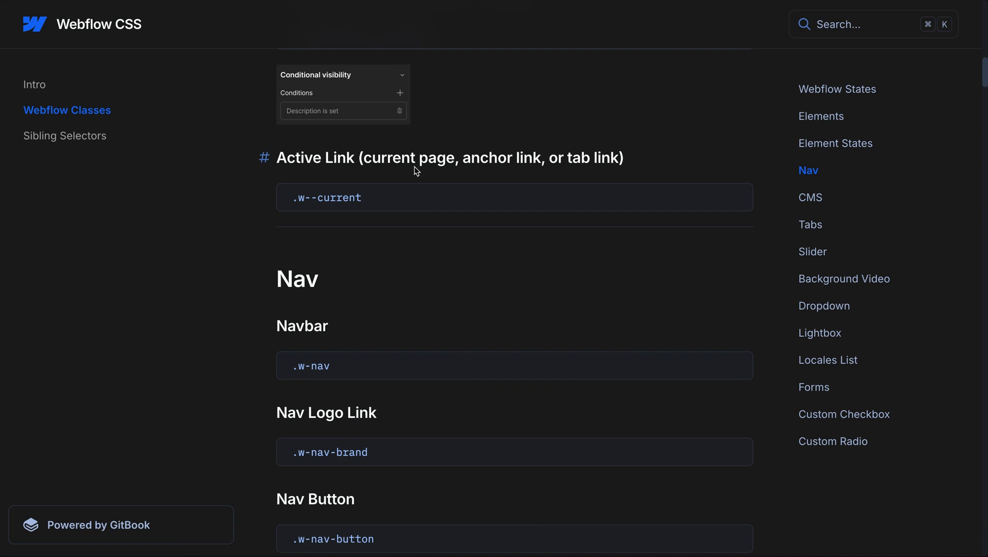
{"action": "mouse_move", "coordinate": [565, 351]}
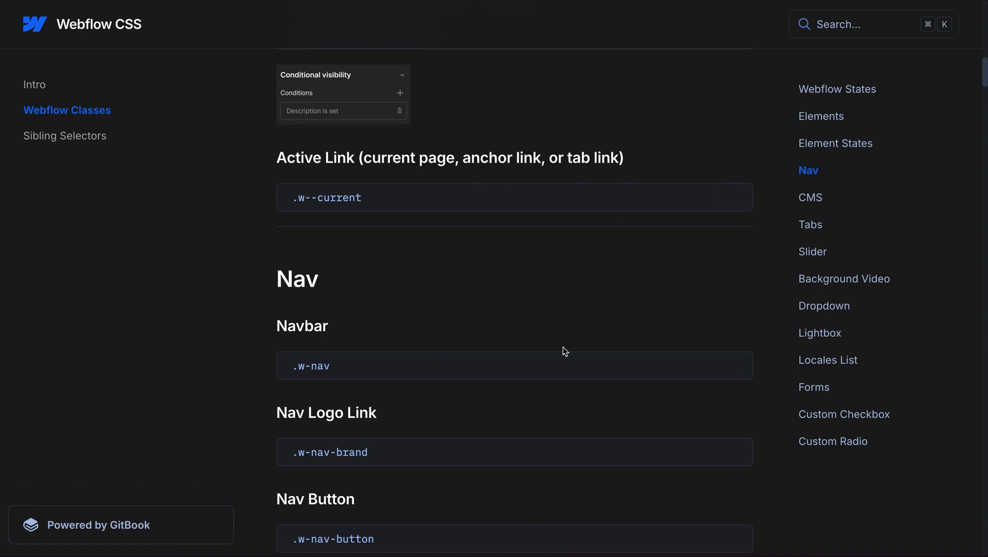
{"action": "scroll", "scroll_direction": "down", "scroll_amount": 3}
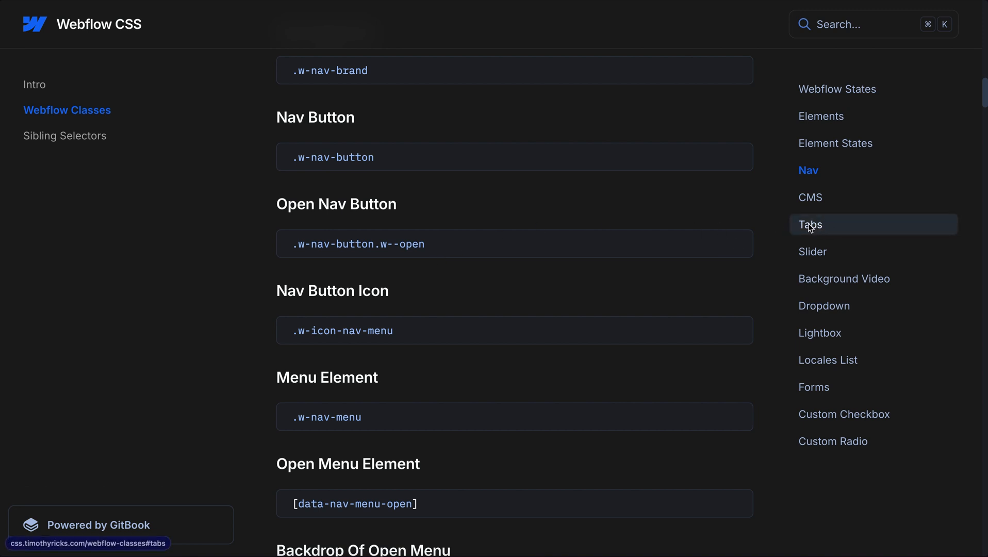
{"action": "mouse_move", "coordinate": [844, 414]}
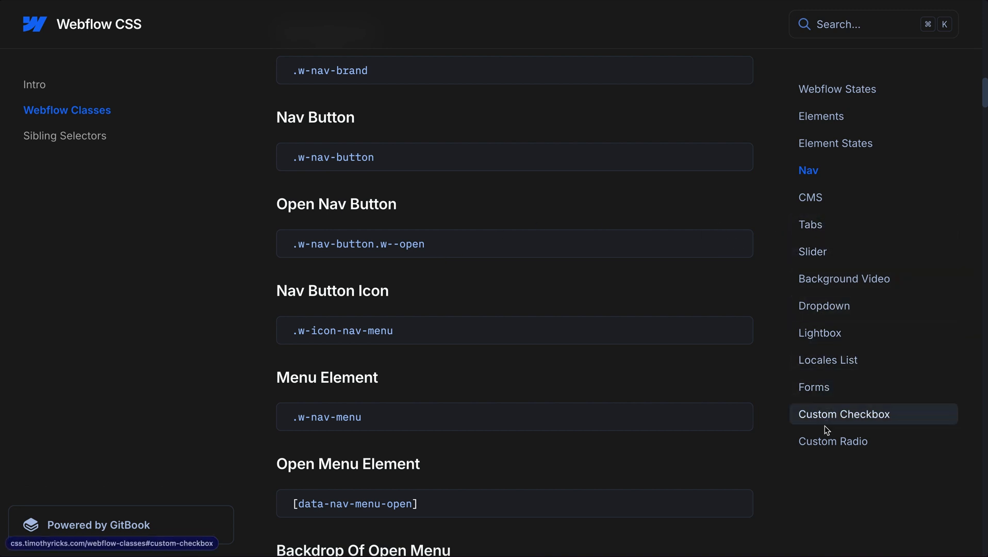
{"action": "mouse_move", "coordinate": [515, 307]}
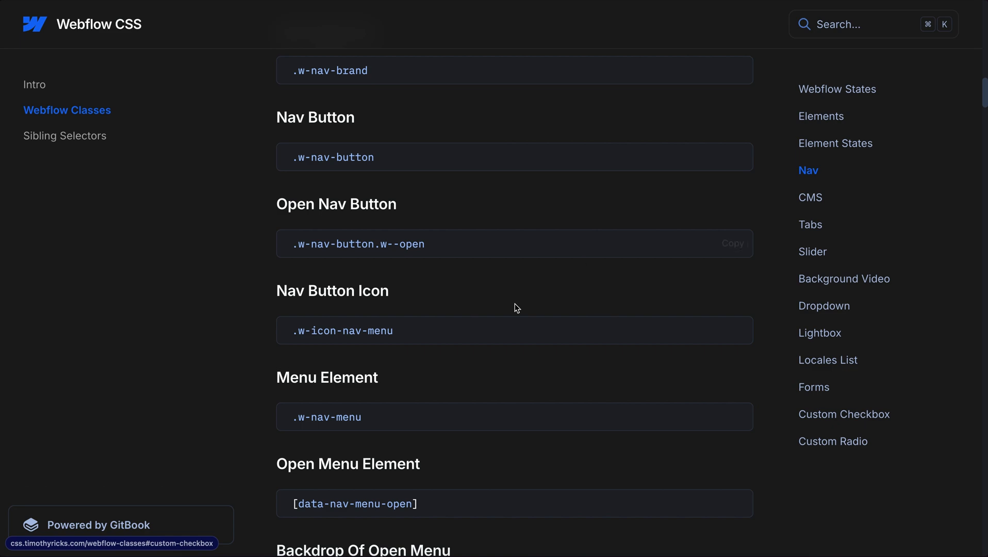
{"action": "scroll", "scroll_direction": "down", "scroll_amount": 3}
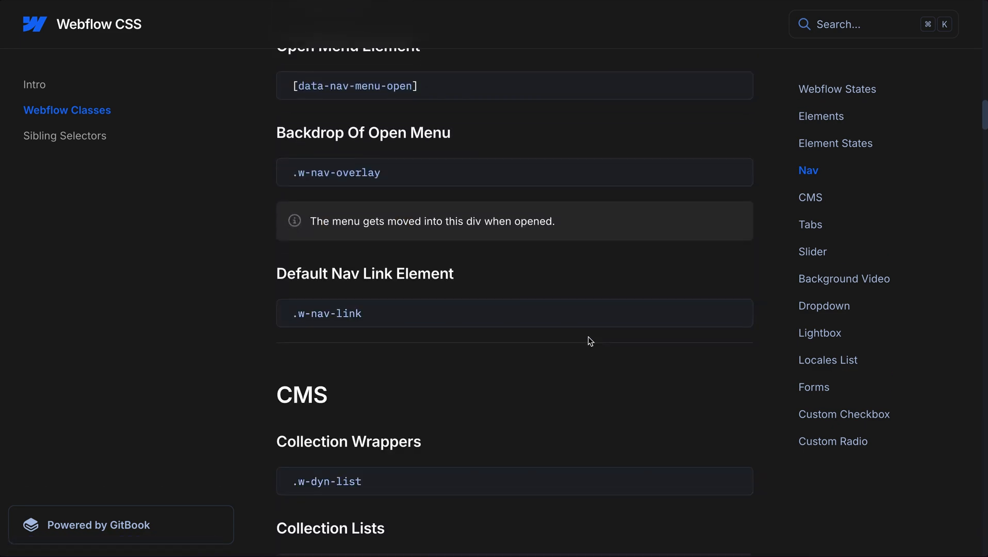
{"action": "scroll", "scroll_direction": "down", "scroll_amount": 3}
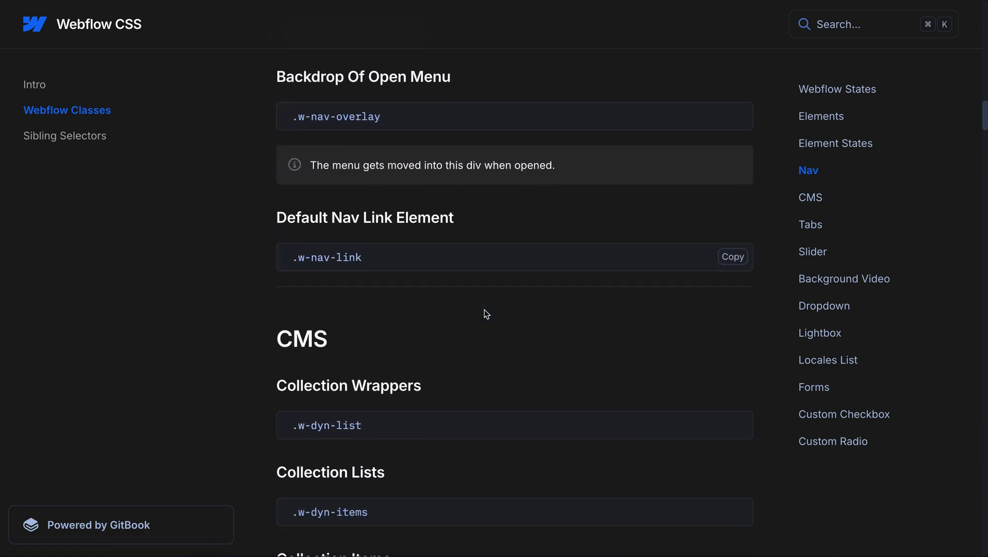
{"action": "scroll", "scroll_direction": "down", "scroll_amount": 3}
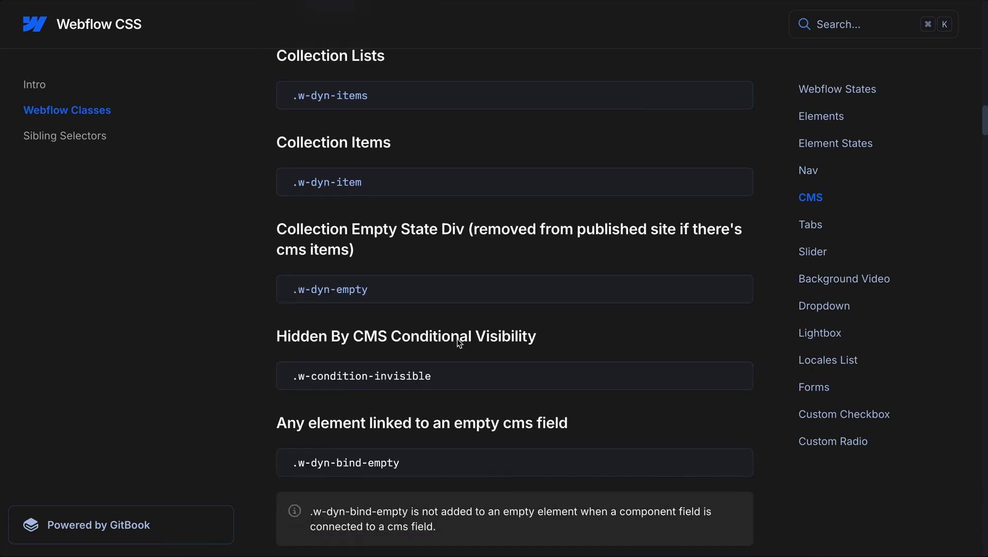
{"action": "scroll", "scroll_direction": "down", "scroll_amount": 3}
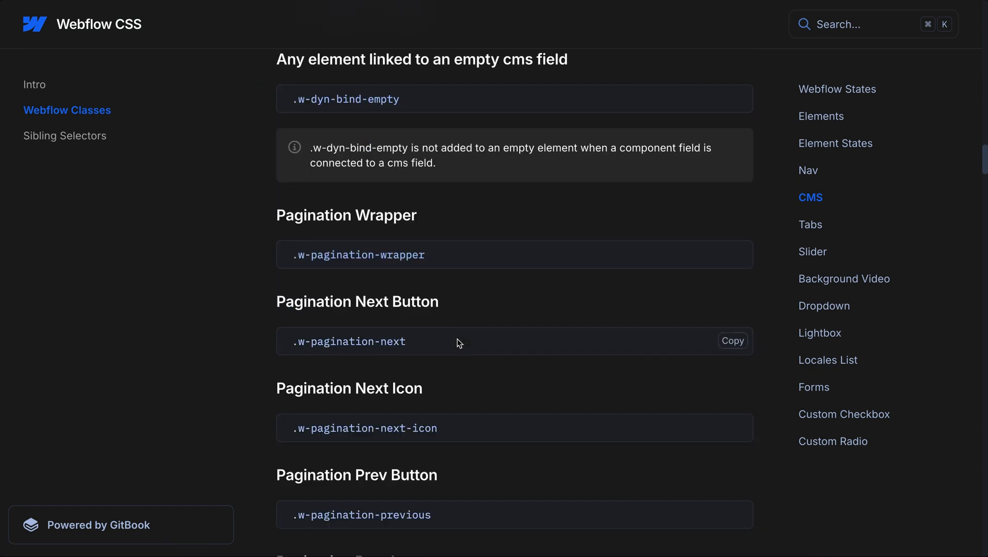
{"action": "scroll", "scroll_direction": "down", "scroll_amount": 3}
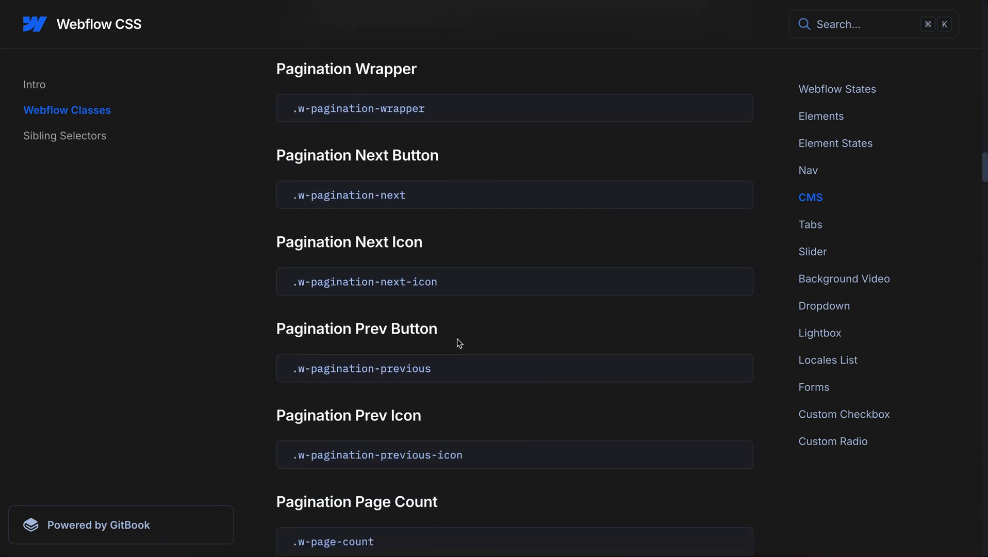
{"action": "left_click", "coordinate": [65, 136]}
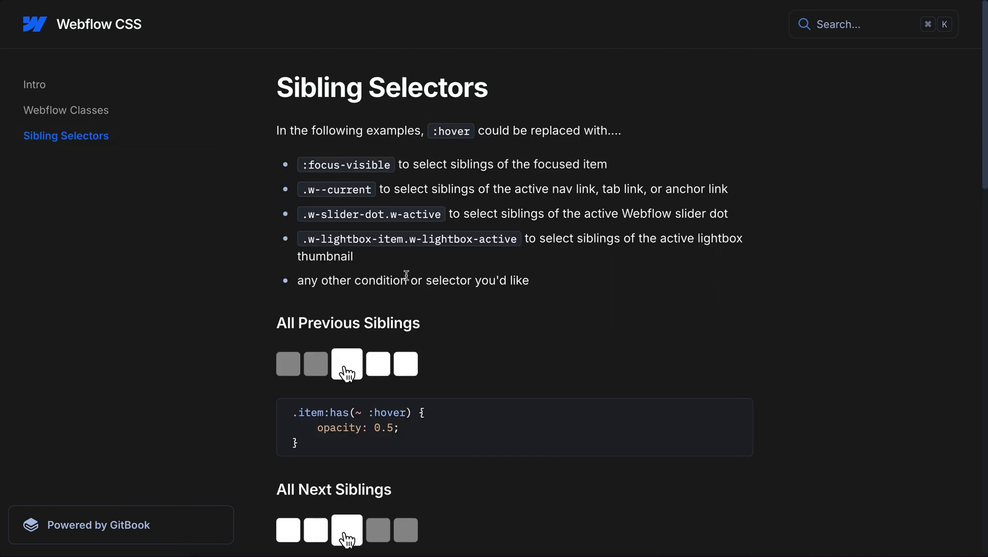
{"action": "mouse_move", "coordinate": [468, 302]}
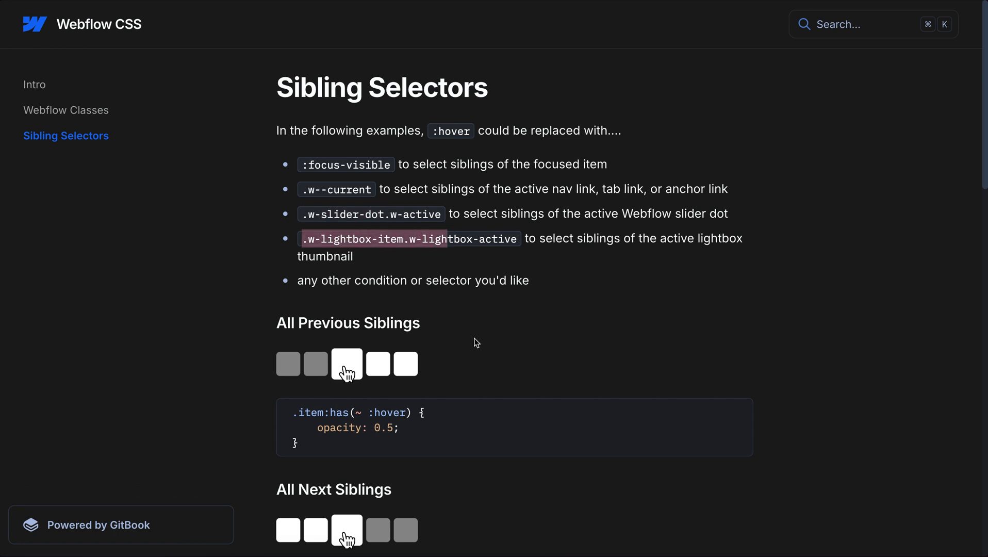
{"action": "scroll", "scroll_direction": "down", "scroll_amount": 3}
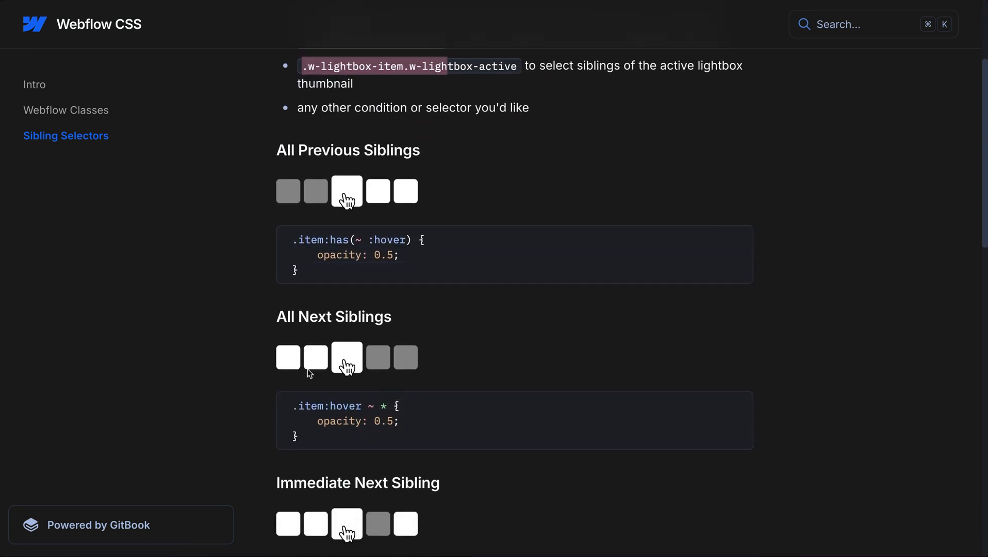
{"action": "scroll", "scroll_direction": "down", "scroll_amount": 3}
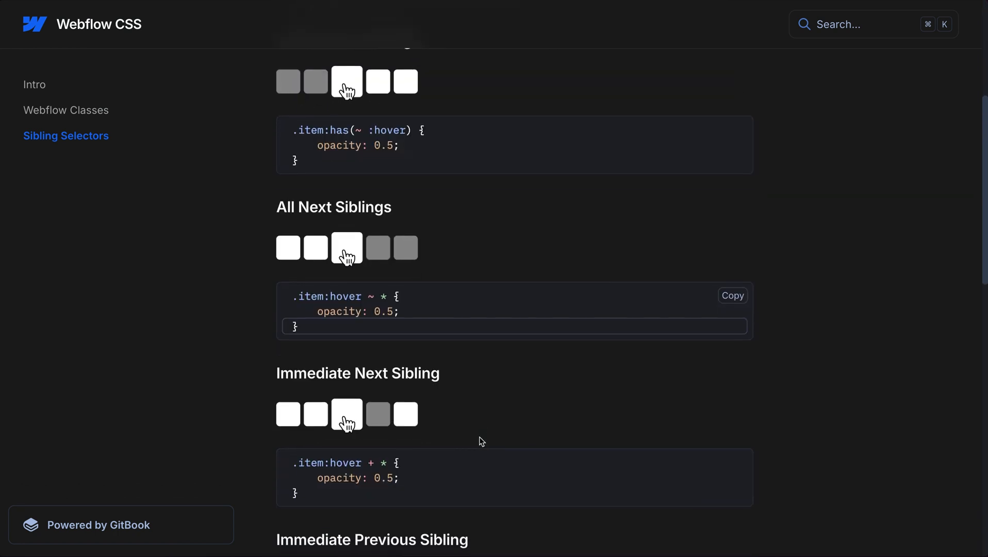
{"action": "scroll", "scroll_direction": "down", "scroll_amount": 3}
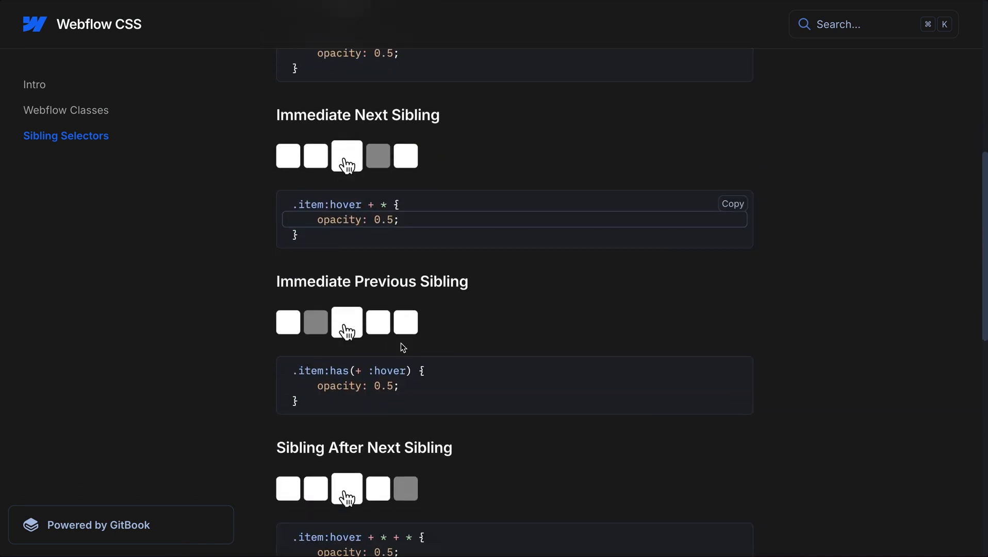
{"action": "scroll", "scroll_direction": "down", "scroll_amount": 3}
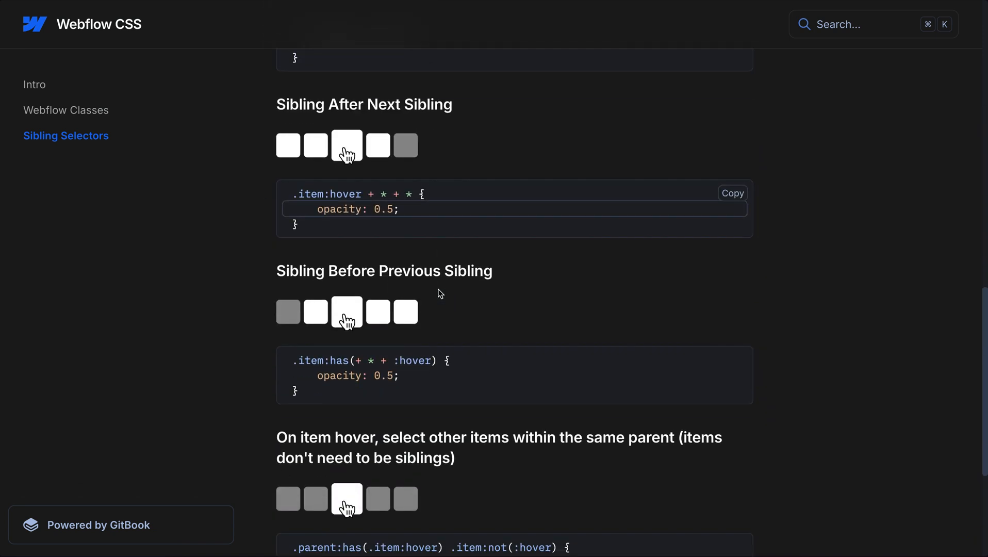
{"action": "scroll", "scroll_direction": "down", "scroll_amount": 3}
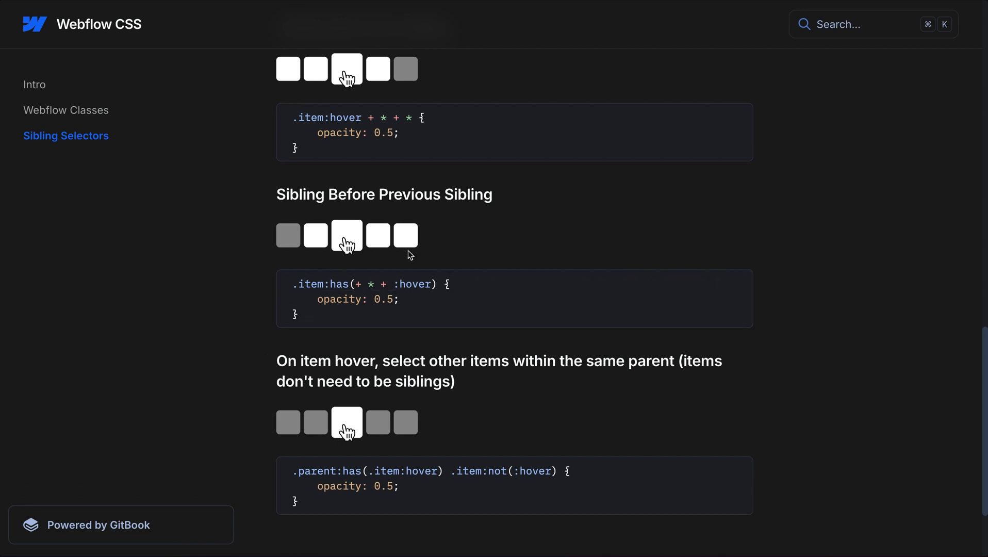
{"action": "mouse_move", "coordinate": [480, 266]}
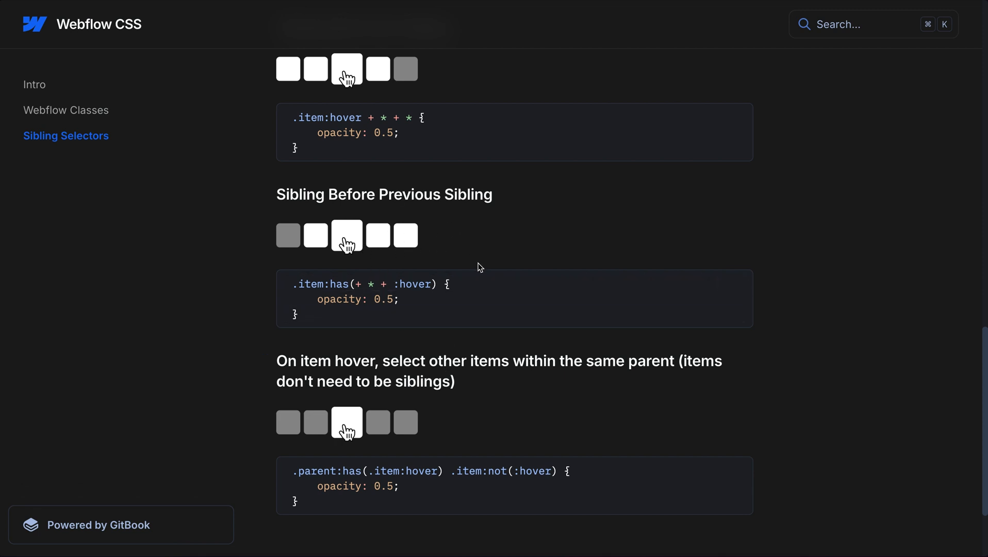
{"action": "scroll", "scroll_direction": "down", "scroll_amount": 3}
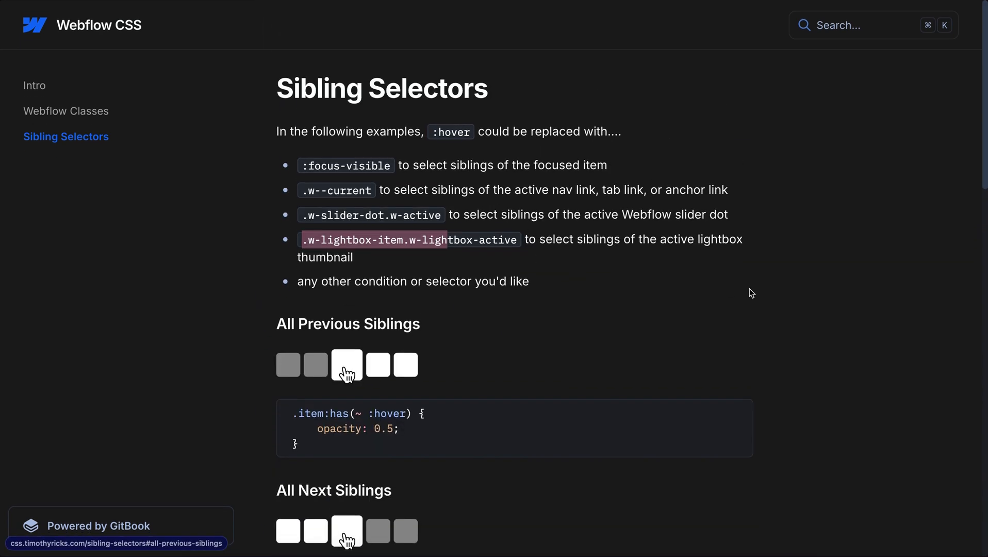
{"action": "mouse_move", "coordinate": [892, 313]}
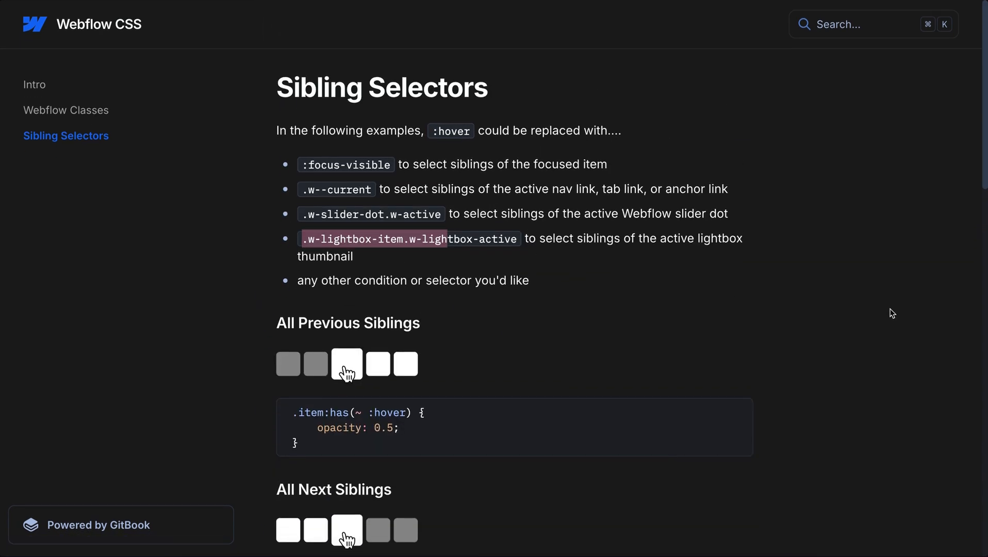